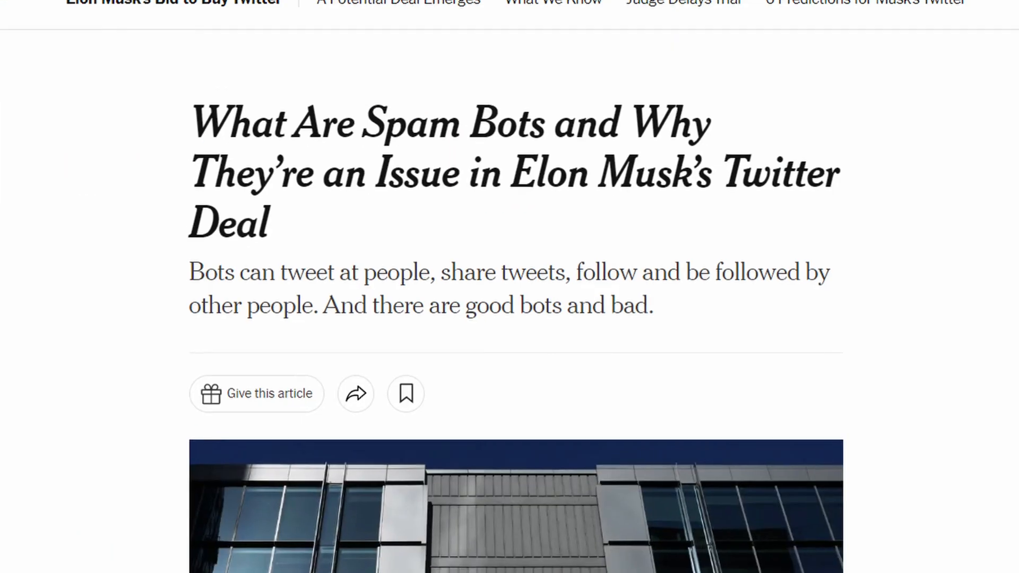
- Let the running flow send the ParallelOffice greeting in each Twitter conversation
scroll("up", 3)
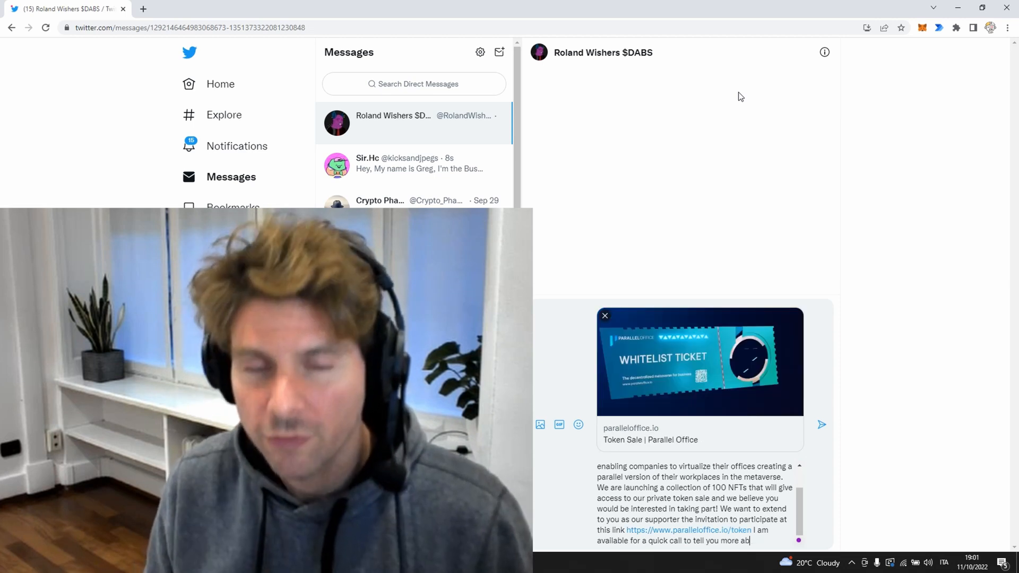
left_click(821, 425)
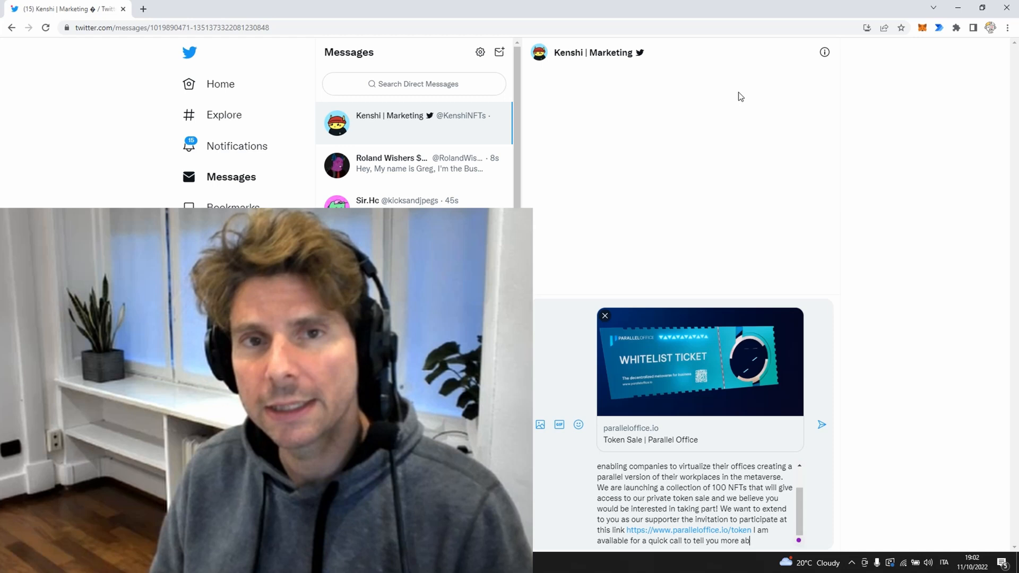
left_click(821, 424)
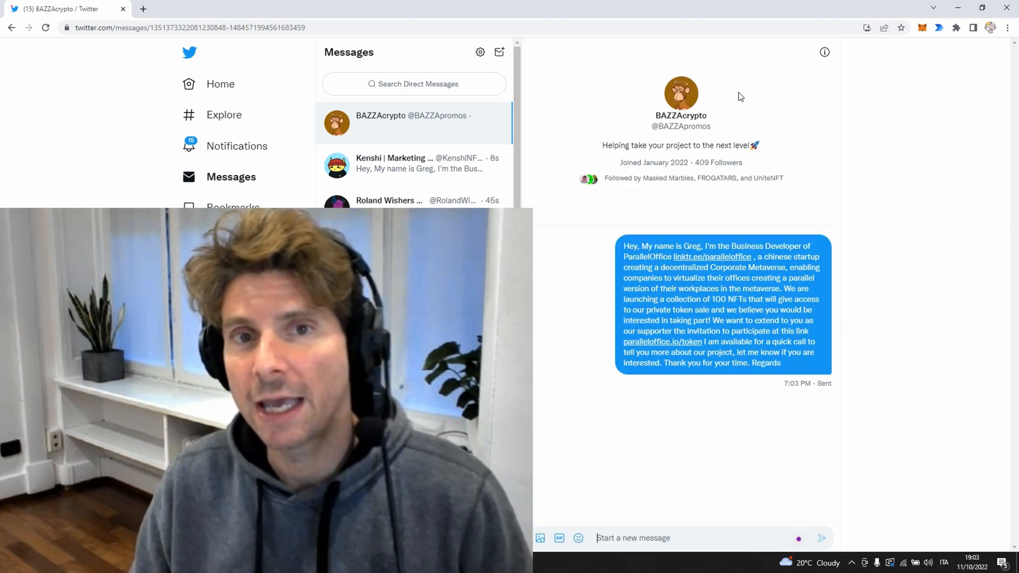
left_click(414, 122)
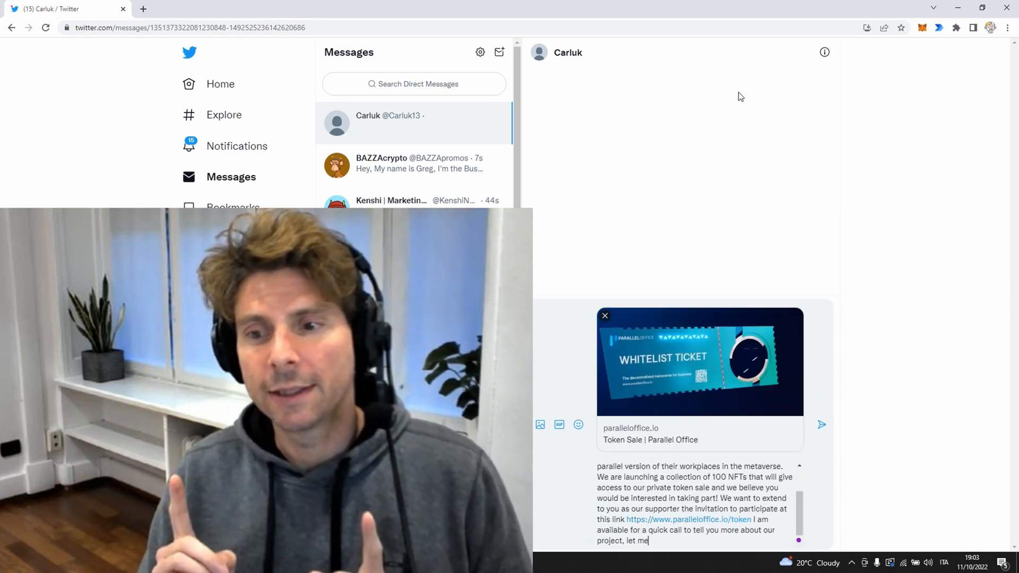
left_click(822, 425)
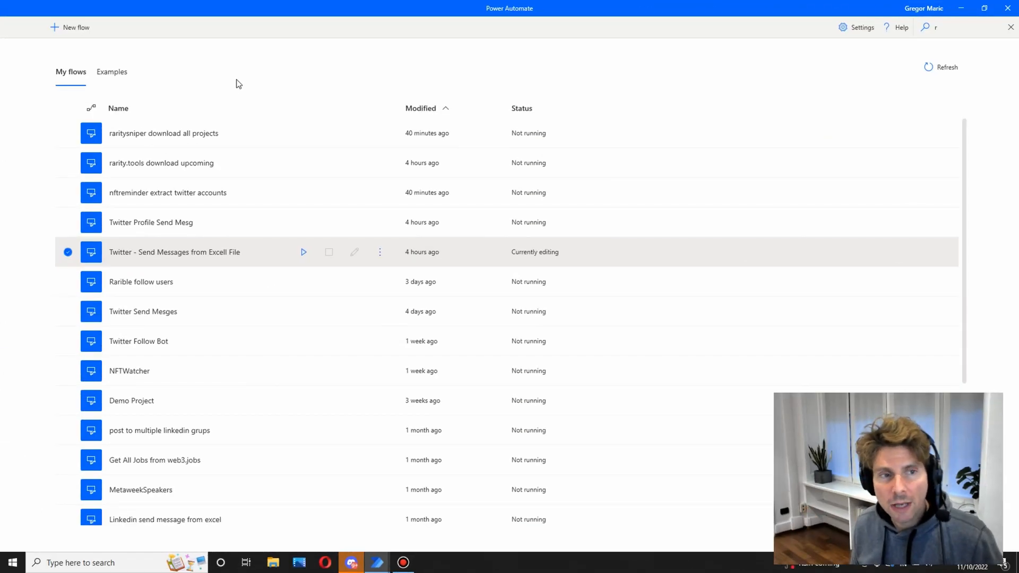
mouse_move(120, 37)
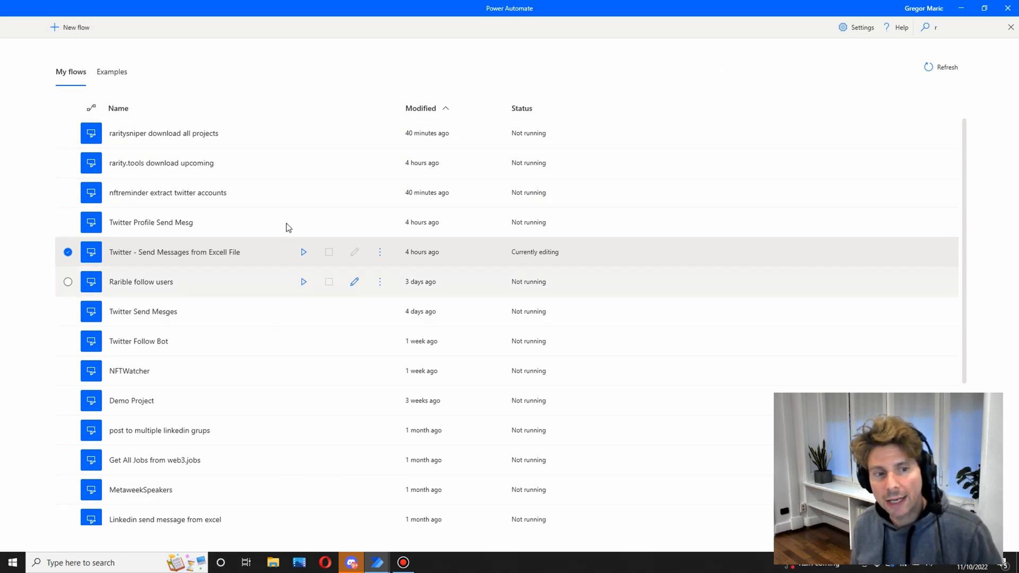
- Create a new desktop flow named 'twitter send messgaes'
left_click(70, 27)
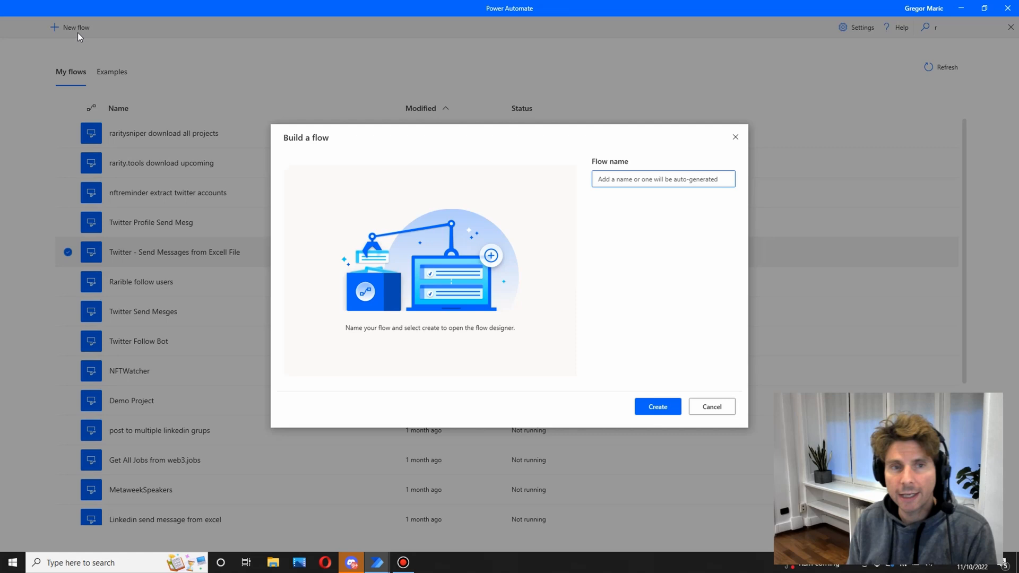
type("twitter")
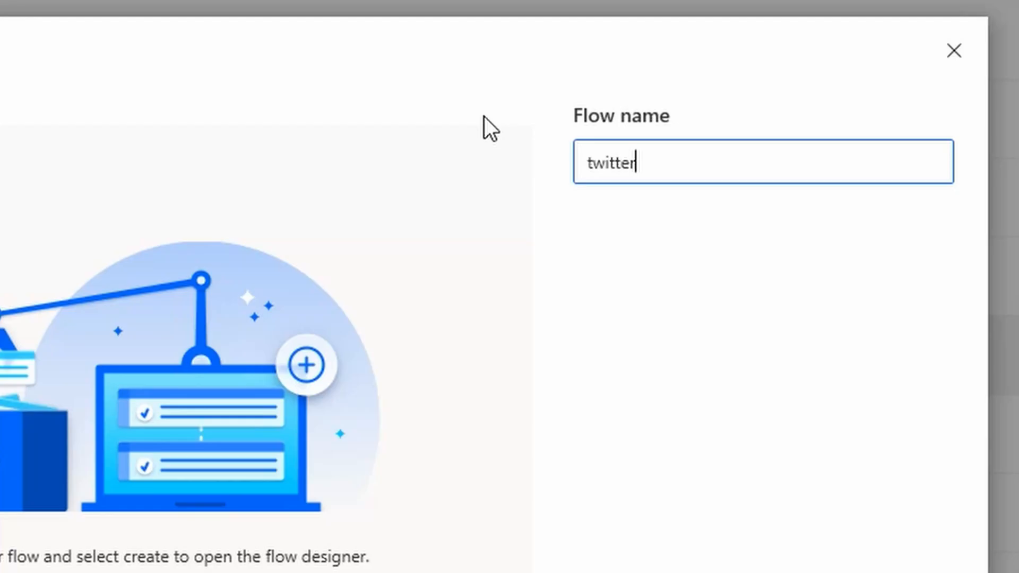
type("send mess")
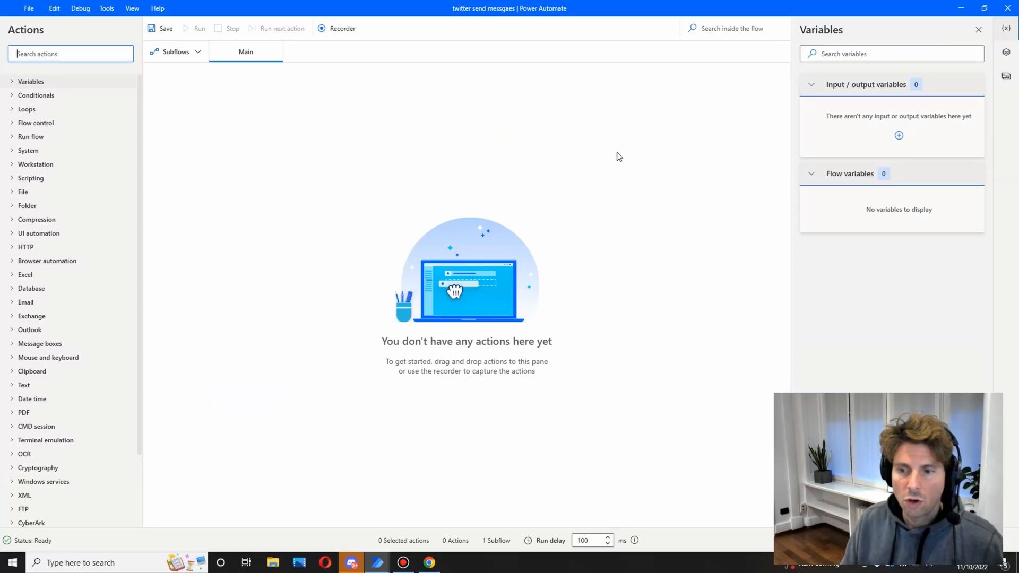
mouse_move(454, 316)
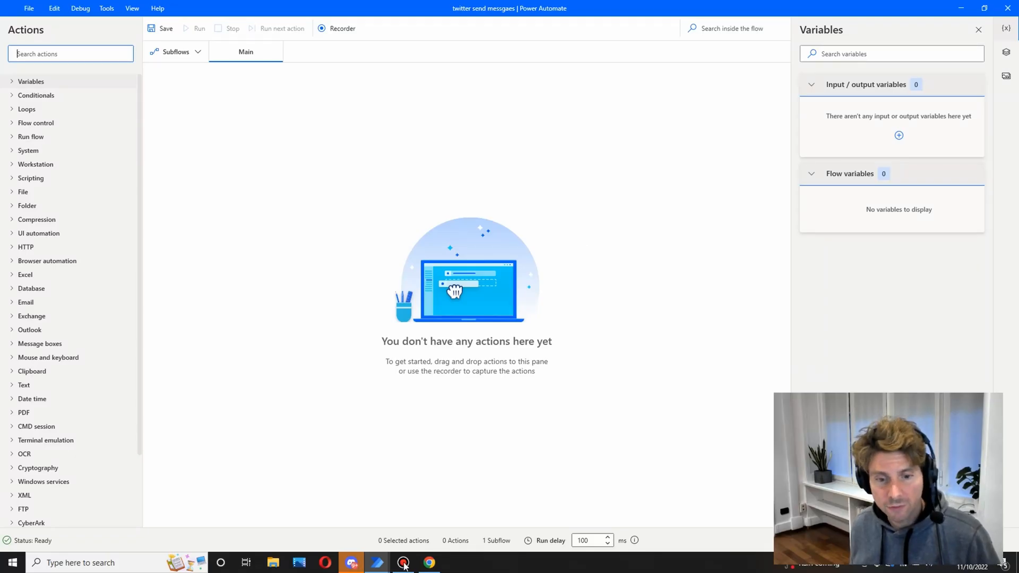
- Open the Twitter account's Followers list in Chrome and browse through it
left_click(427, 562)
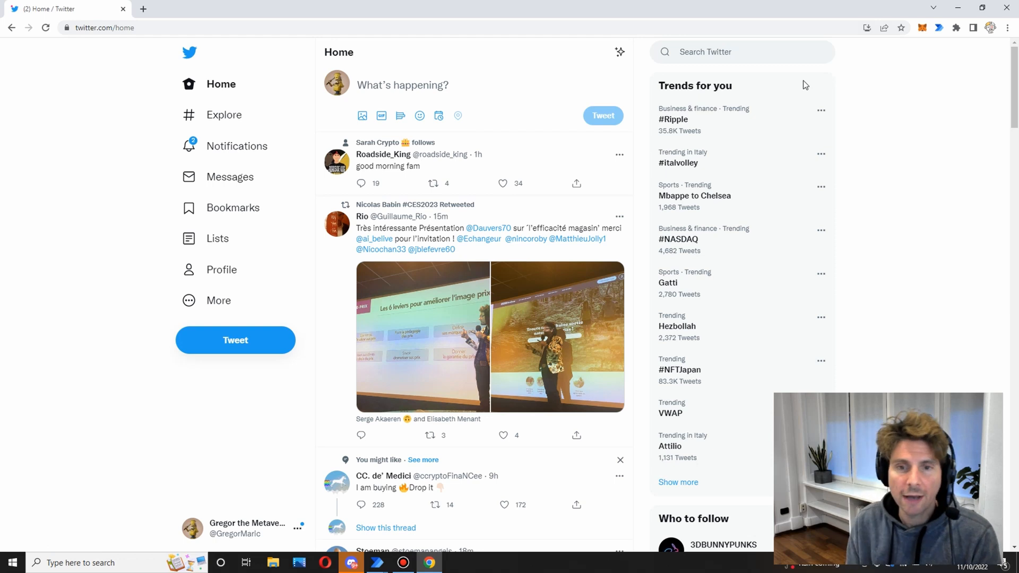
mouse_move(621, 150)
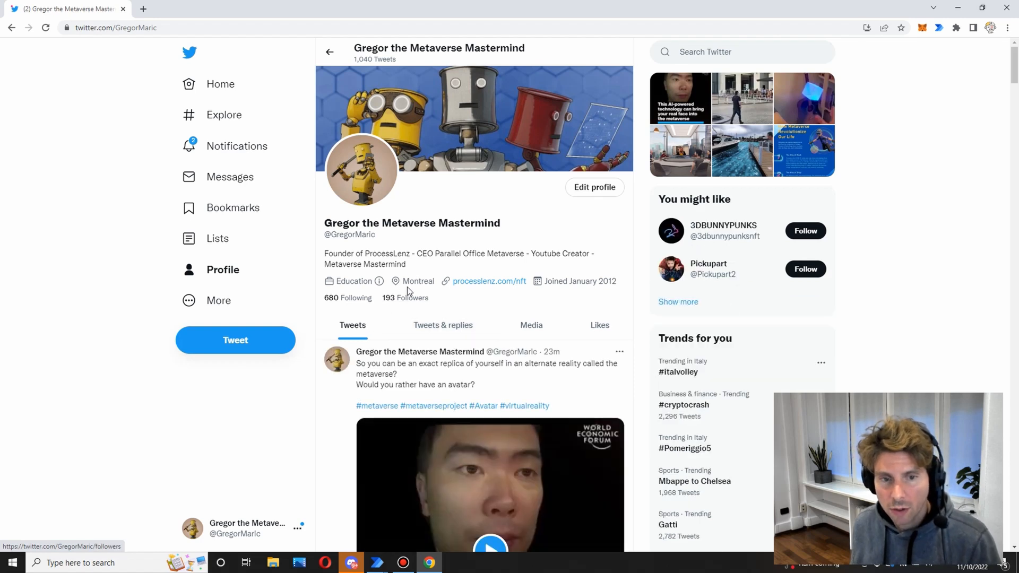
left_click(404, 298)
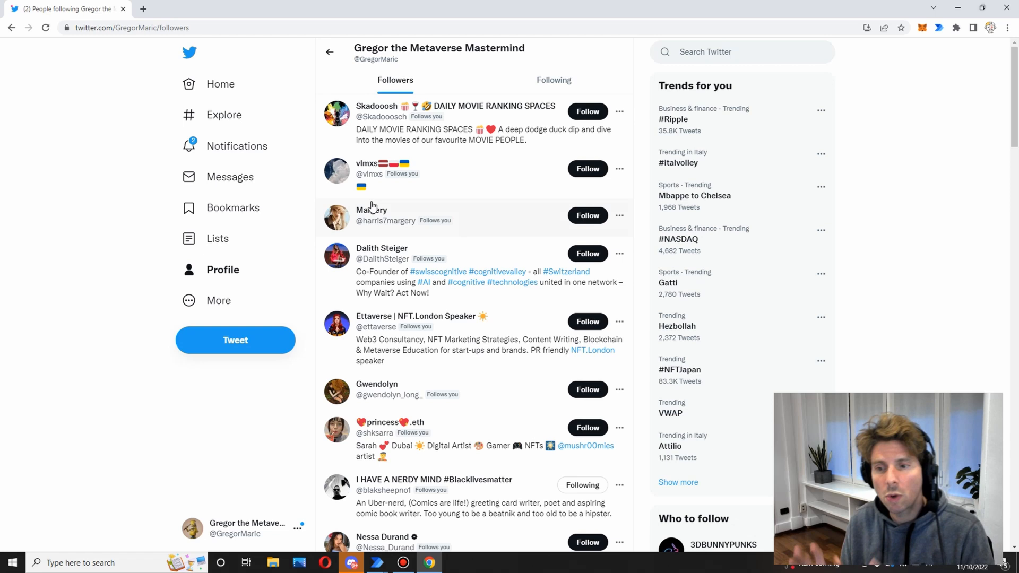
mouse_move(486, 179)
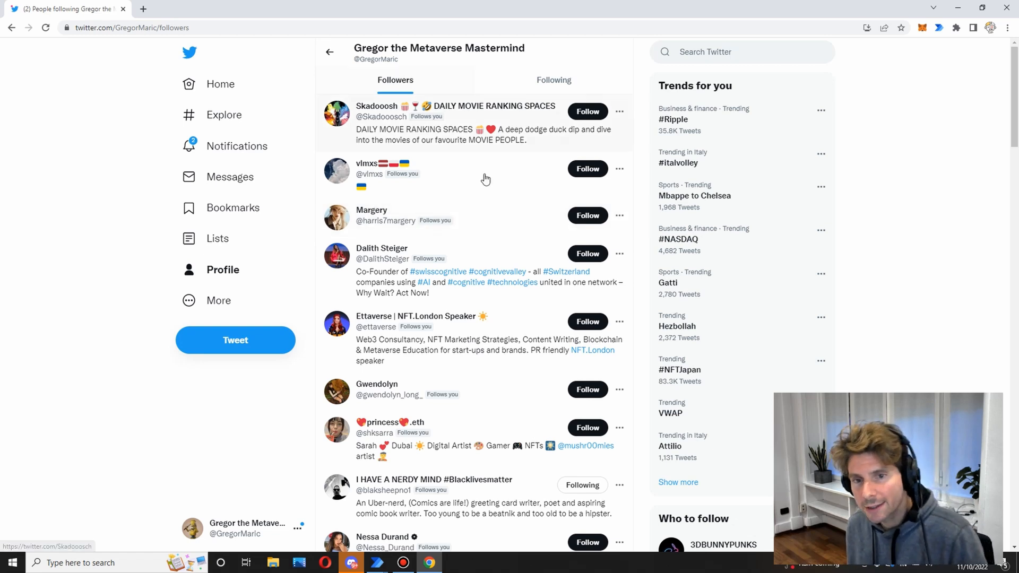
scroll("down", 3)
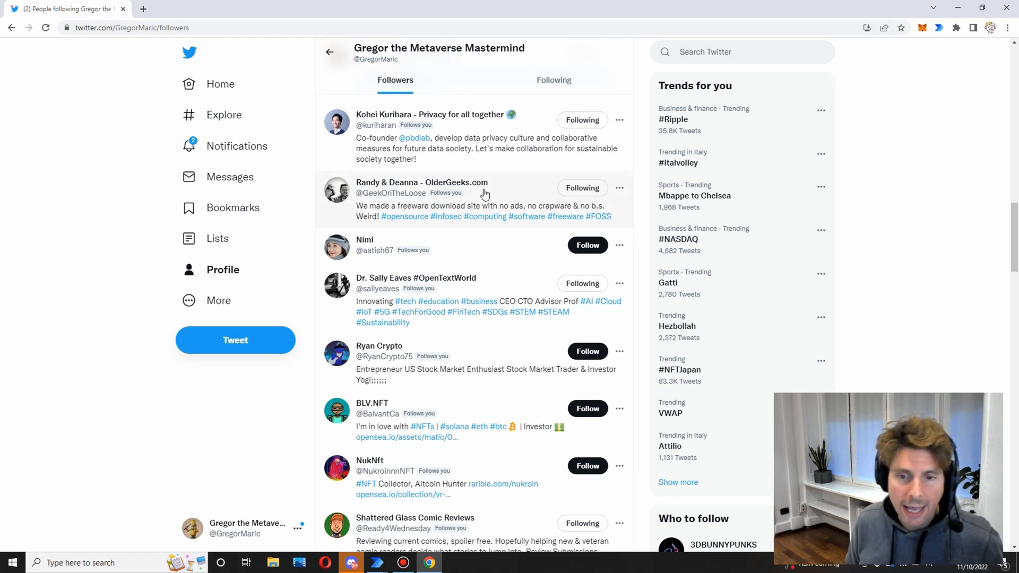
scroll("up", 3)
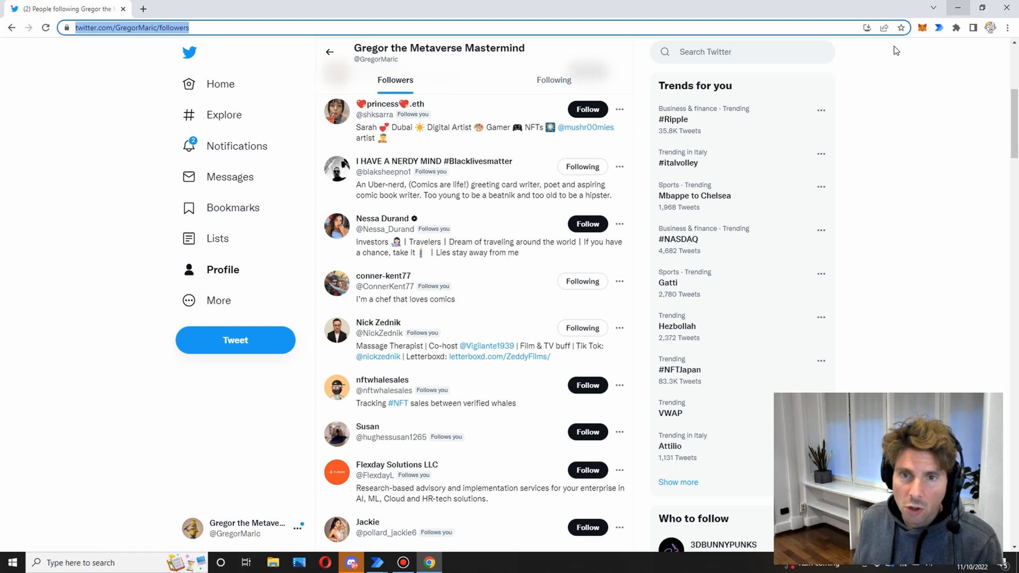
scroll("up", 3)
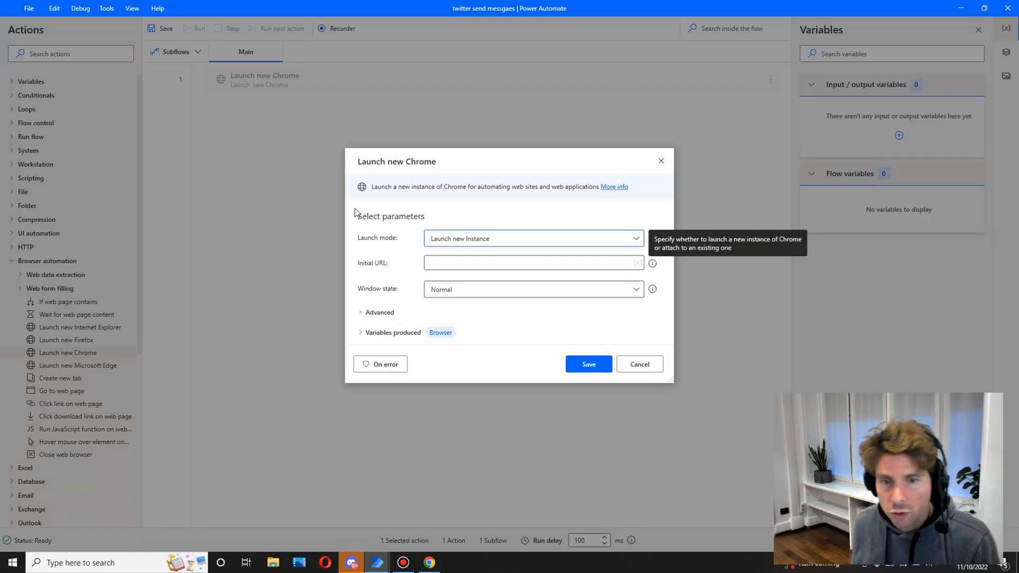
type("https://twitter.com/GregorMaric/followers")
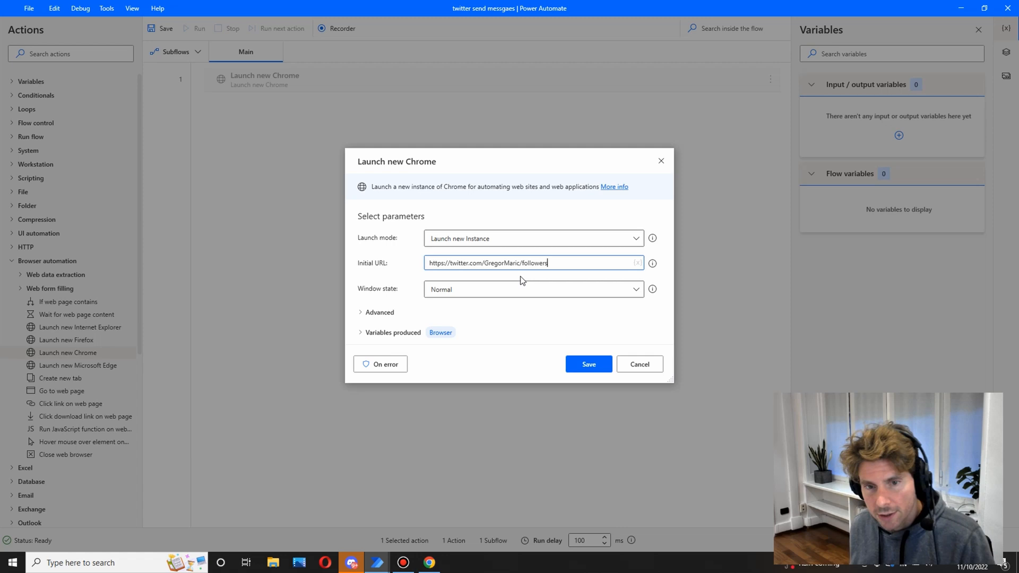
left_click(532, 289)
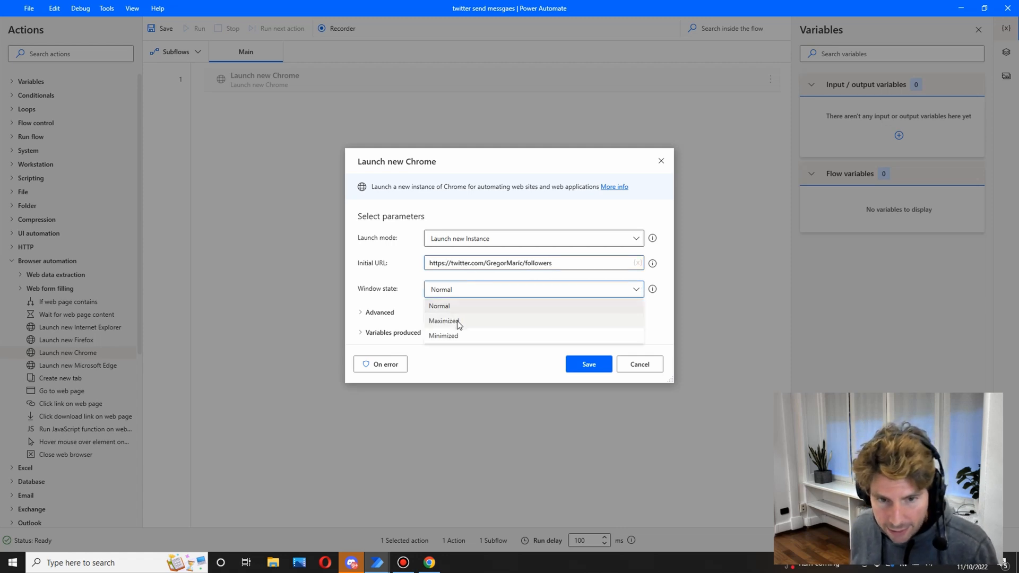
left_click(444, 320)
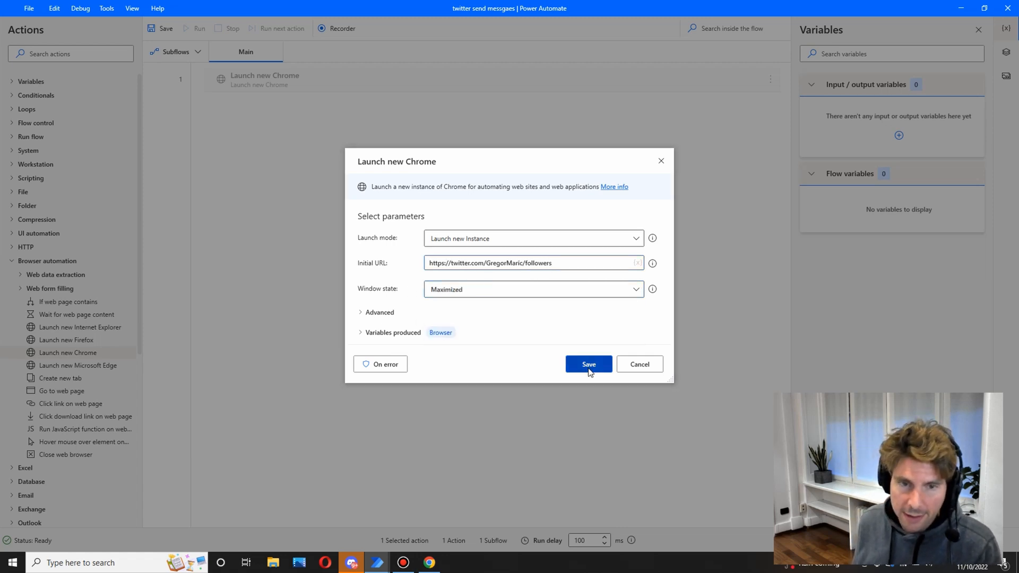
left_click(587, 364)
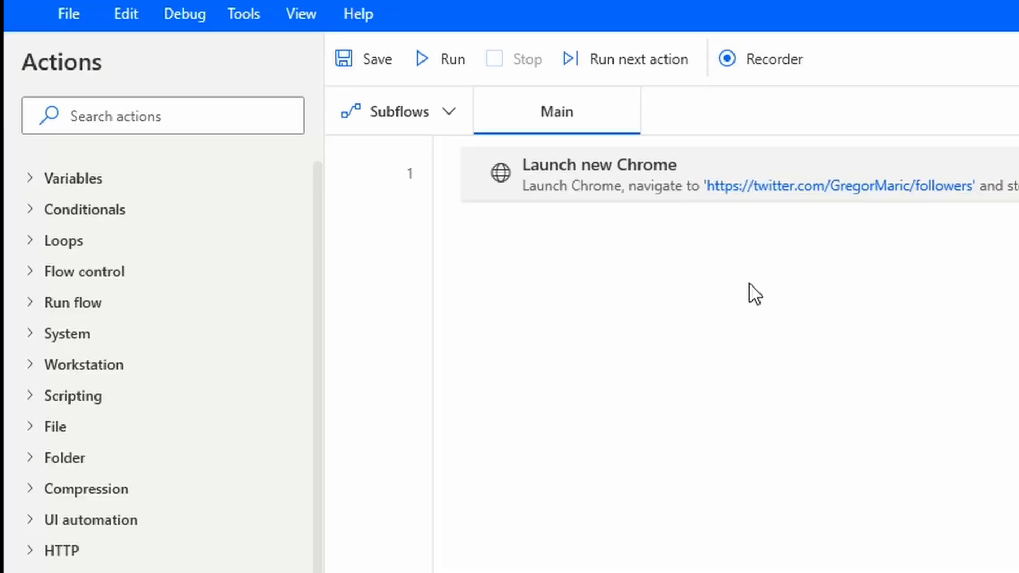
mouse_move(542, 105)
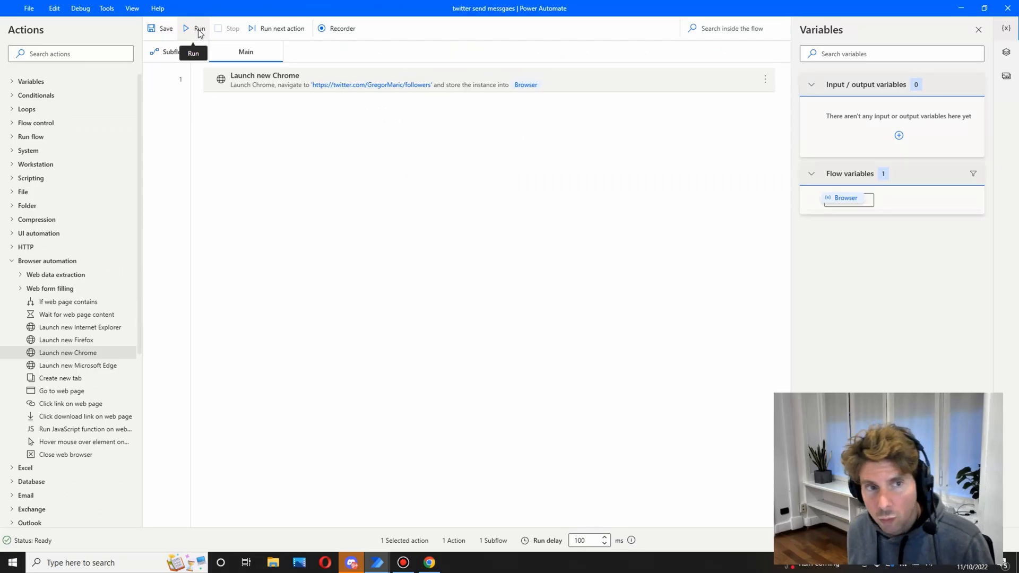
left_click(199, 28)
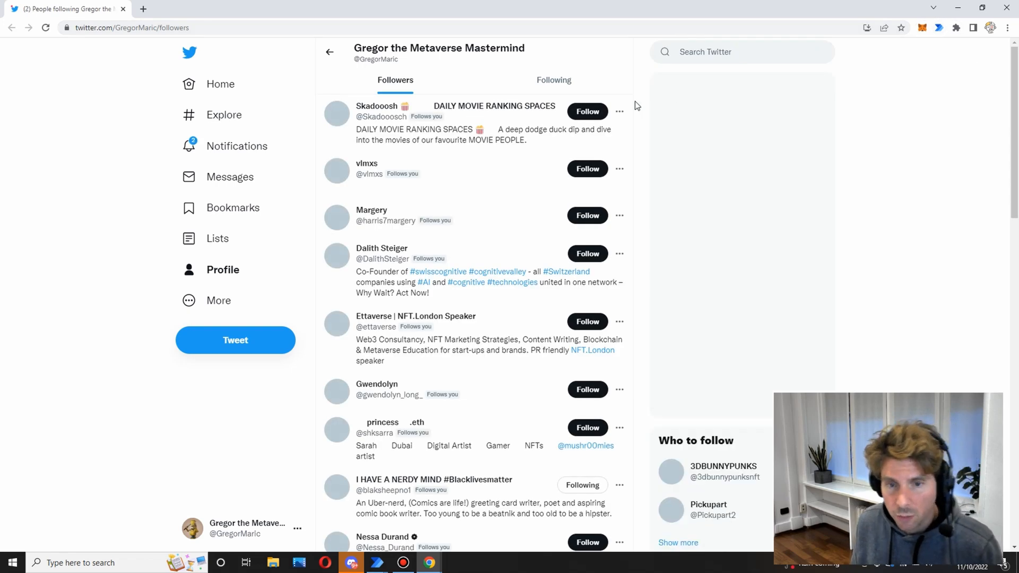
left_click(376, 563)
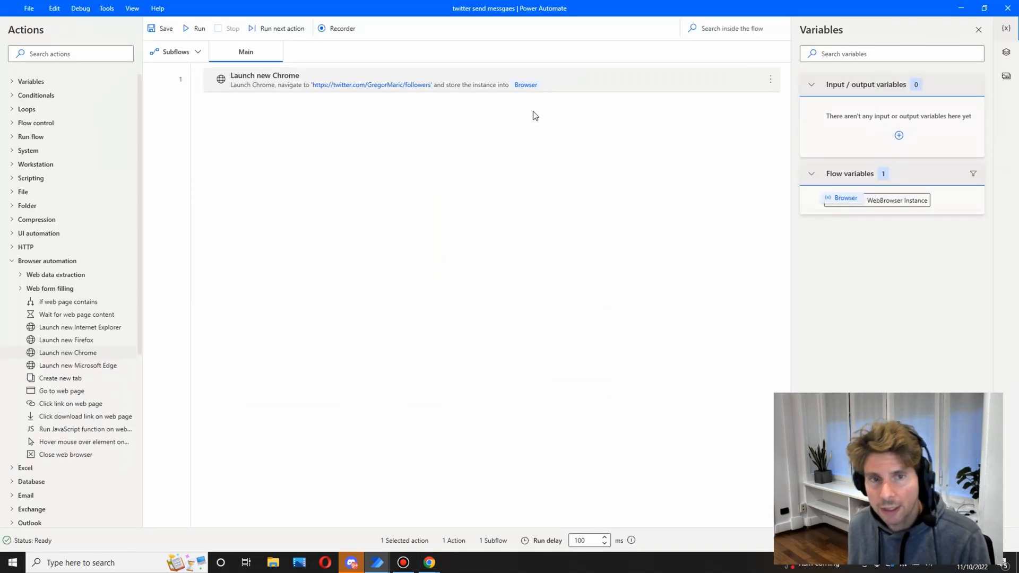
mouse_move(342, 28)
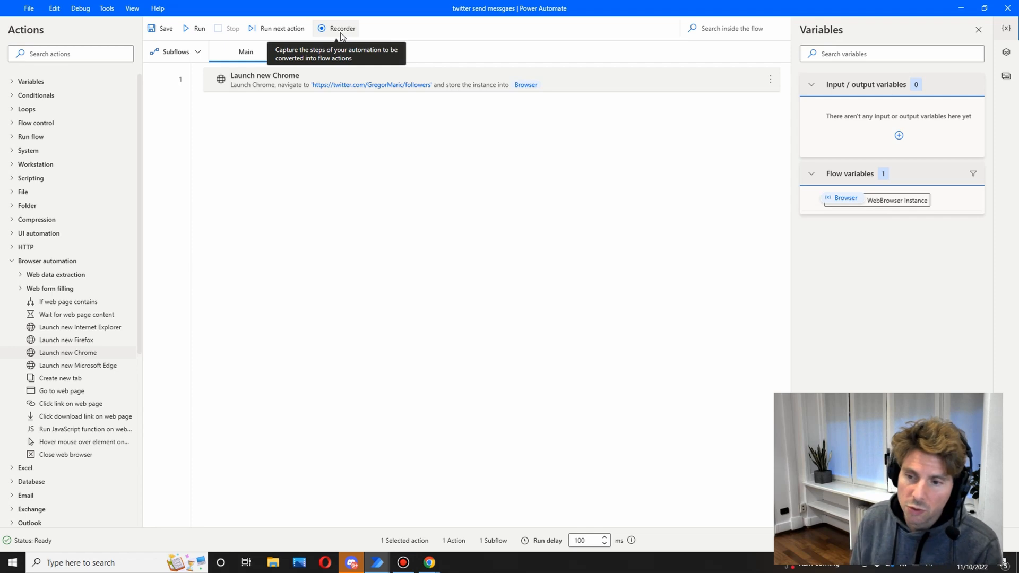
- Record extracting the followers list from the first follower's name and finish recording
left_click(199, 28)
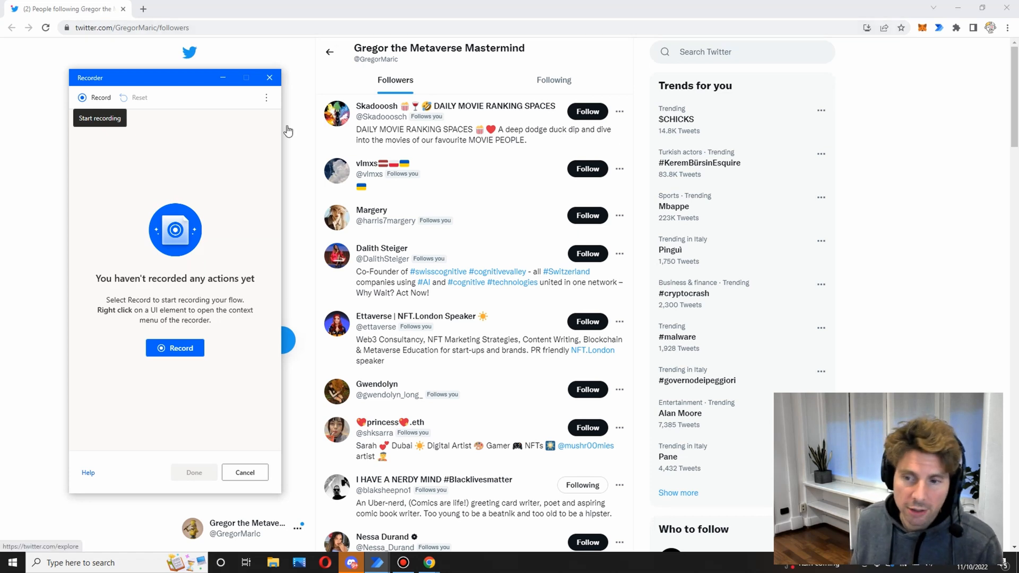
mouse_move(237, 245)
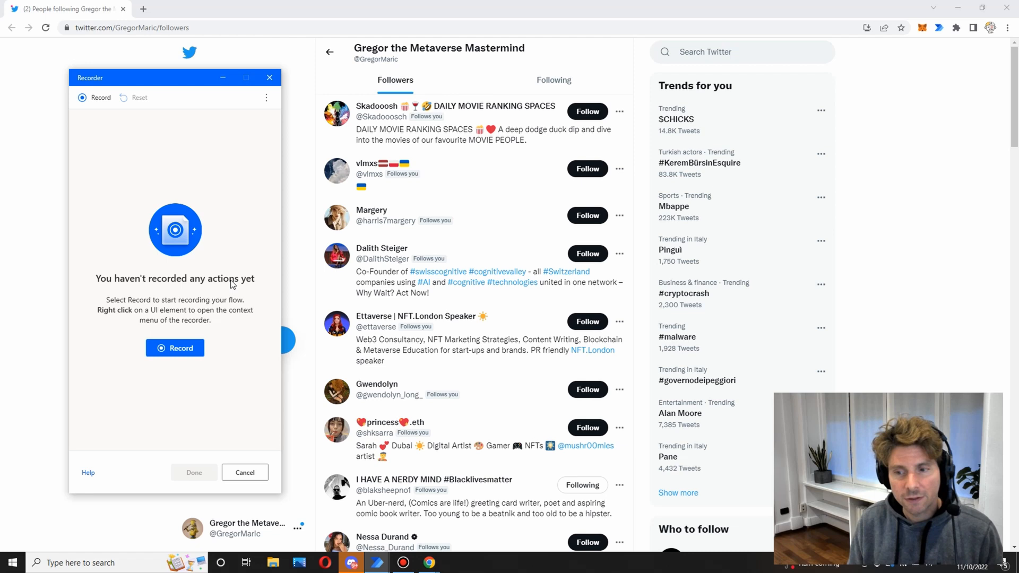
mouse_move(133, 405)
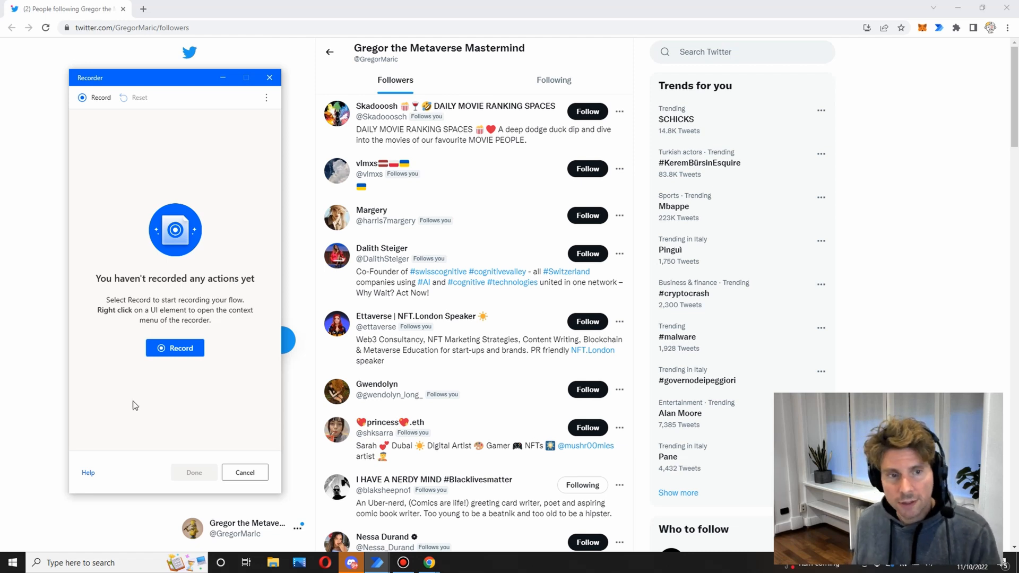
mouse_move(175, 347)
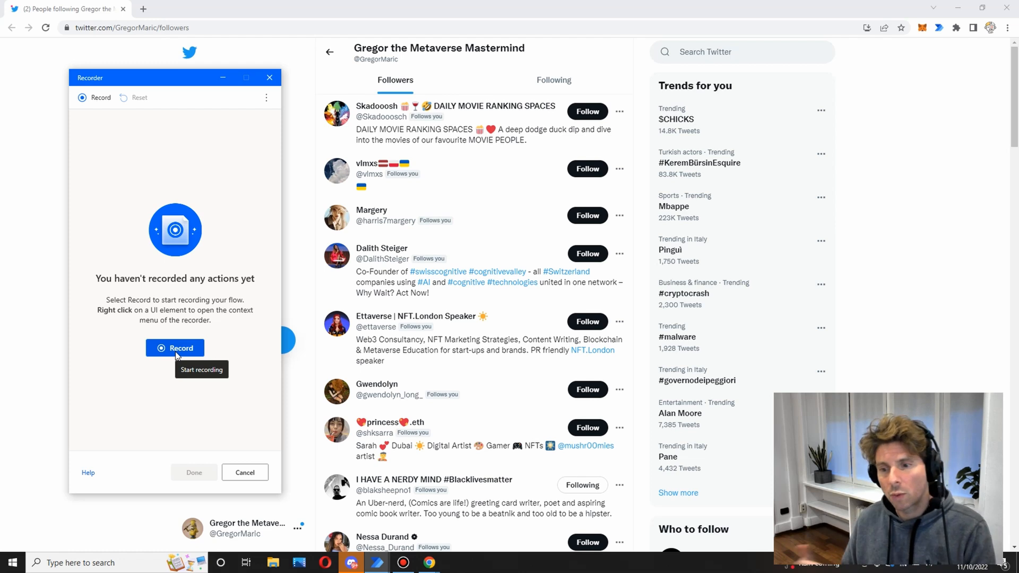
left_click(175, 347)
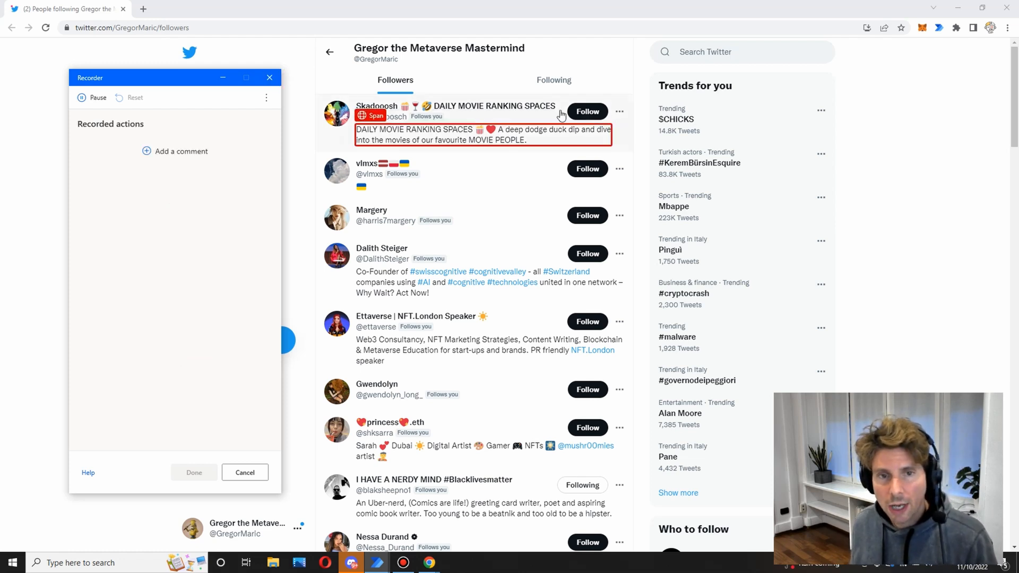
mouse_move(369, 113)
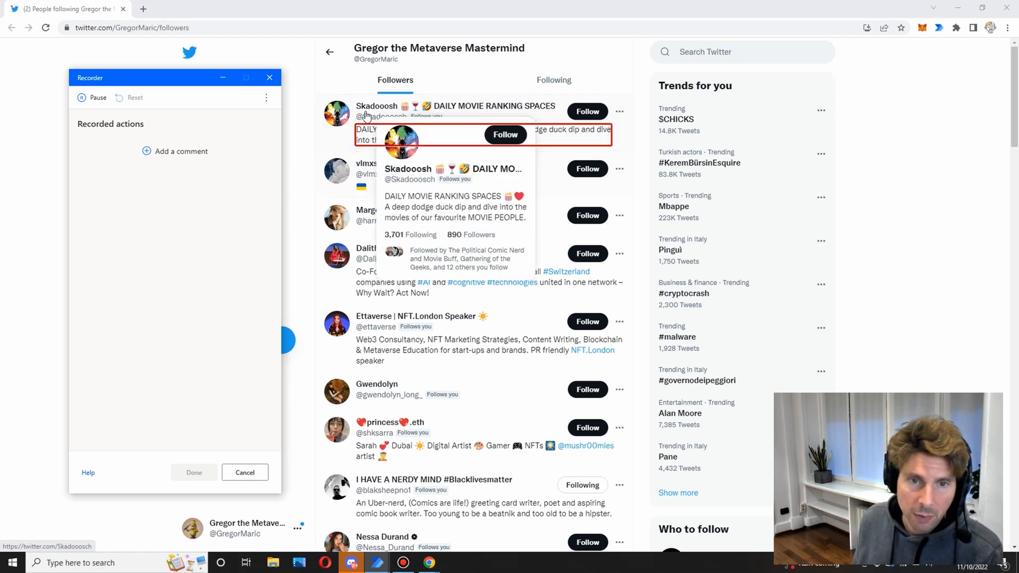
right_click(377, 116)
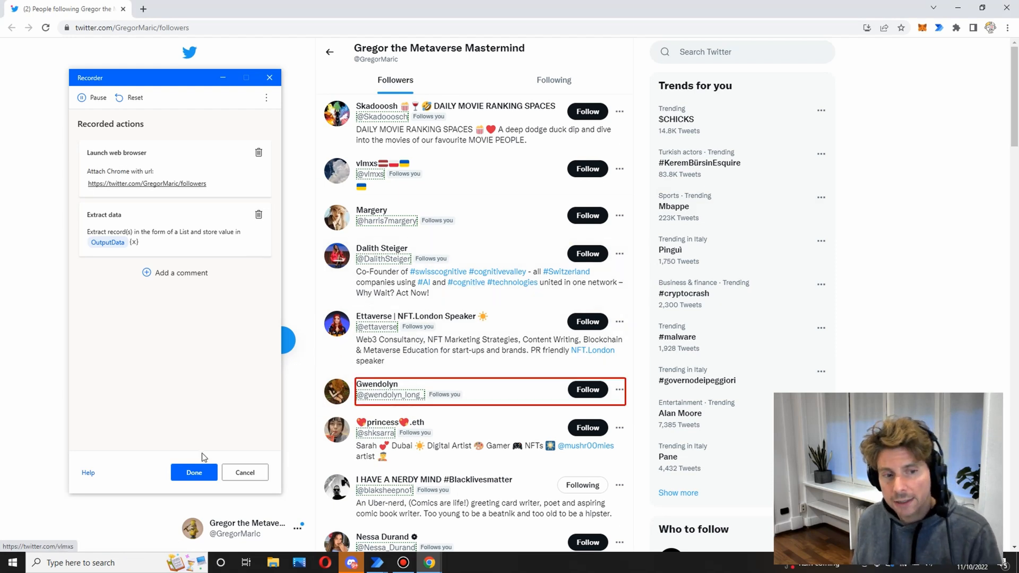
left_click(194, 472)
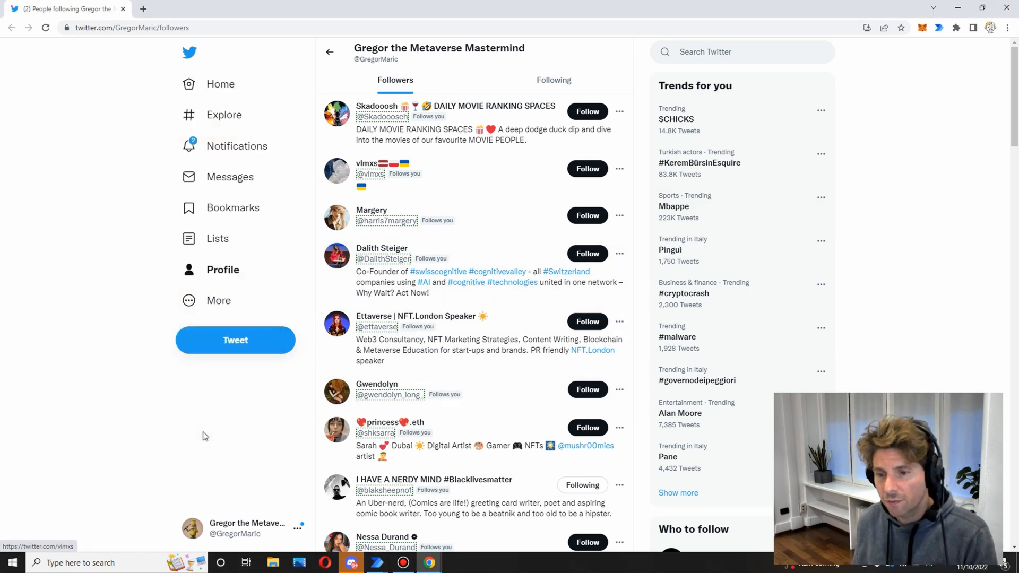
left_click(351, 562)
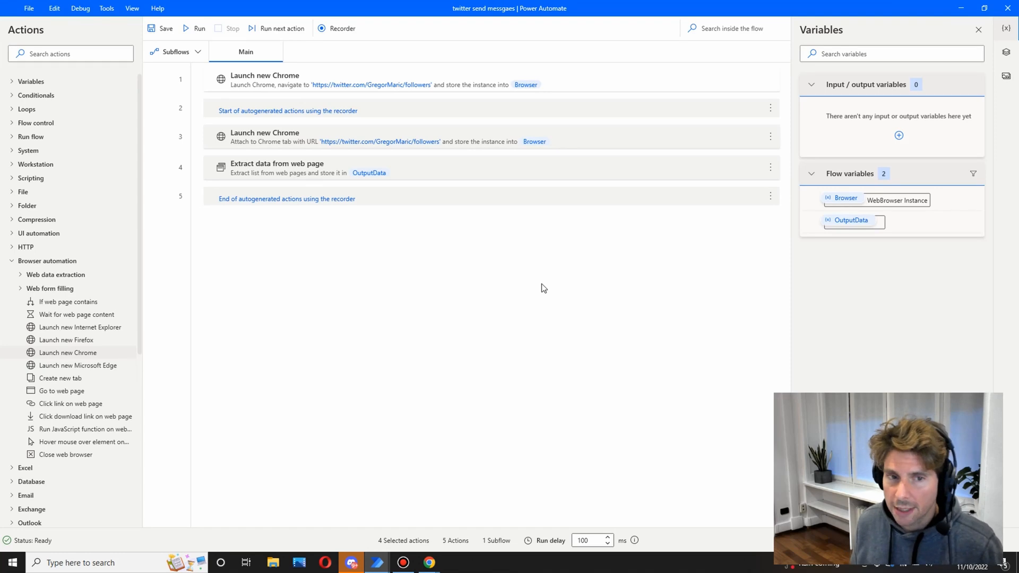
- Delete the recorder's extra steps and add a 3-second Wait after Launch new Chrome
left_click(288, 110)
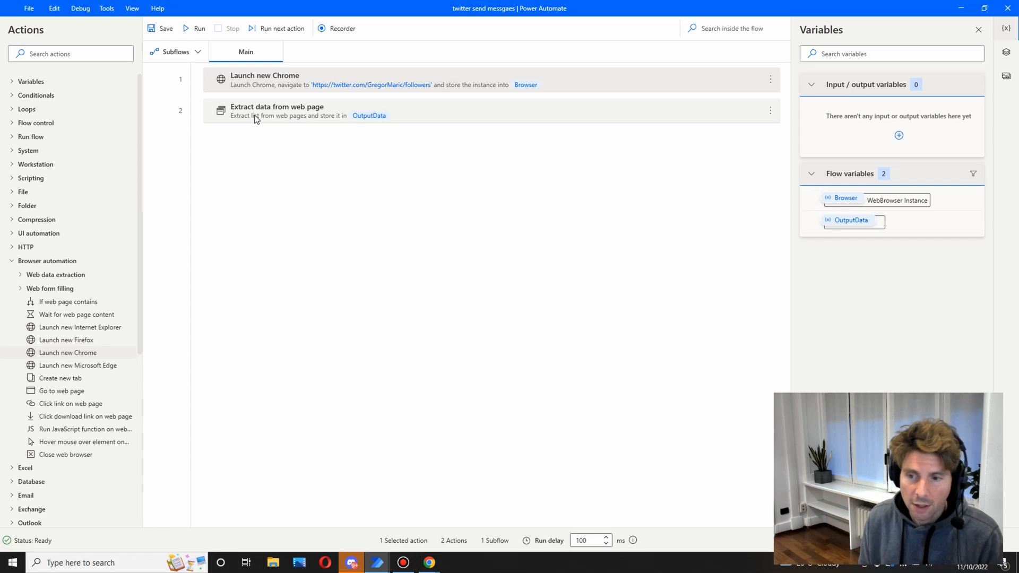
left_click(70, 53)
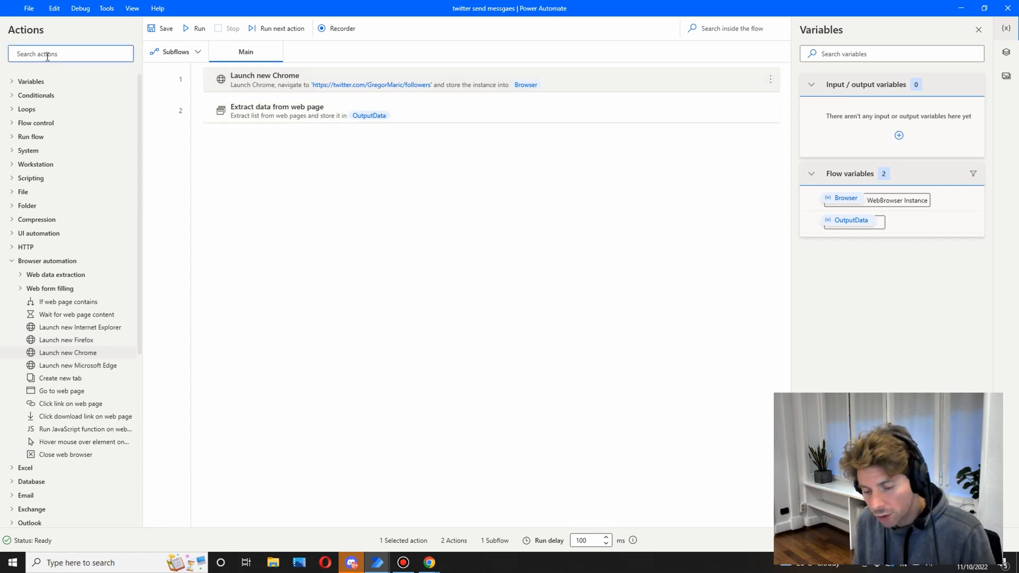
type("wait")
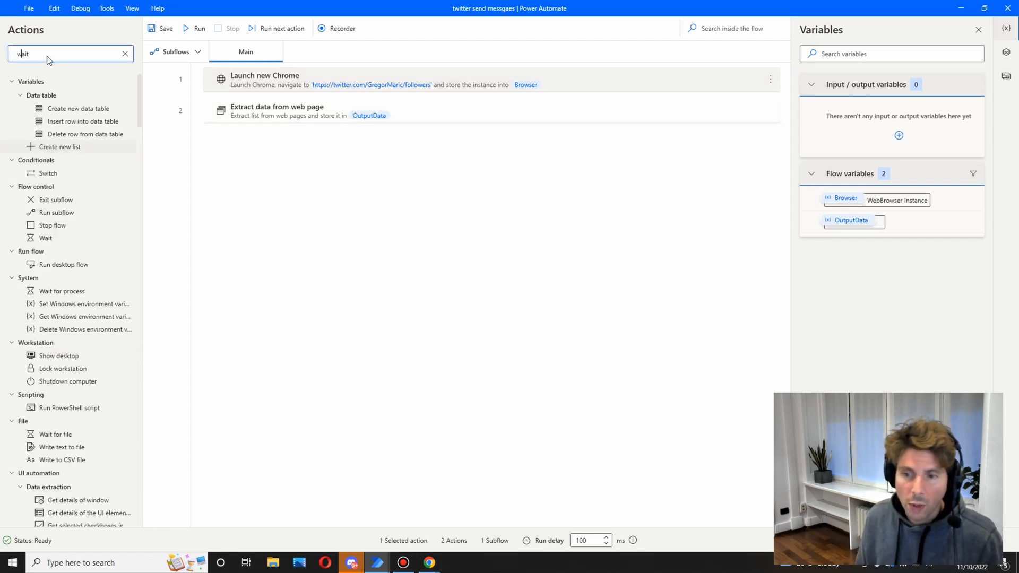
type("wait")
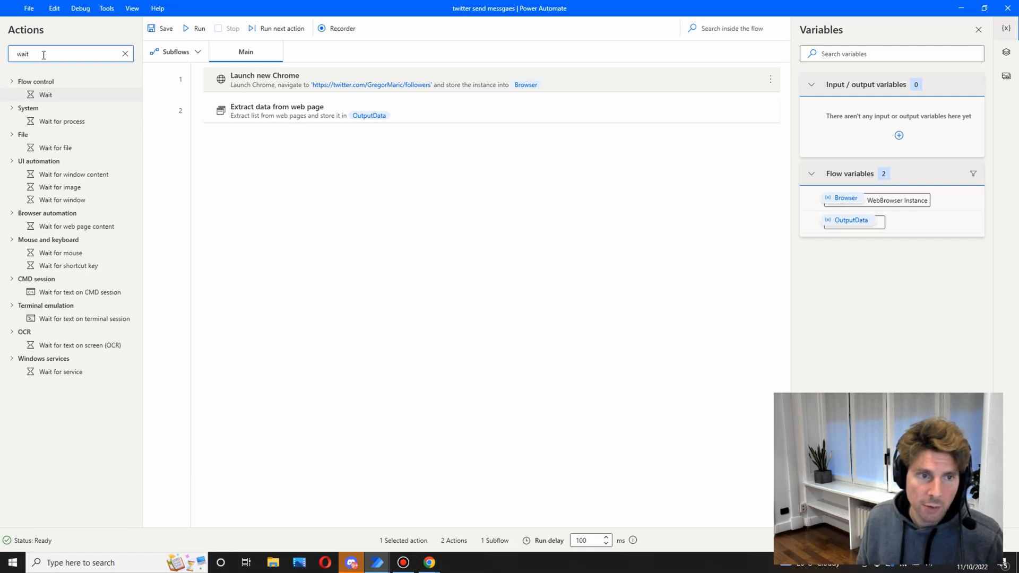
left_click_drag(46, 94, 267, 94)
type("3")
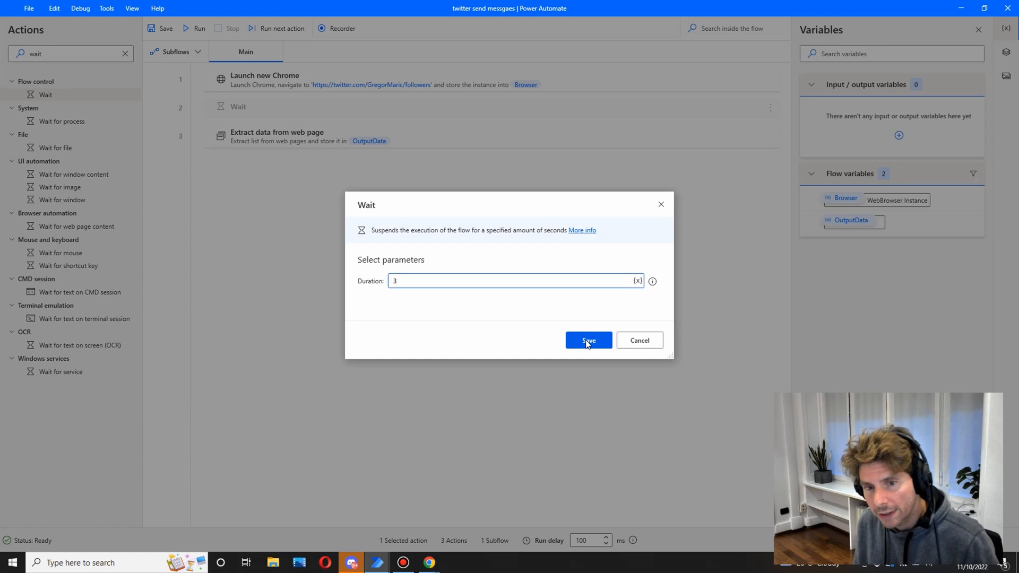
left_click(588, 340)
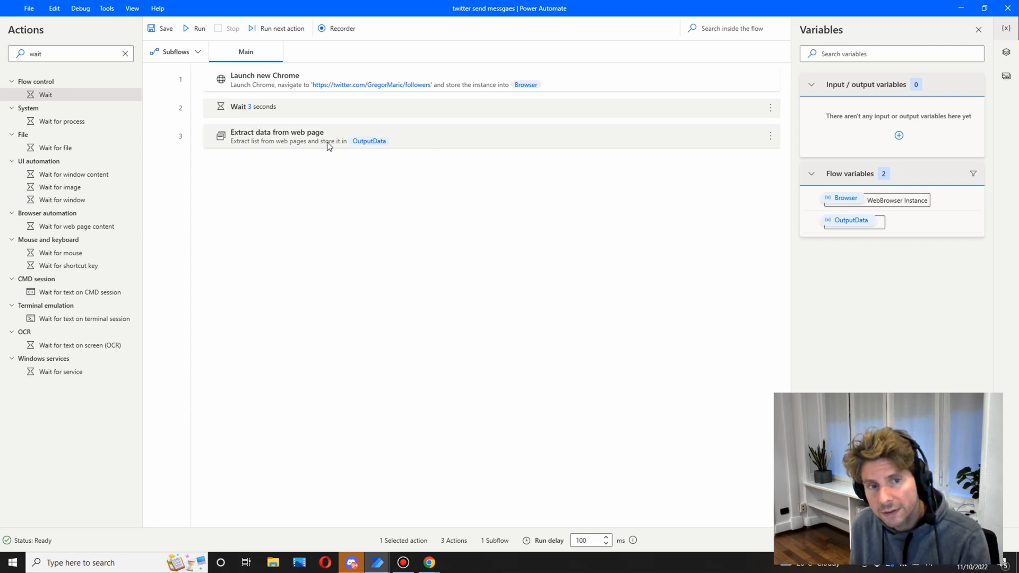
- Set the Extract data step's Store data mode to Excel spreadsheet
double_click(276, 136)
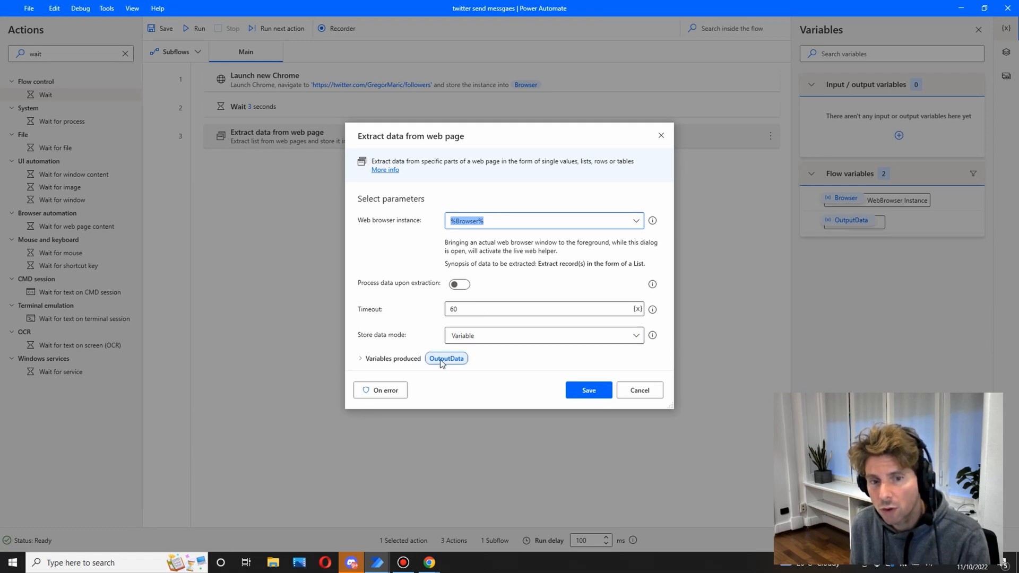
mouse_move(489, 341)
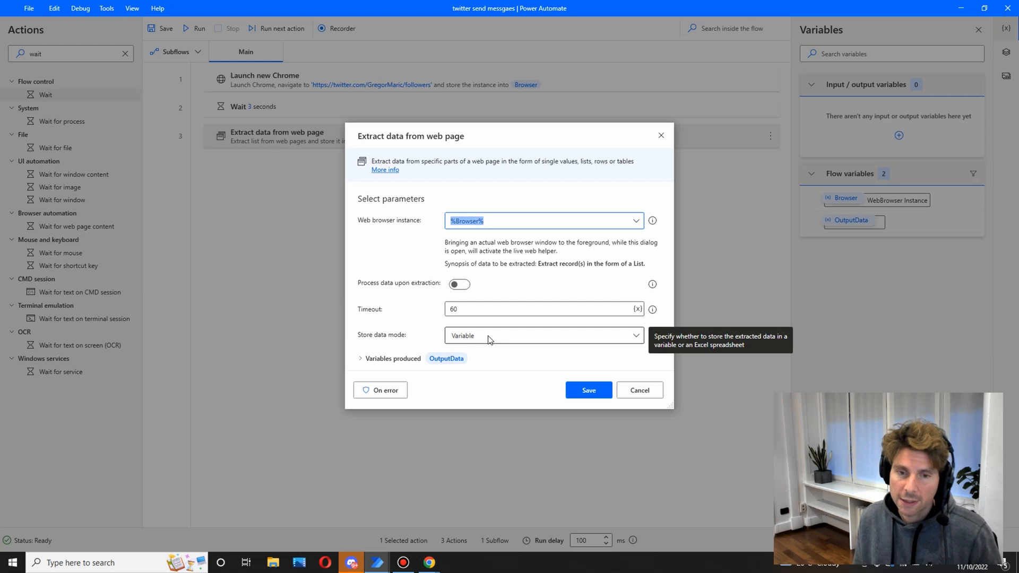
left_click(542, 335)
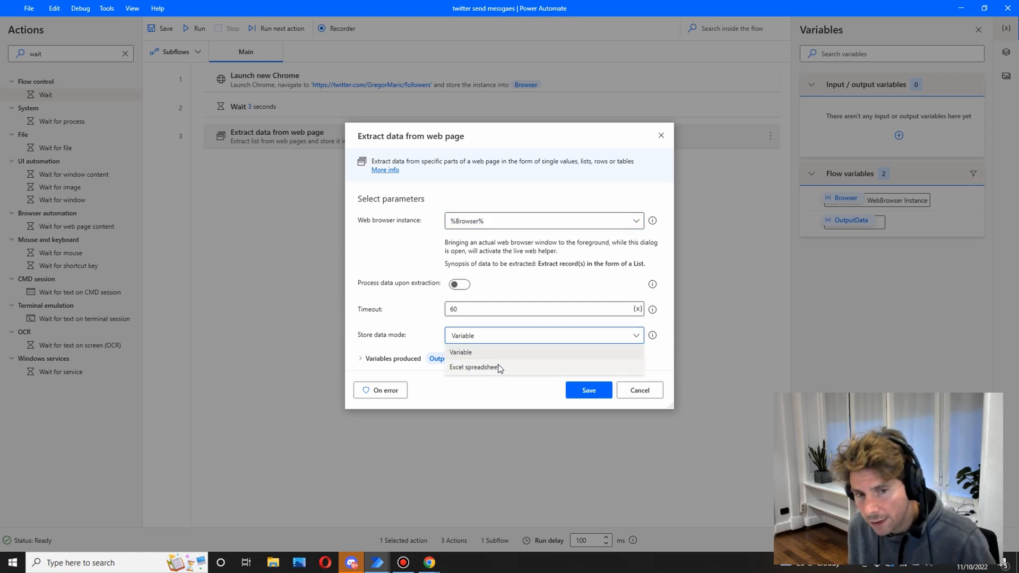
left_click(475, 368)
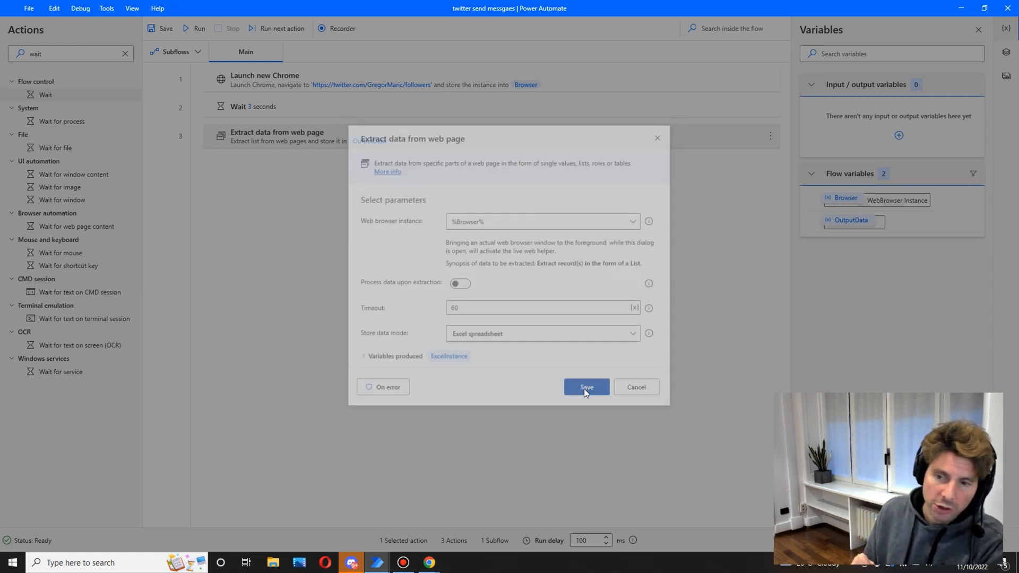
left_click(585, 386)
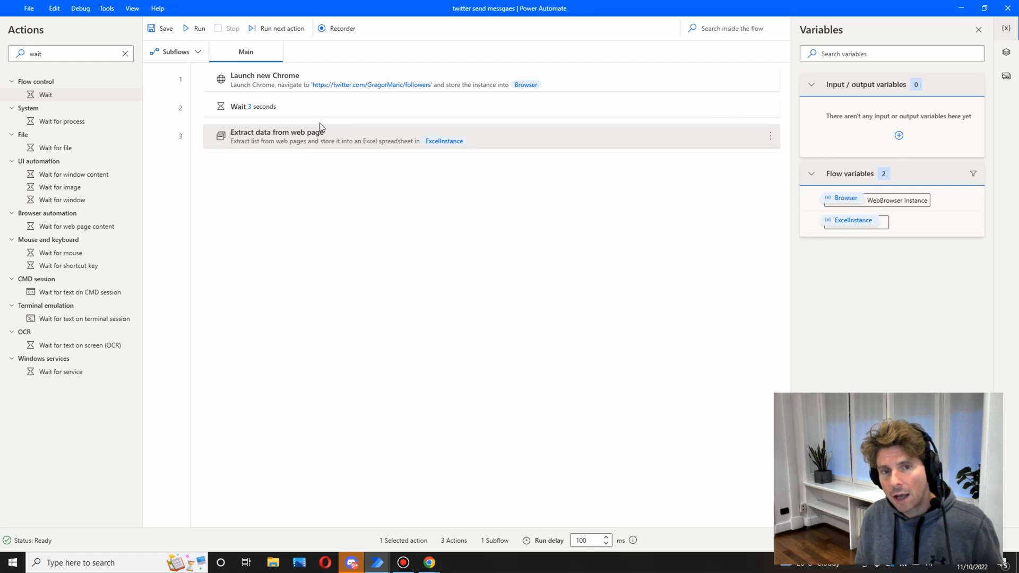
mouse_move(193, 29)
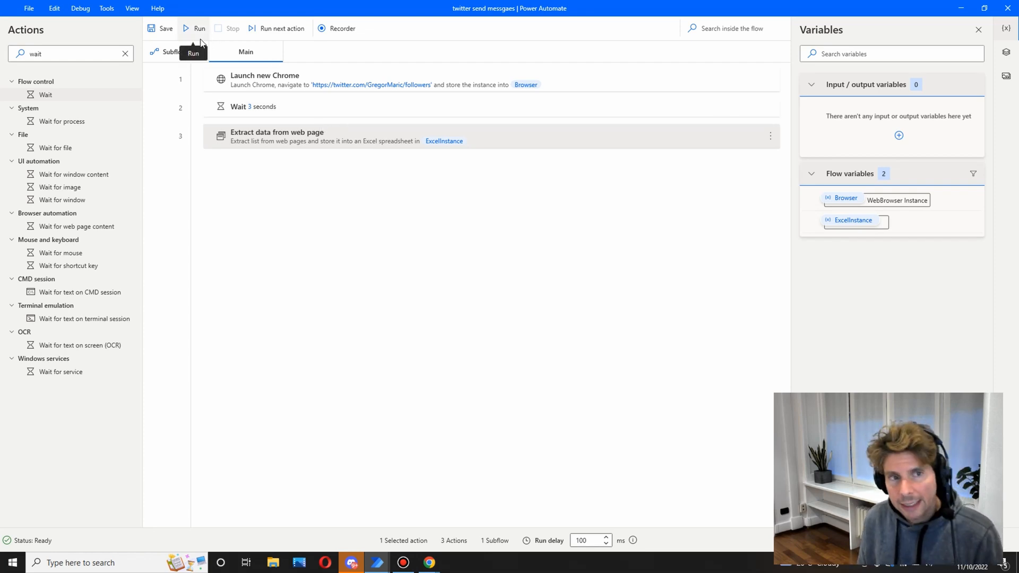
- Run the flow and review the roughly 31 follower handles written to Book1 in Excel
left_click(195, 28)
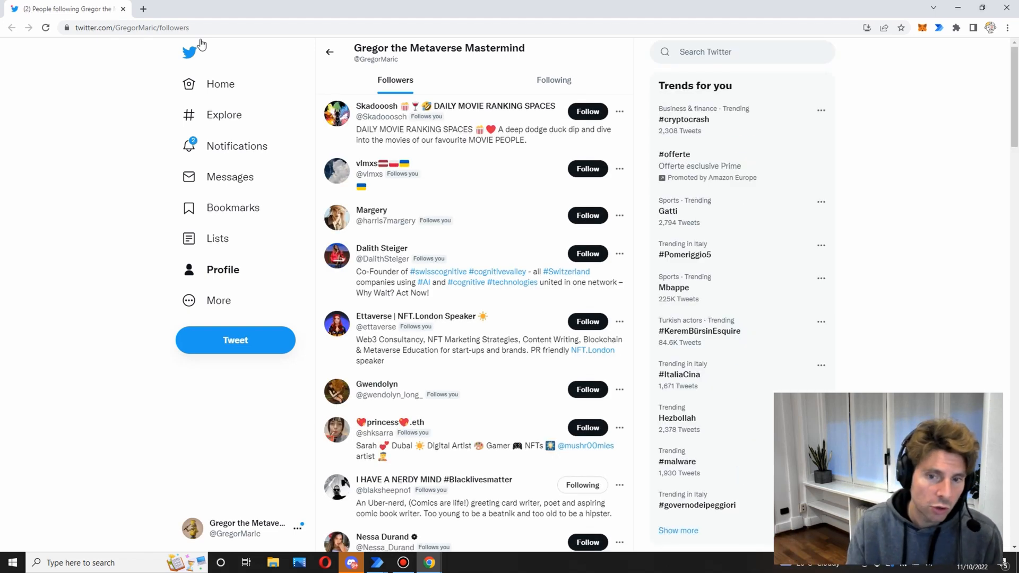
left_click(454, 562)
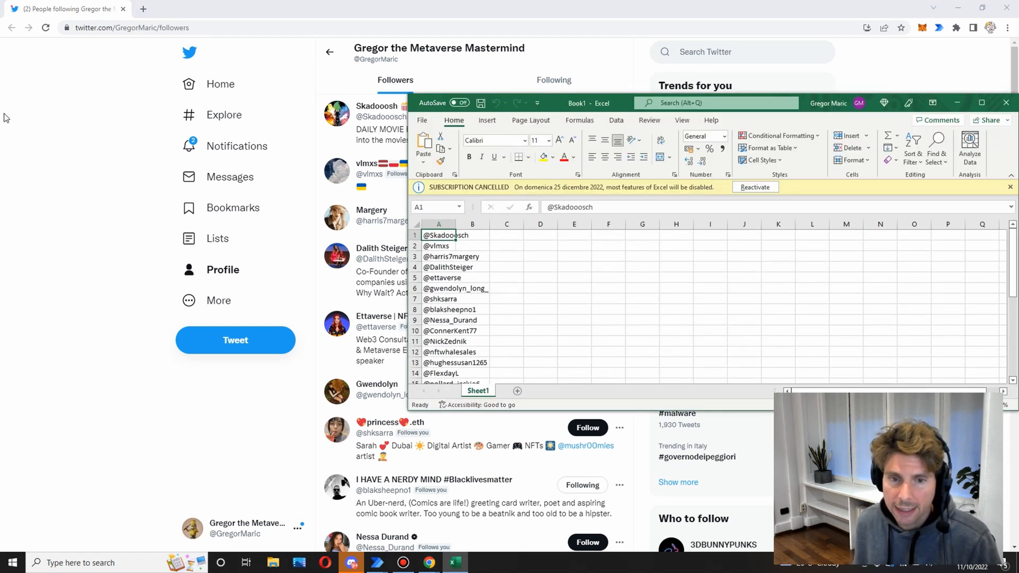
scroll("down", 3)
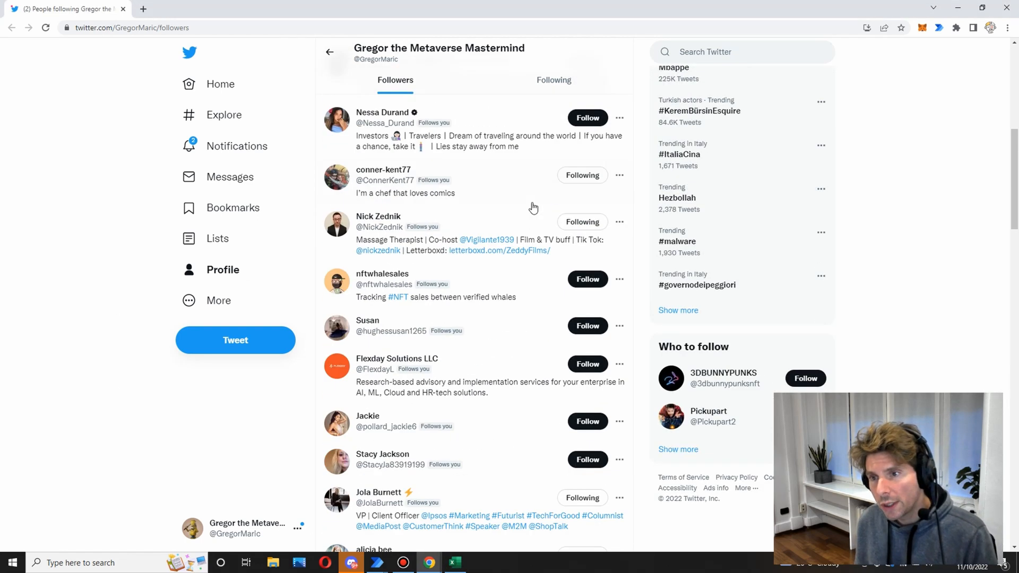
scroll("down", 3)
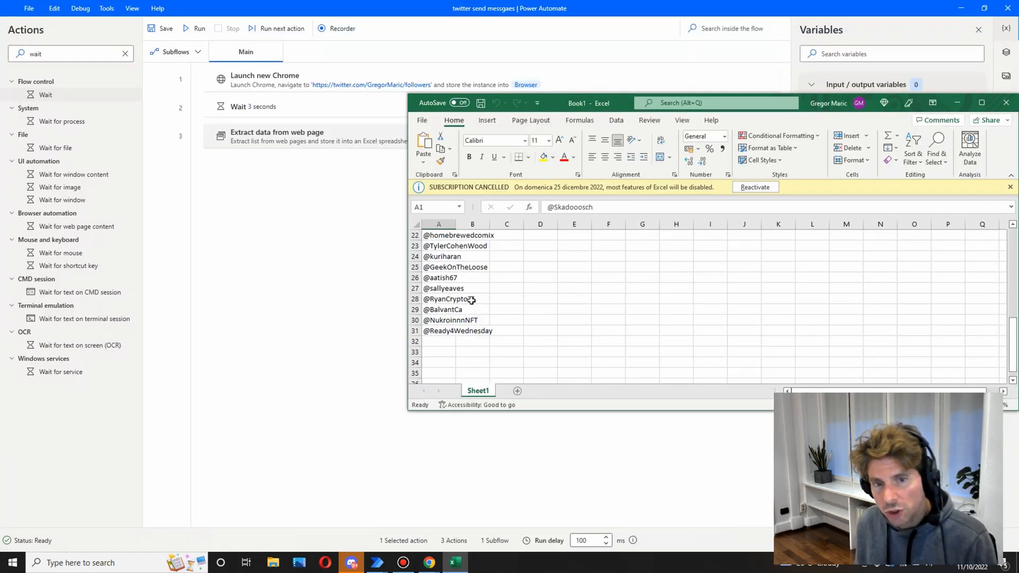
scroll("up", 3)
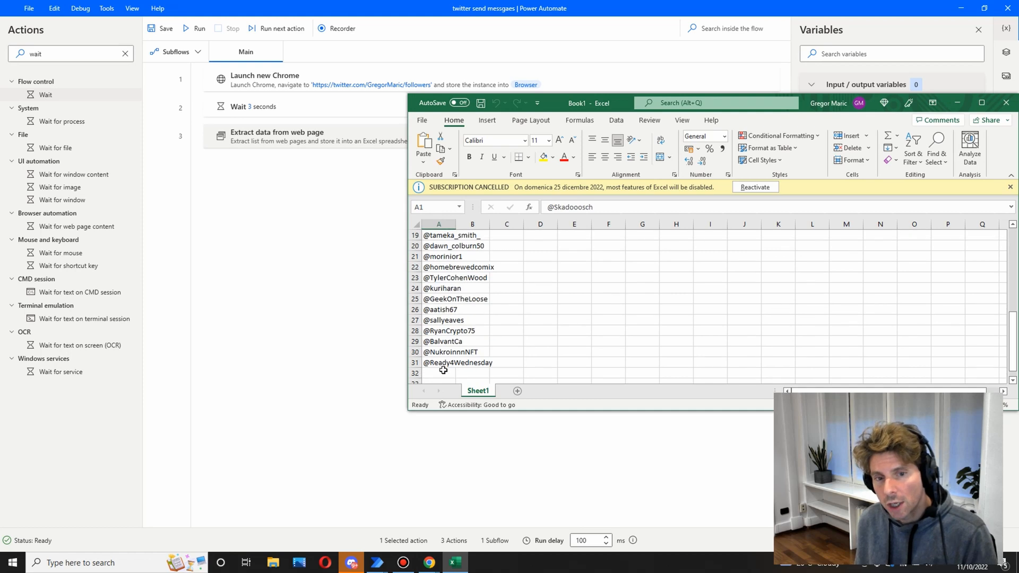
scroll("up", 3)
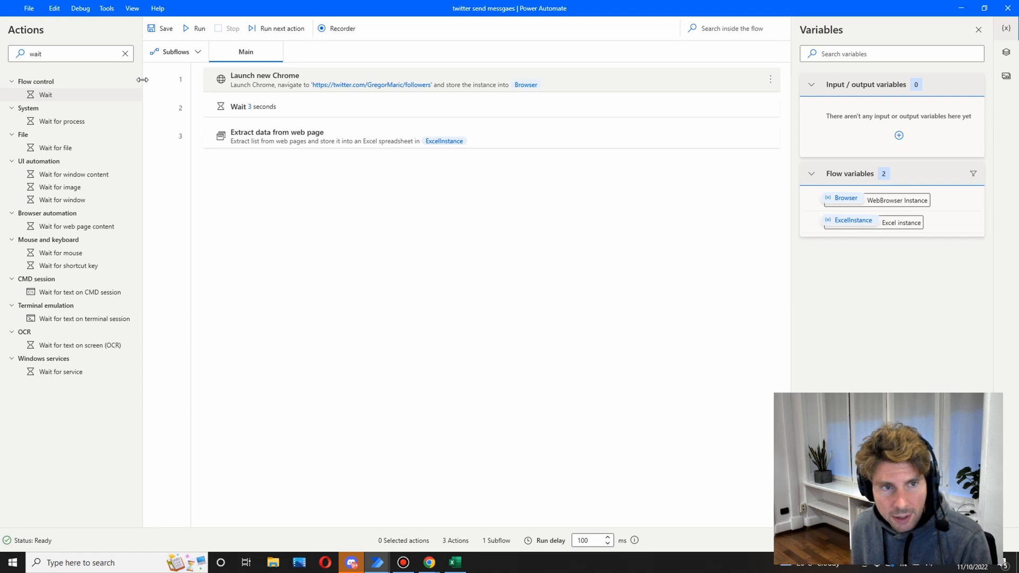
- Set the Extract data step's Store data mode back to Variable (DataFromWebPage)
left_click(124, 53)
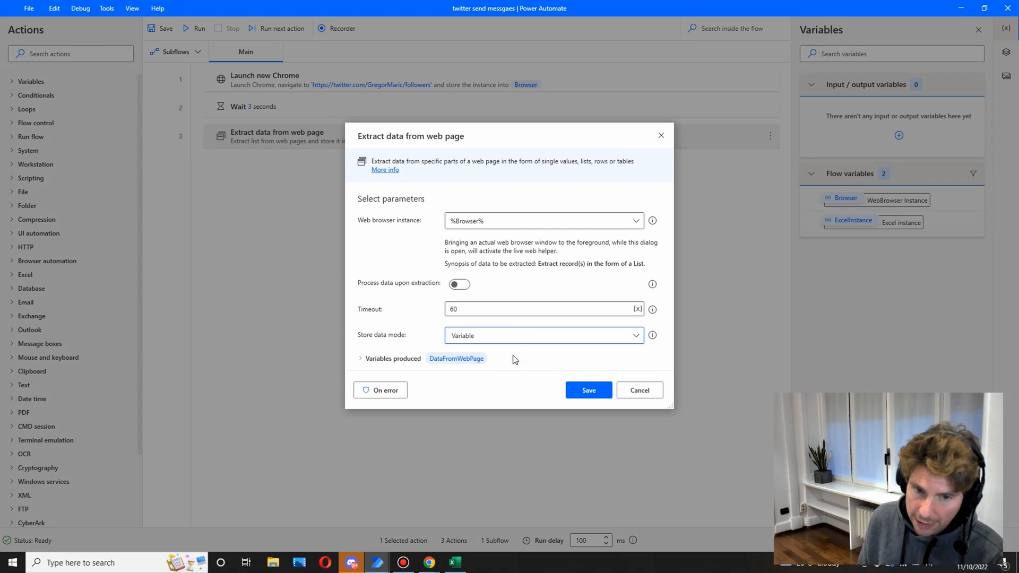
left_click(588, 390)
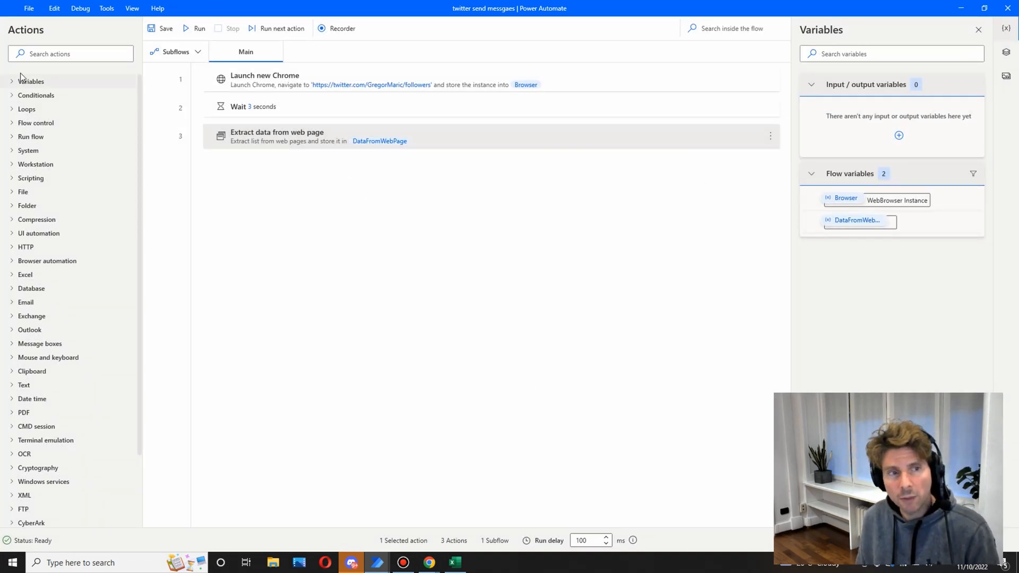
left_click(26, 108)
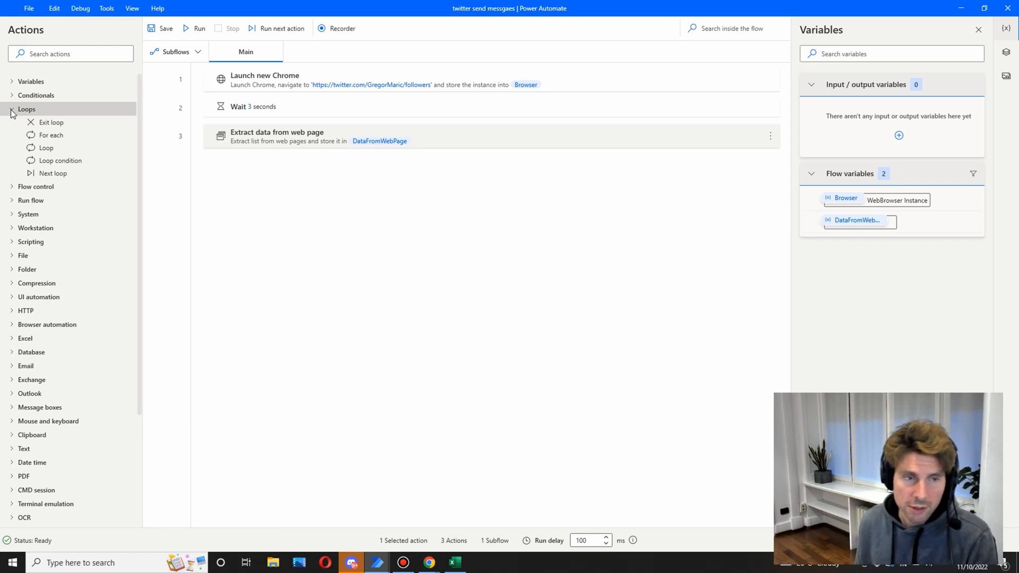
mouse_move(51, 134)
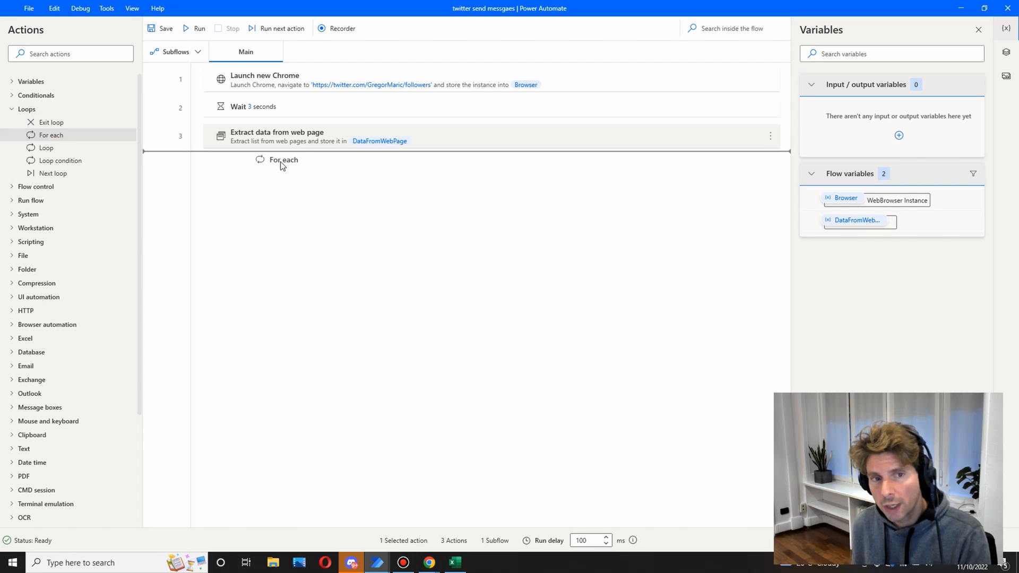
- Add a For each loop over %DataFromWebPage% storing items in CurrentItem
double_click(283, 160)
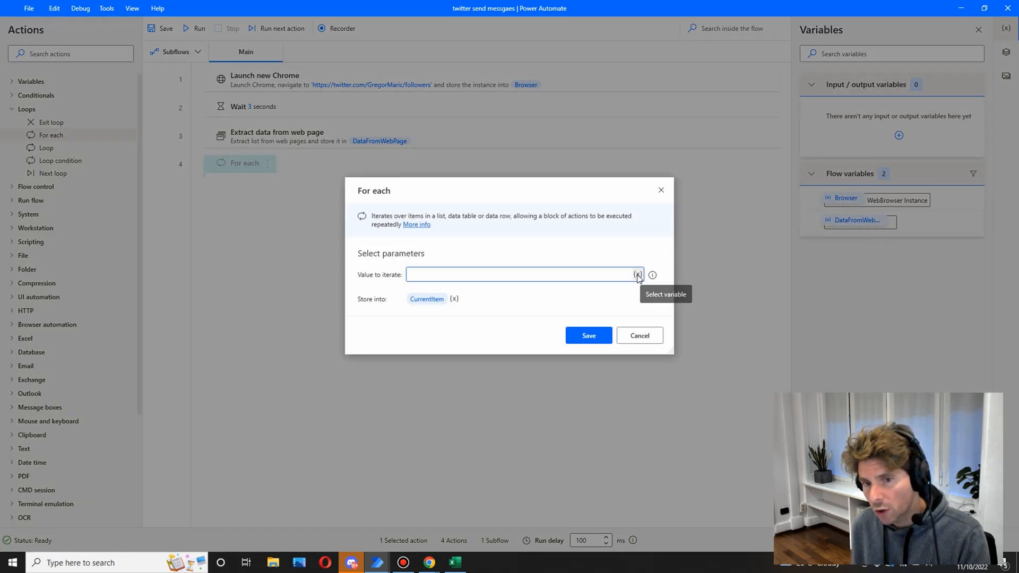
left_click(636, 275)
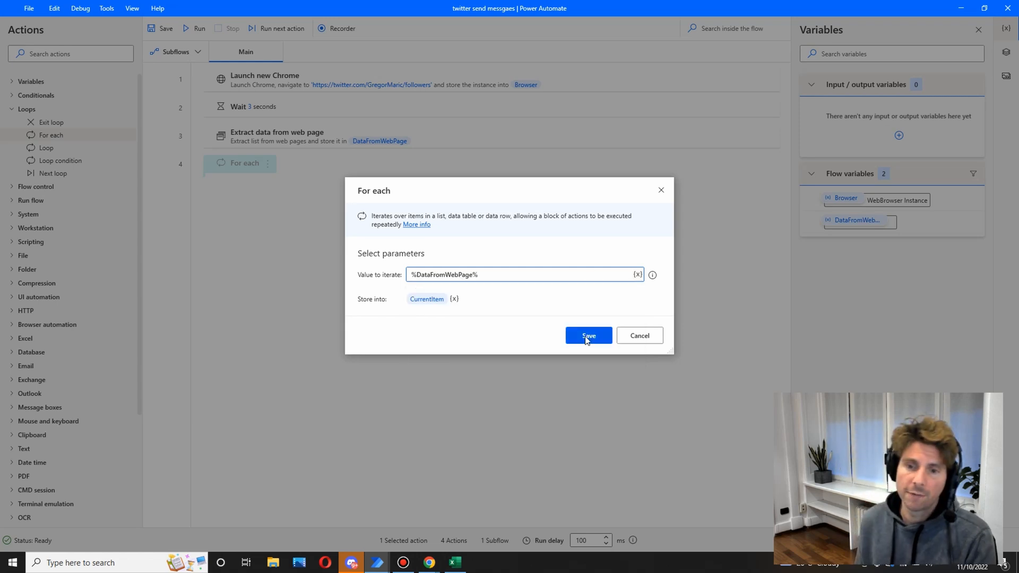
left_click(588, 335)
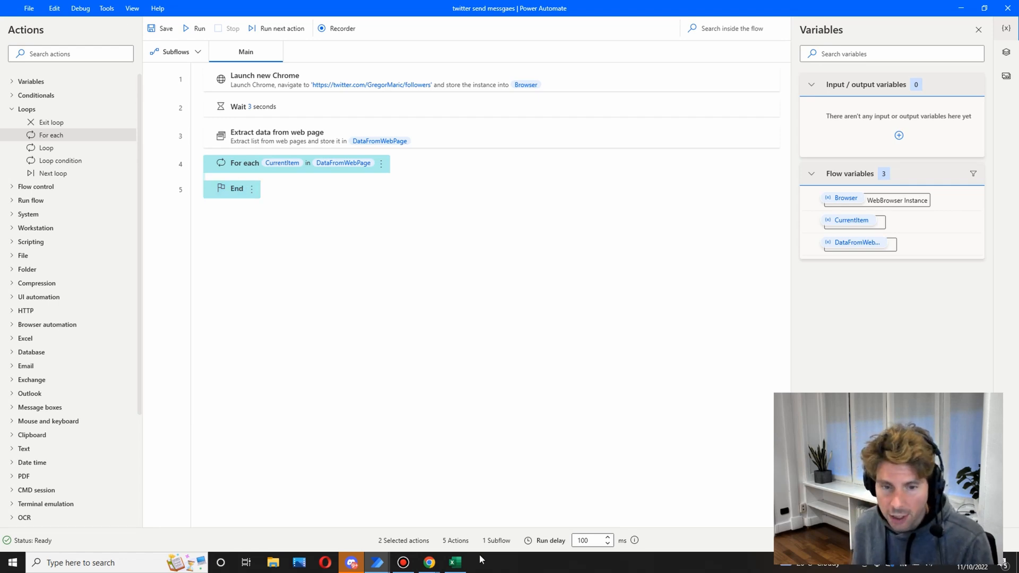
- Bring Chrome forward on the first follower's Twitter profile and hover its message icon
left_click(454, 562)
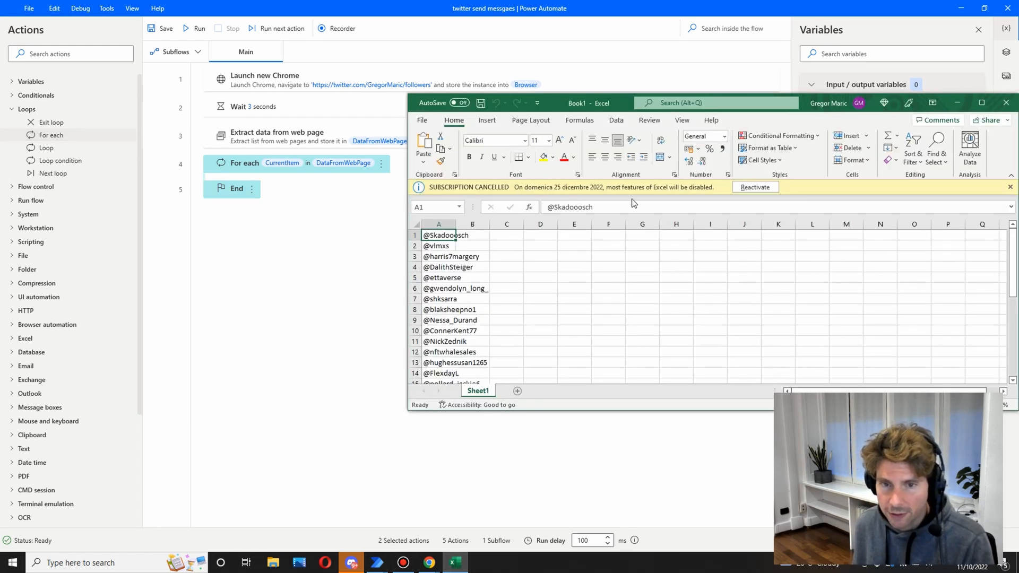
double_click(439, 235)
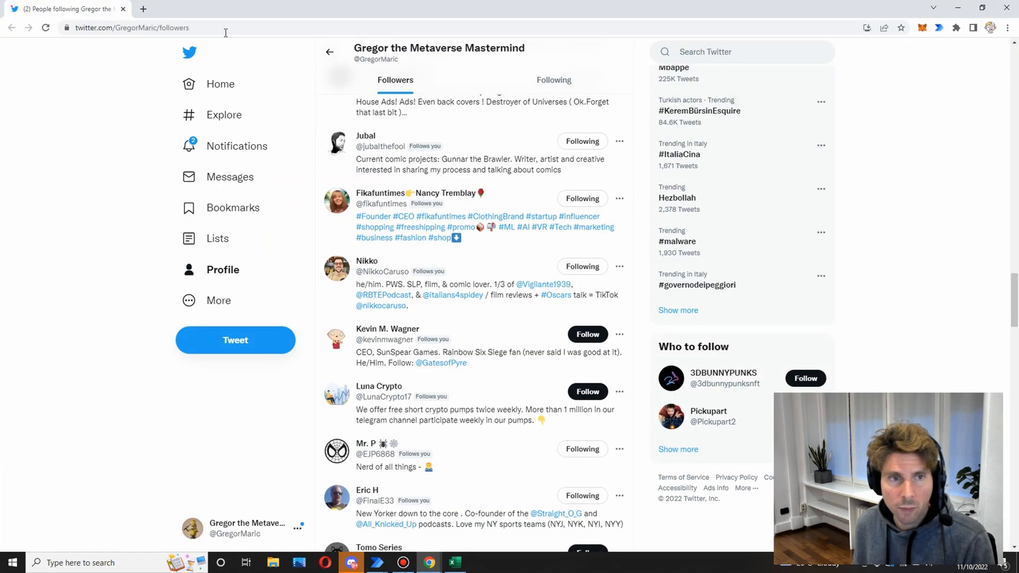
left_click(130, 27)
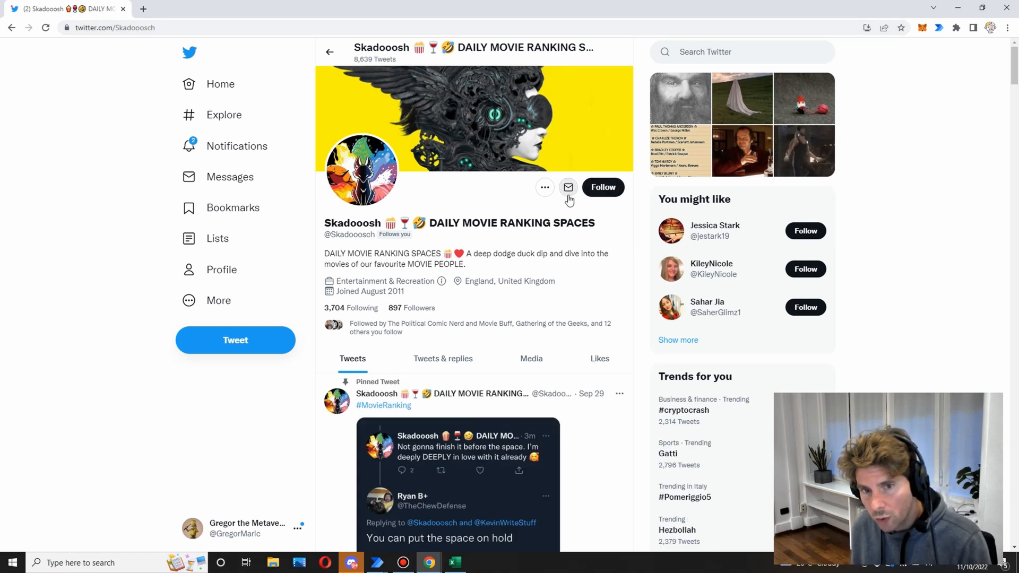
mouse_move(567, 187)
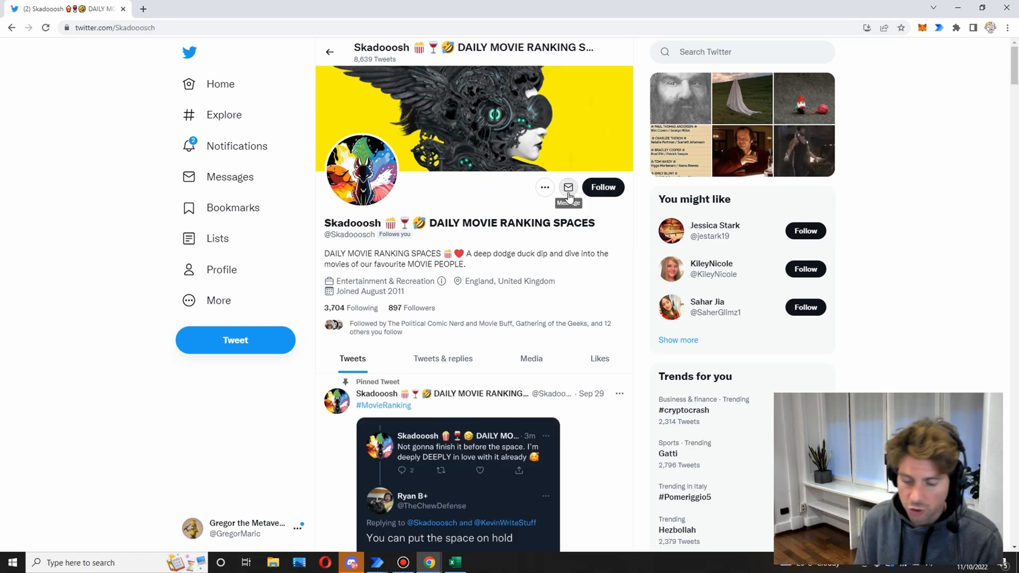
left_click(453, 563)
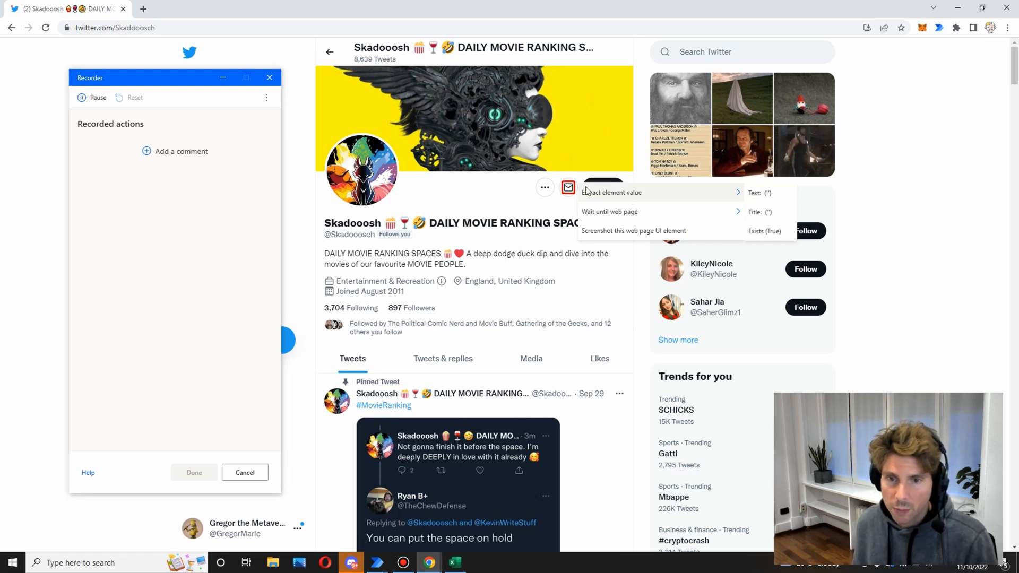
- Discard the stray message click, return to the profile and reset the Recorder
left_click(567, 188)
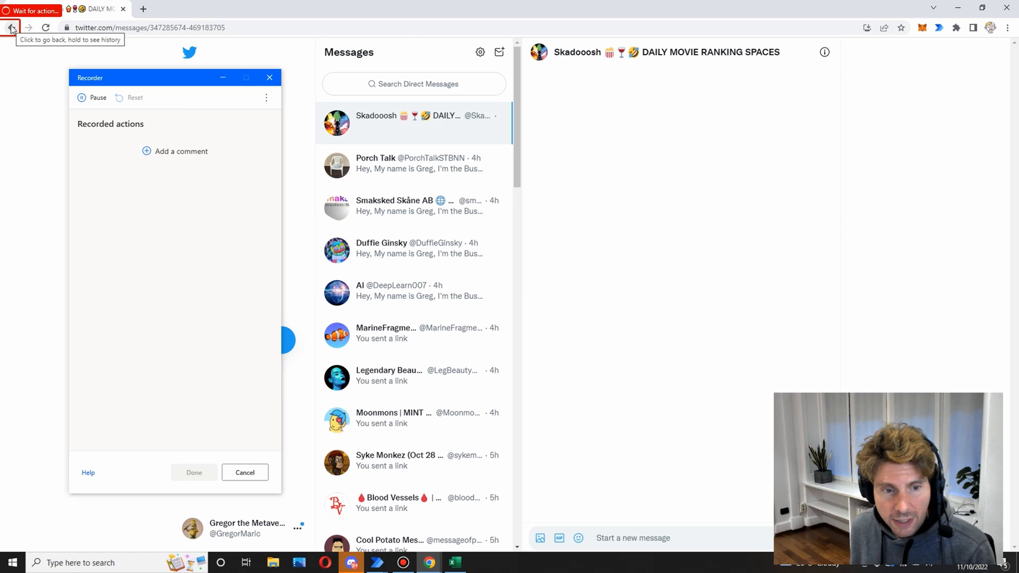
left_click(12, 27)
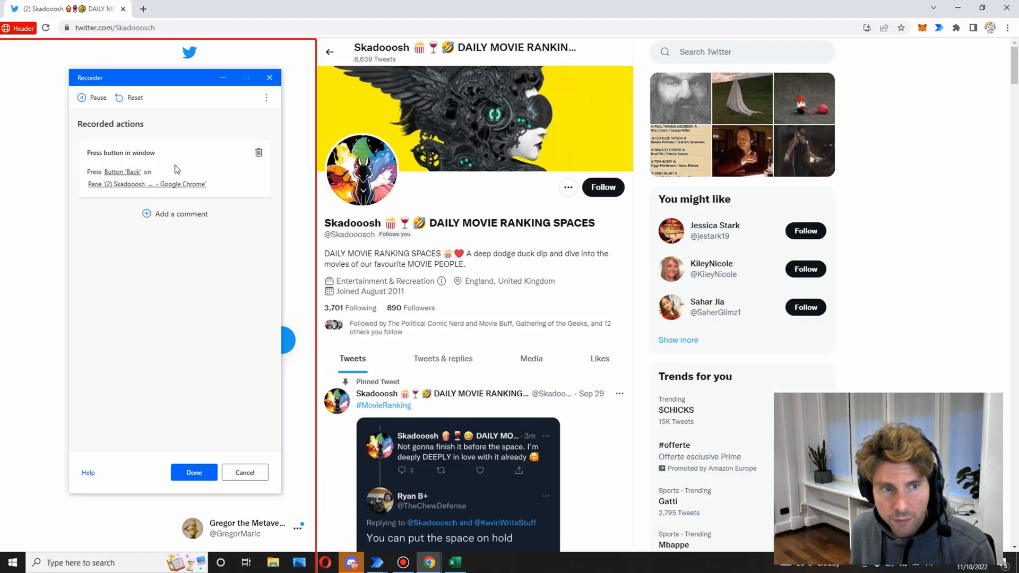
left_click(134, 97)
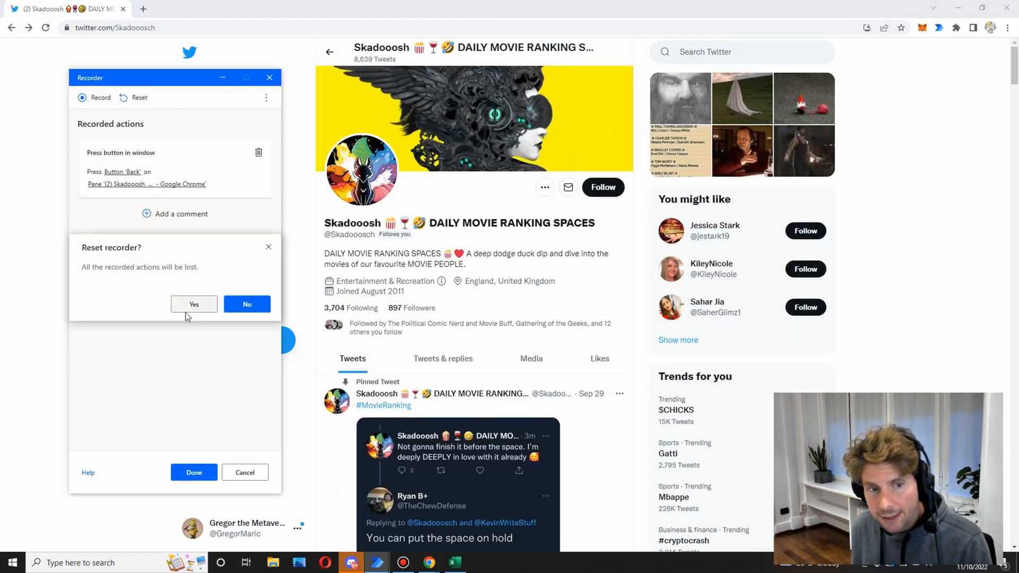
left_click(193, 304)
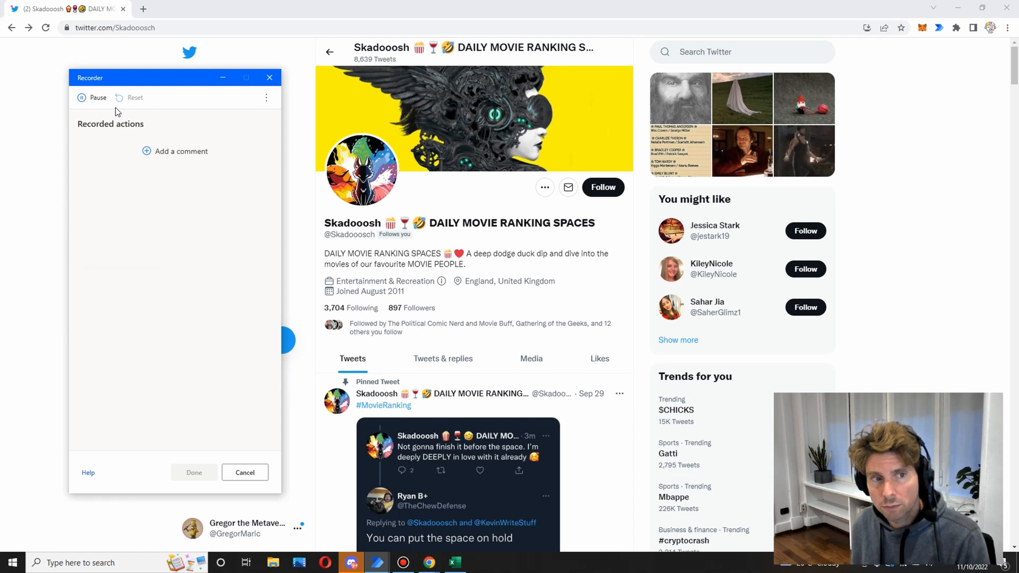
mouse_move(567, 187)
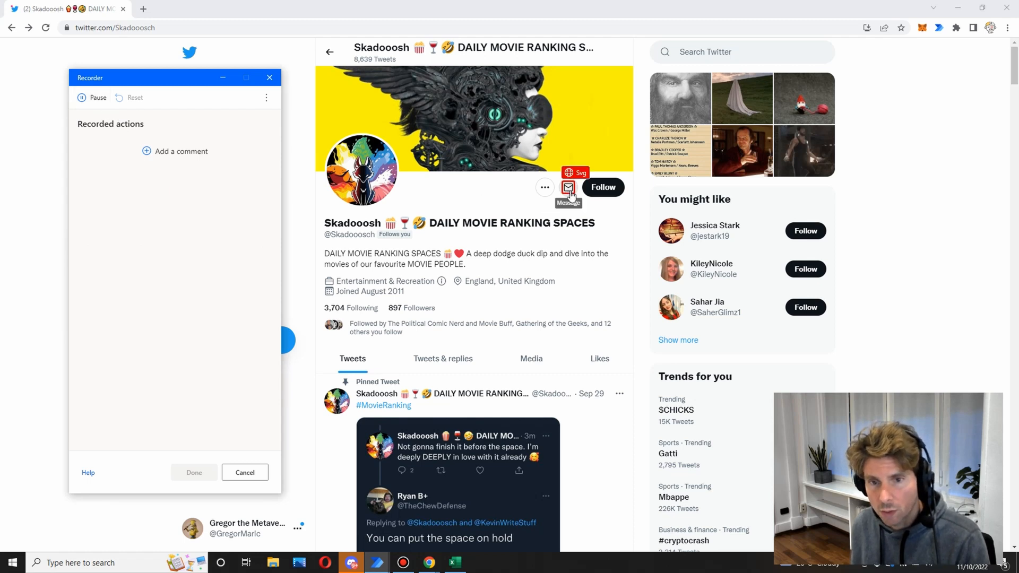
- Record clicking the message icon and new-message area, drop the Launch browser action, and finish
left_click(567, 188)
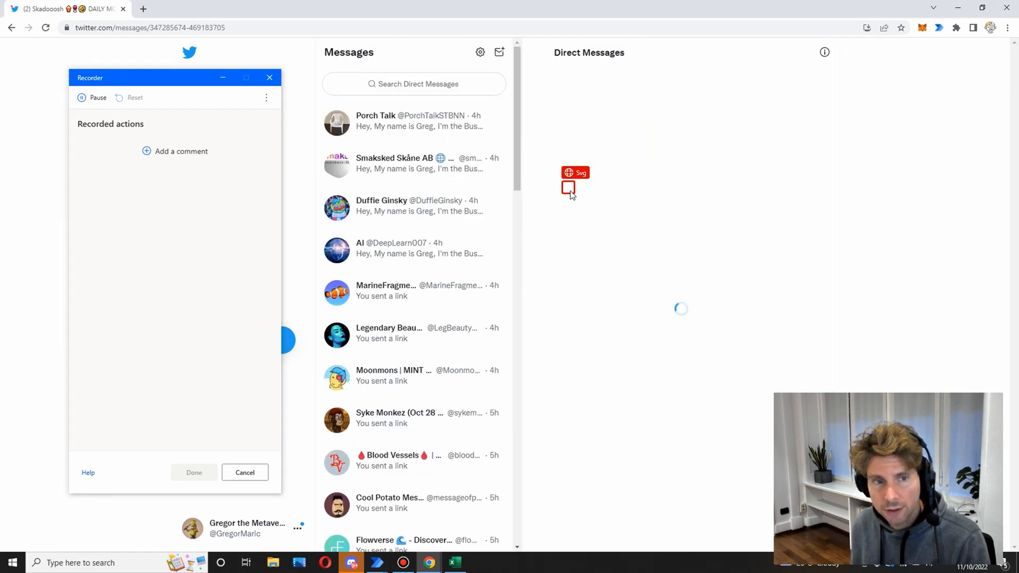
left_click(568, 189)
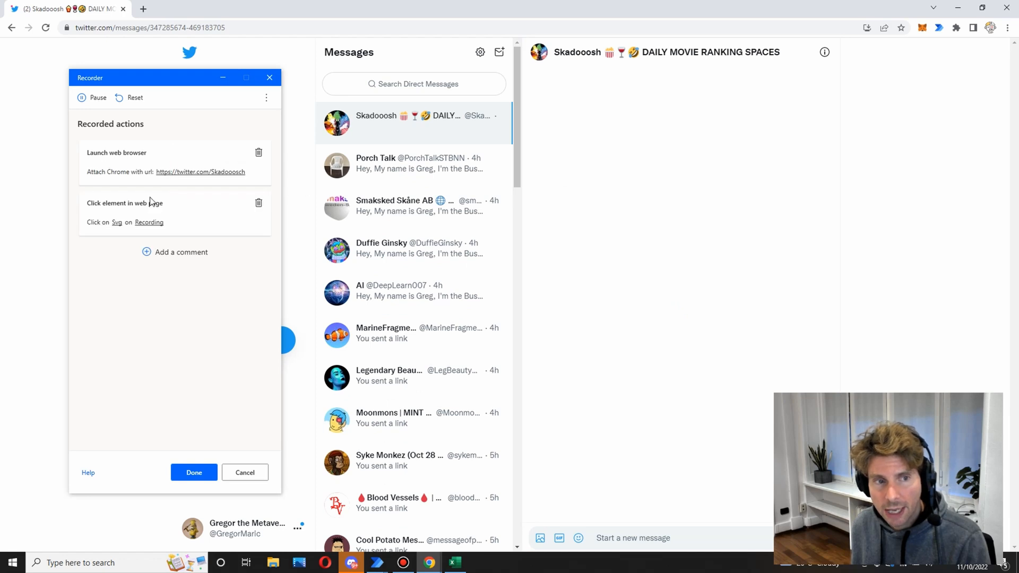
left_click(258, 153)
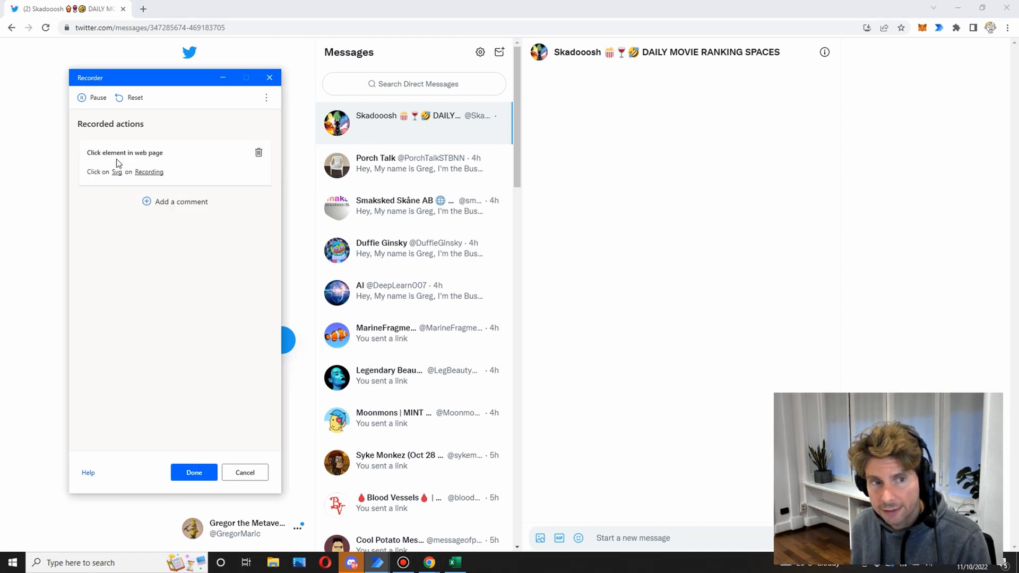
mouse_move(299, 142)
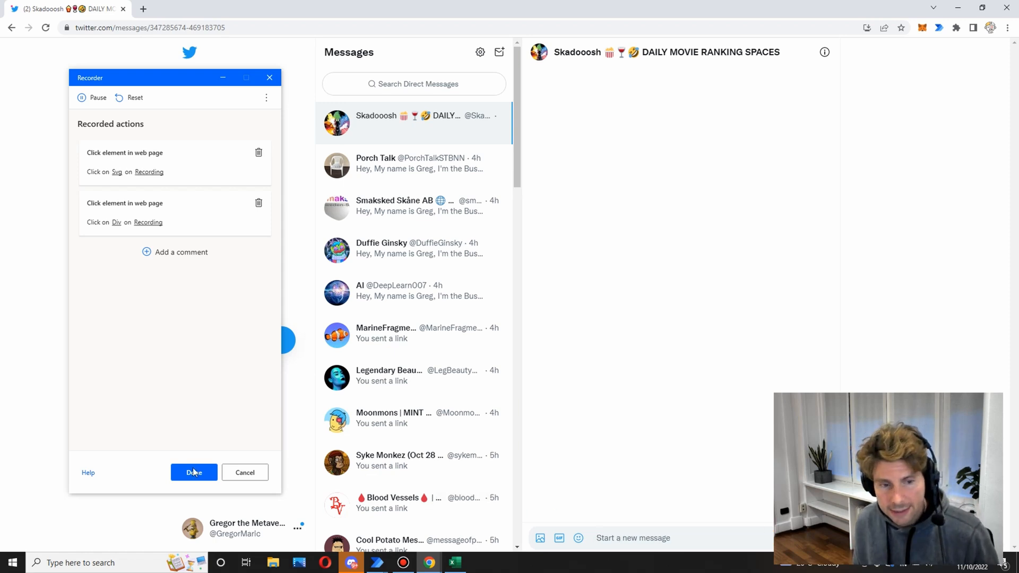
left_click(193, 472)
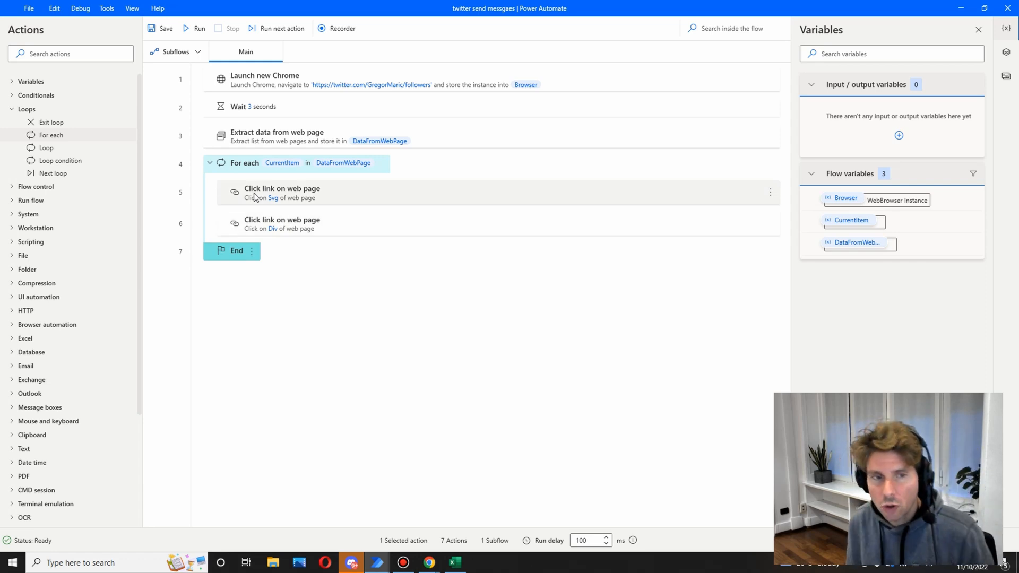
mouse_move(356, 185)
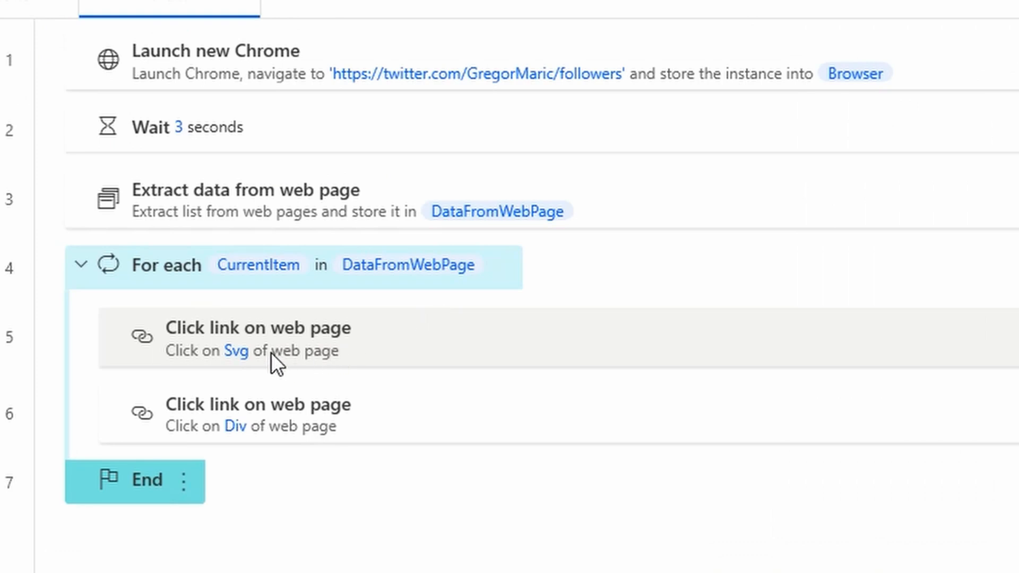
mouse_move(298, 345)
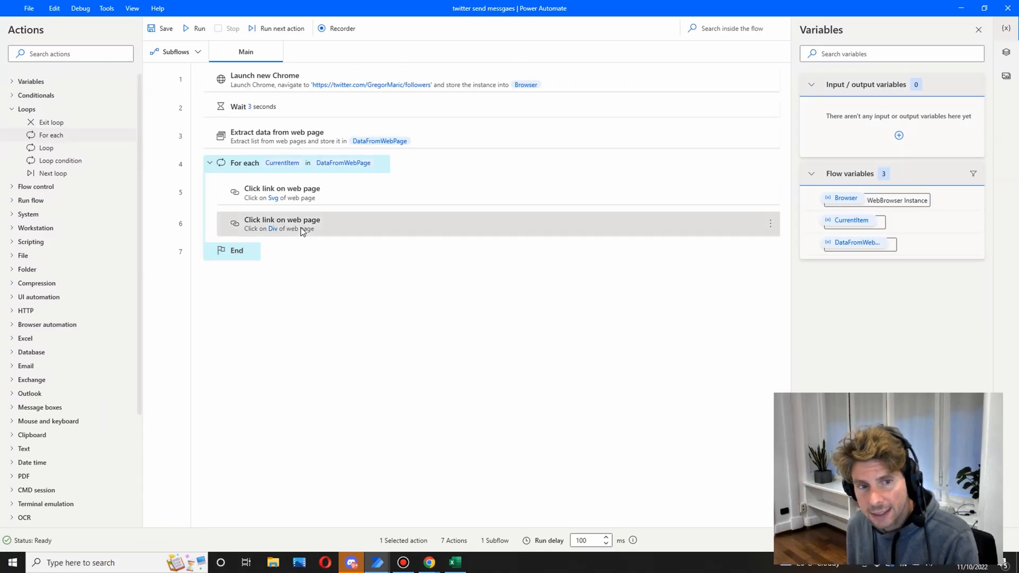
mouse_move(317, 235)
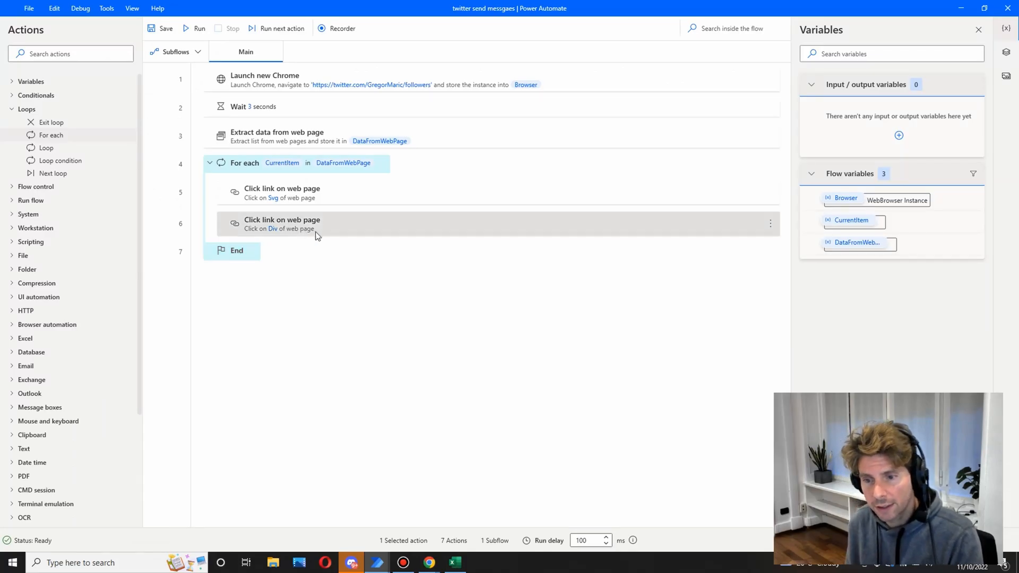
- Add a Send keys step: hardware keys, 15 ms delay, text 'Hey nice to meet you'
left_click(70, 53)
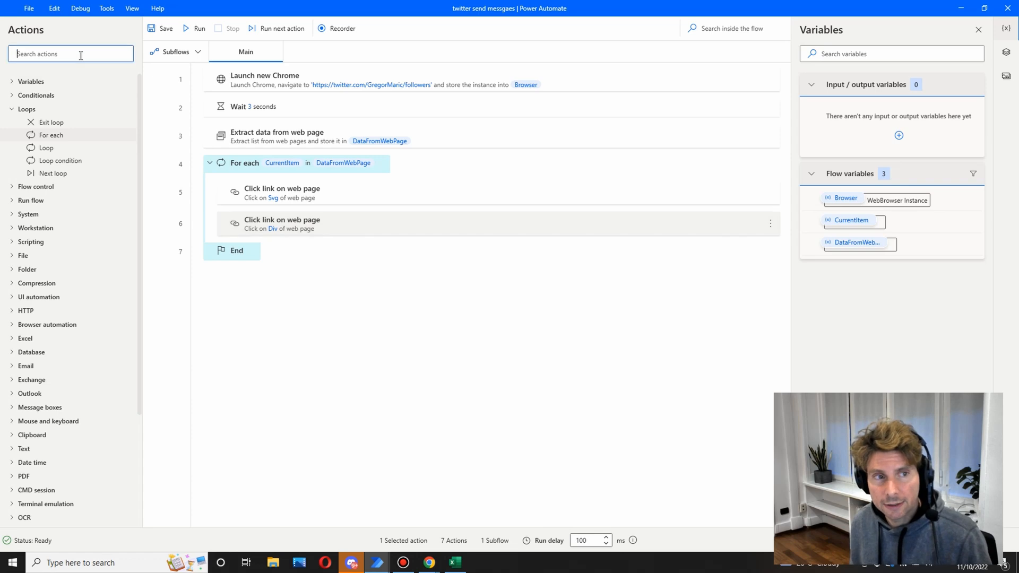
type("s")
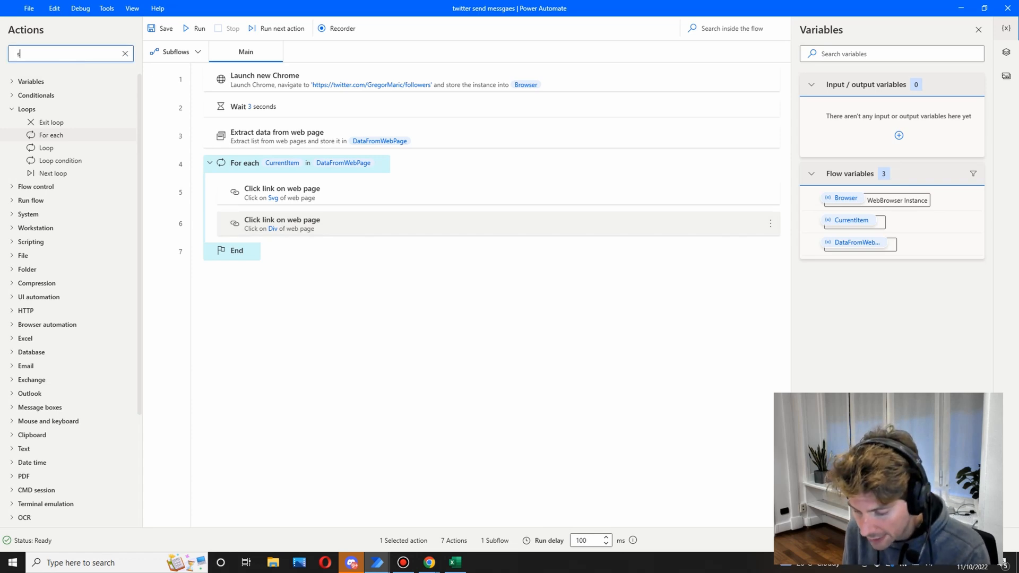
type("send keys")
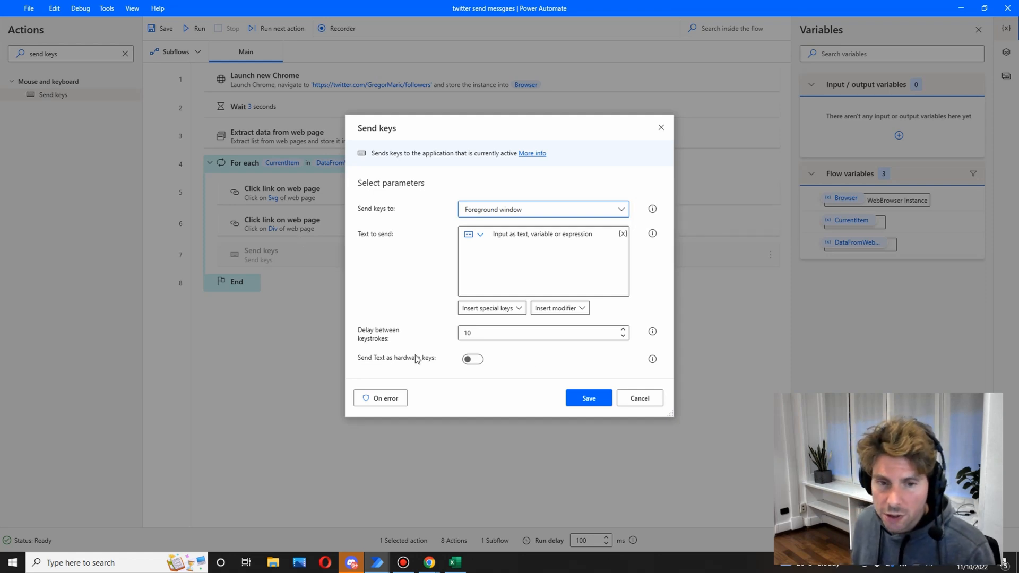
left_click(472, 359)
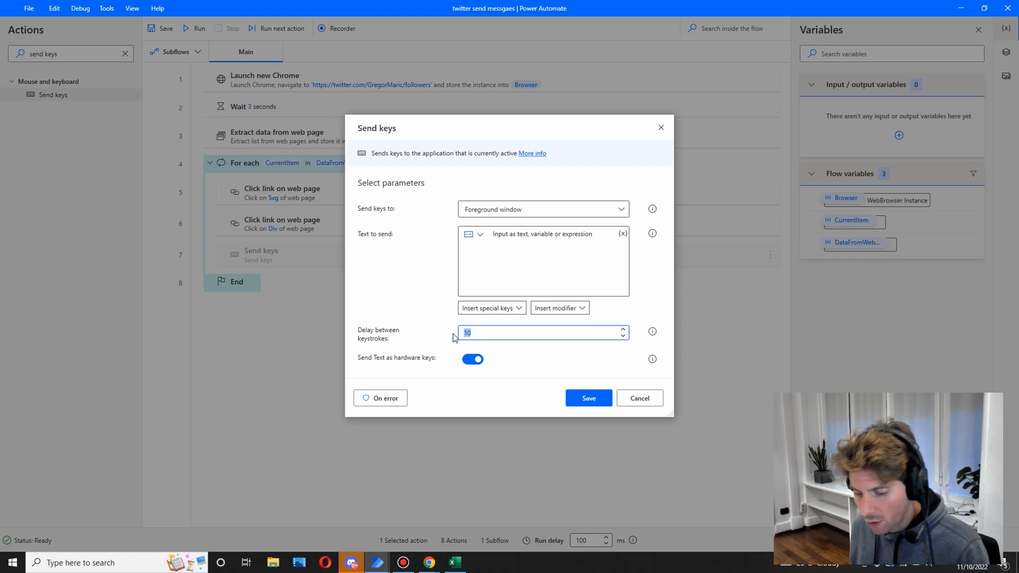
type("15")
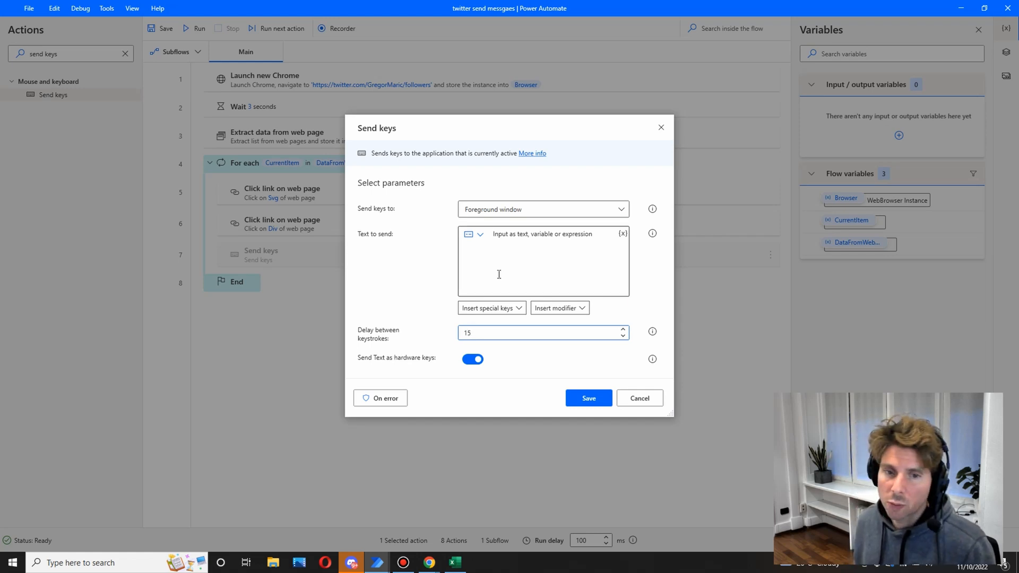
type("Hey nice to meet you")
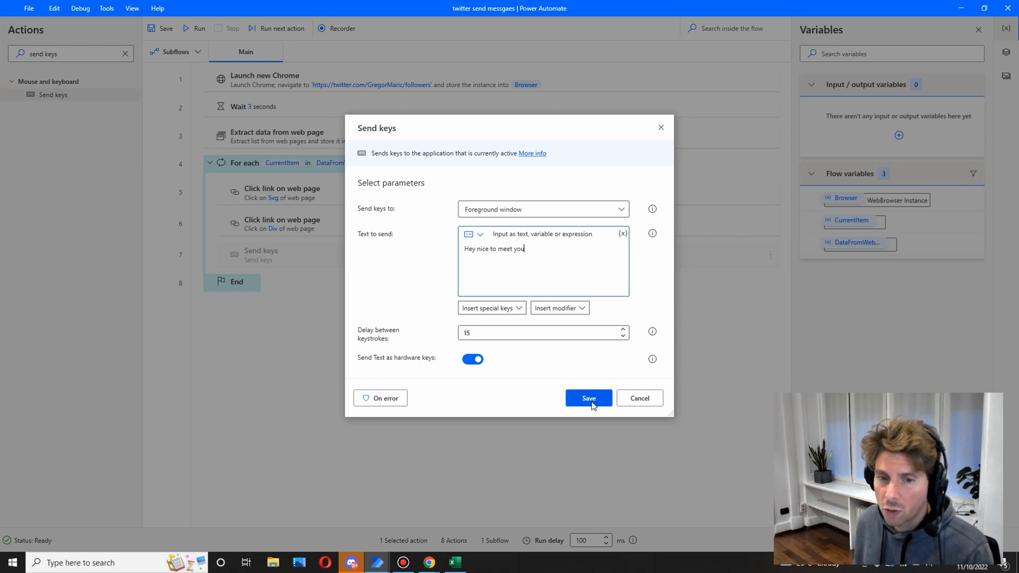
left_click(588, 397)
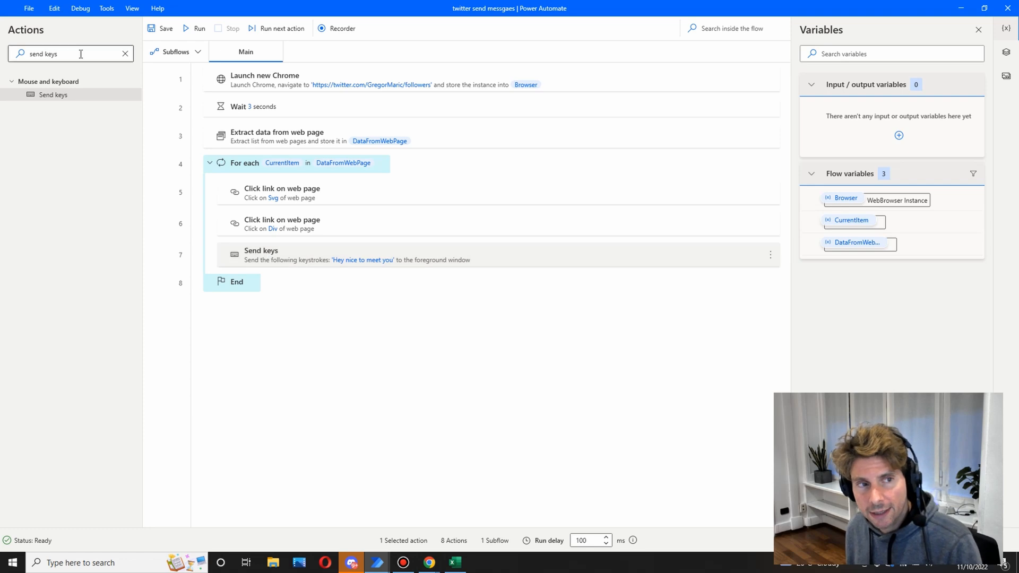
- Add 3-second Wait steps around Send keys, then filter actions for 'go to'
triple_click(45, 53)
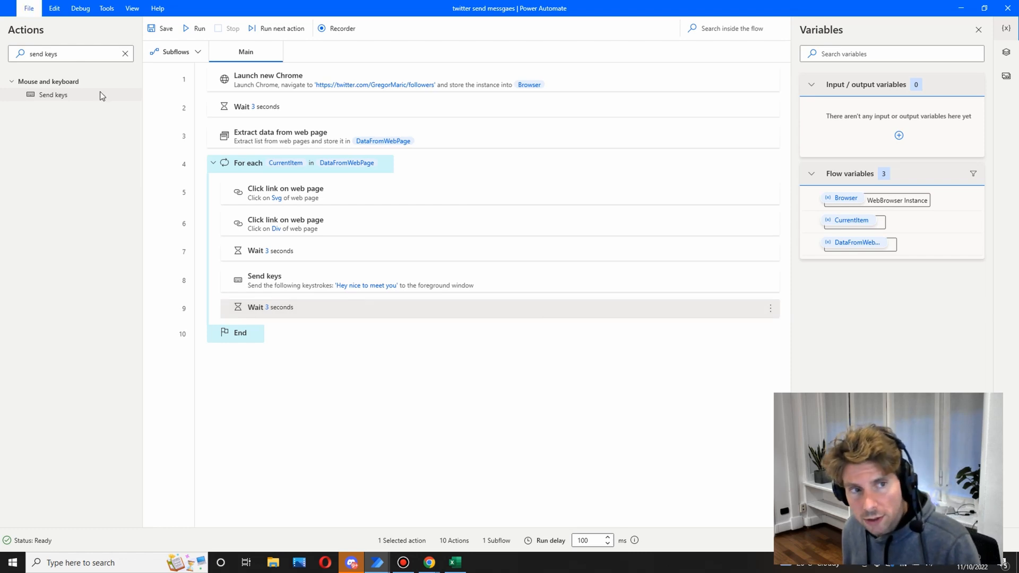
left_click(125, 53)
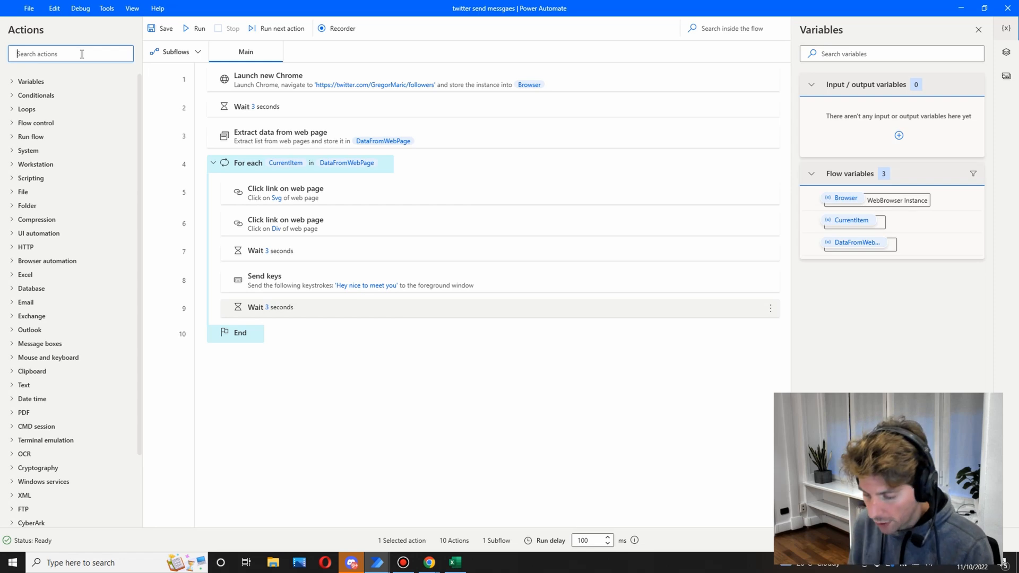
type("r")
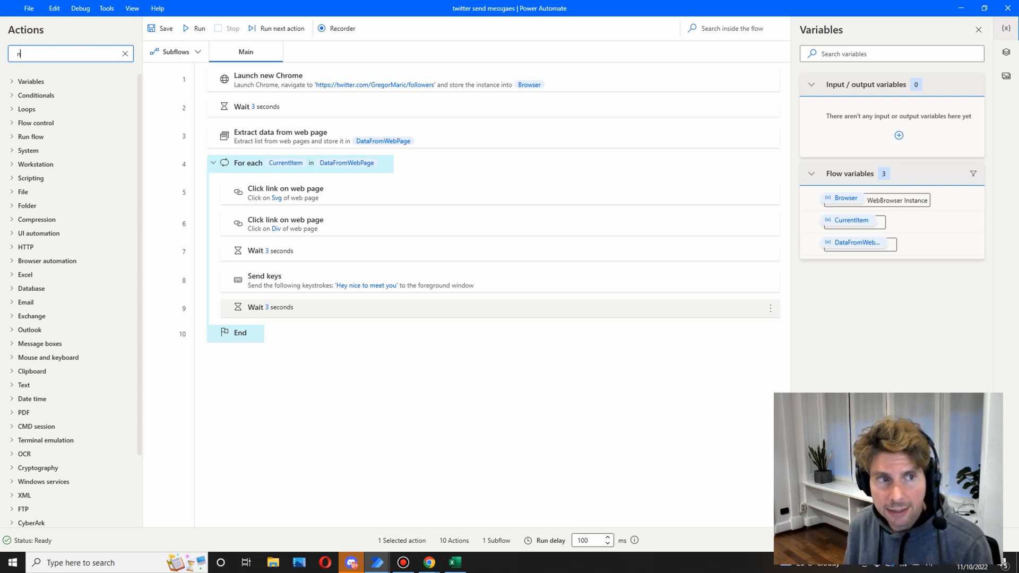
type("na")
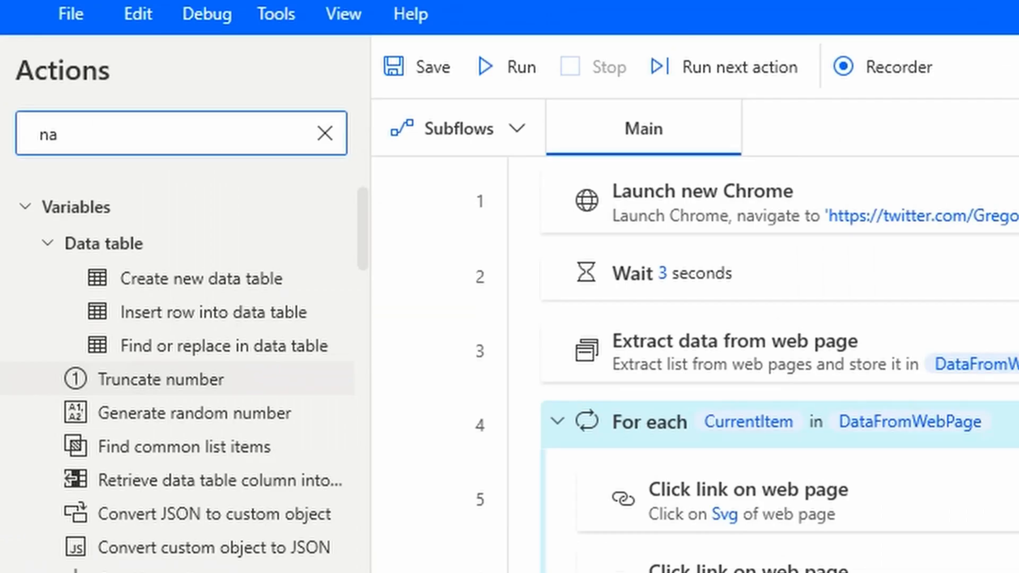
type("vigate")
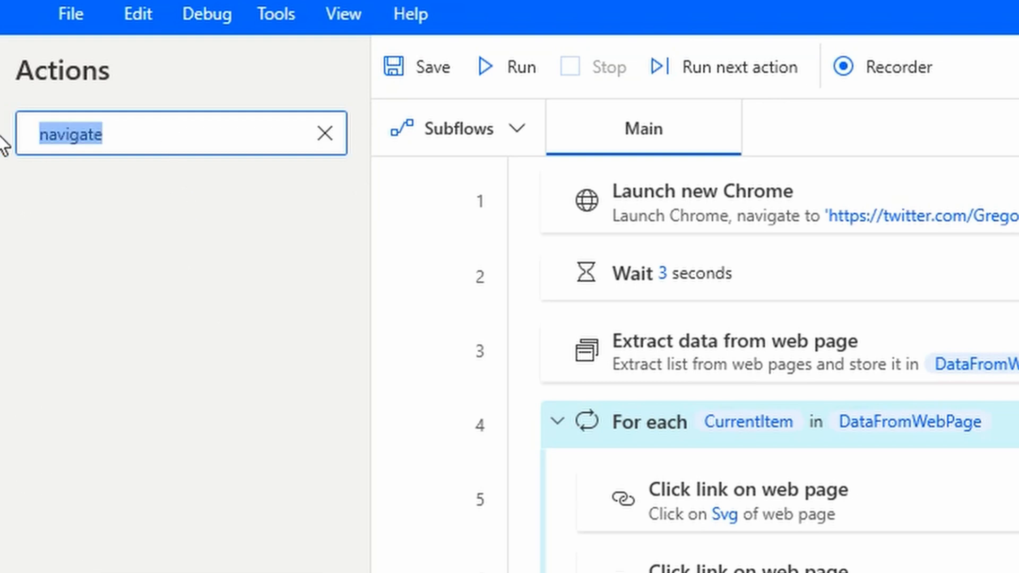
type("go to")
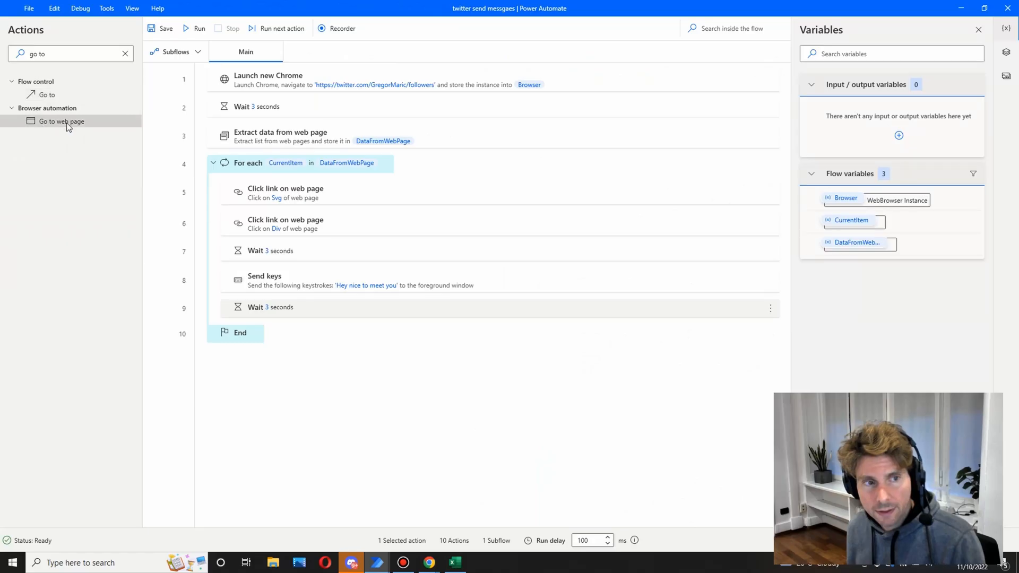
- Add a Go to web page step with %CurrentItem% as URL, leaving the Launch Chrome step unchanged
double_click(61, 121)
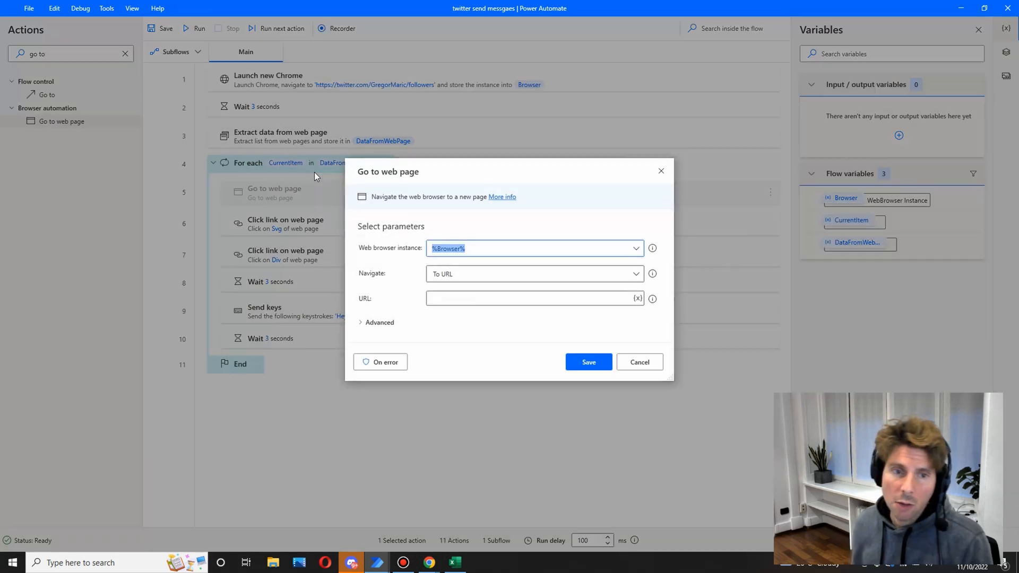
mouse_move(651, 248)
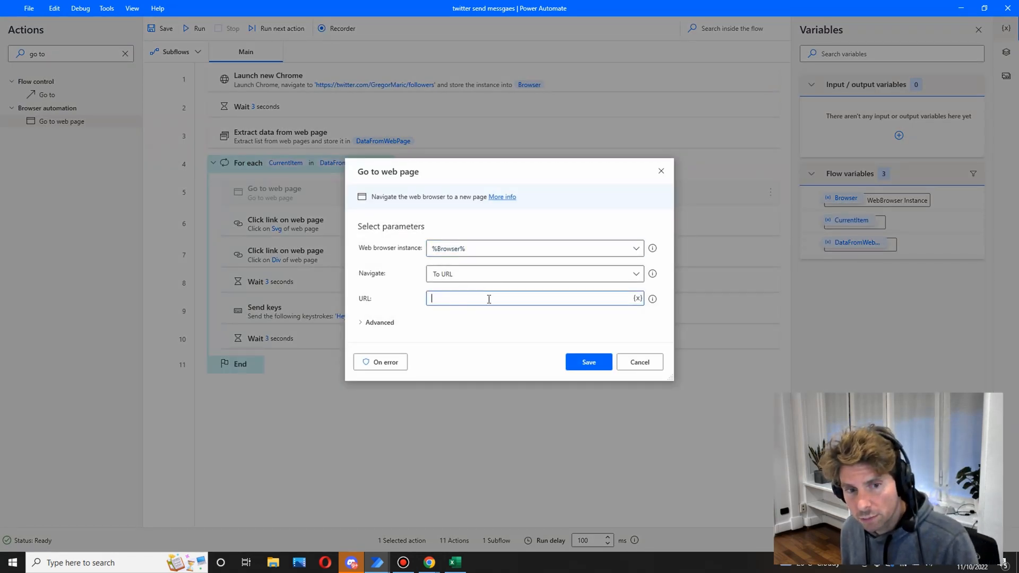
left_click(636, 298)
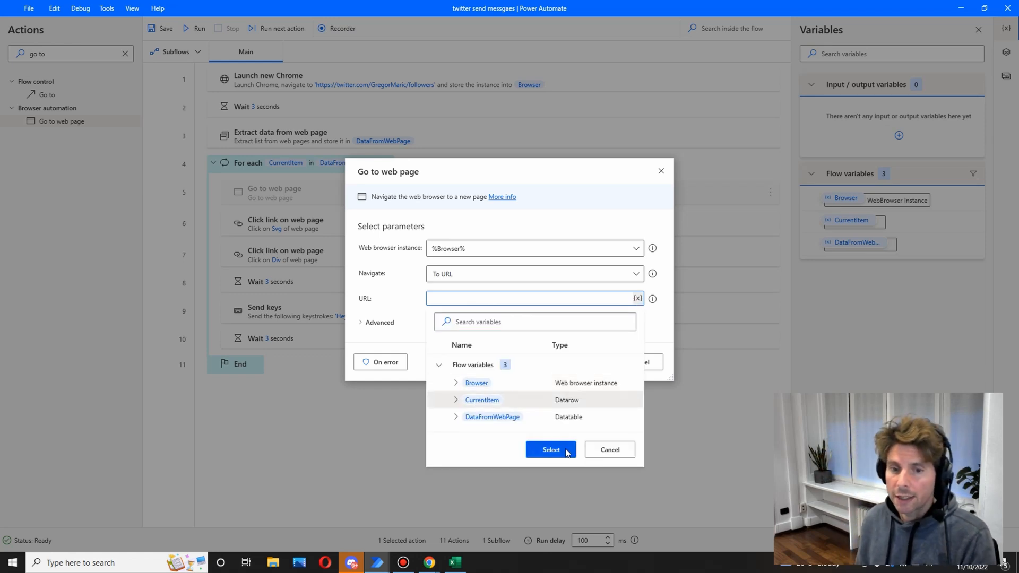
left_click(551, 449)
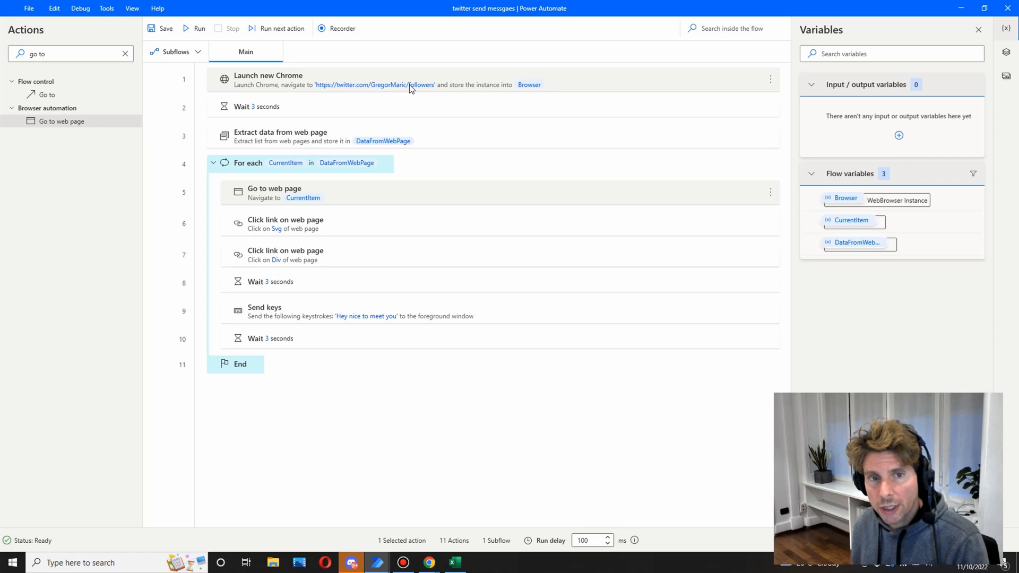
mouse_move(292, 198)
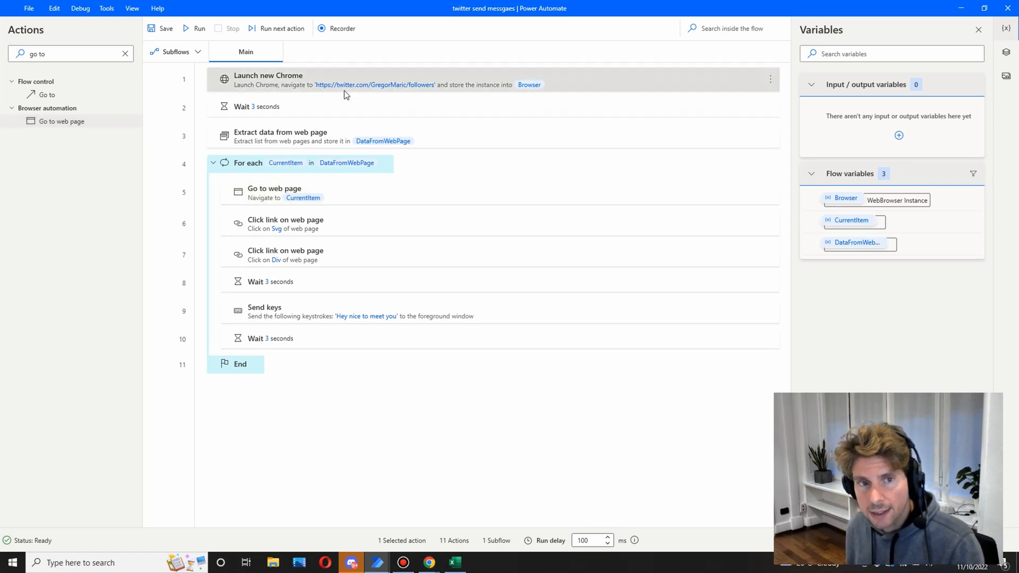
double_click(267, 79)
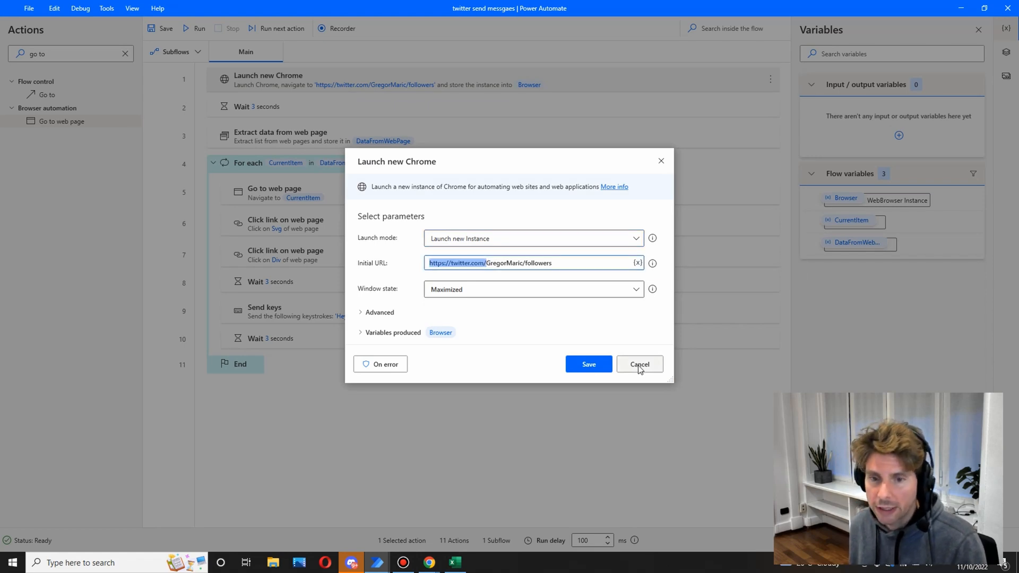
left_click(639, 364)
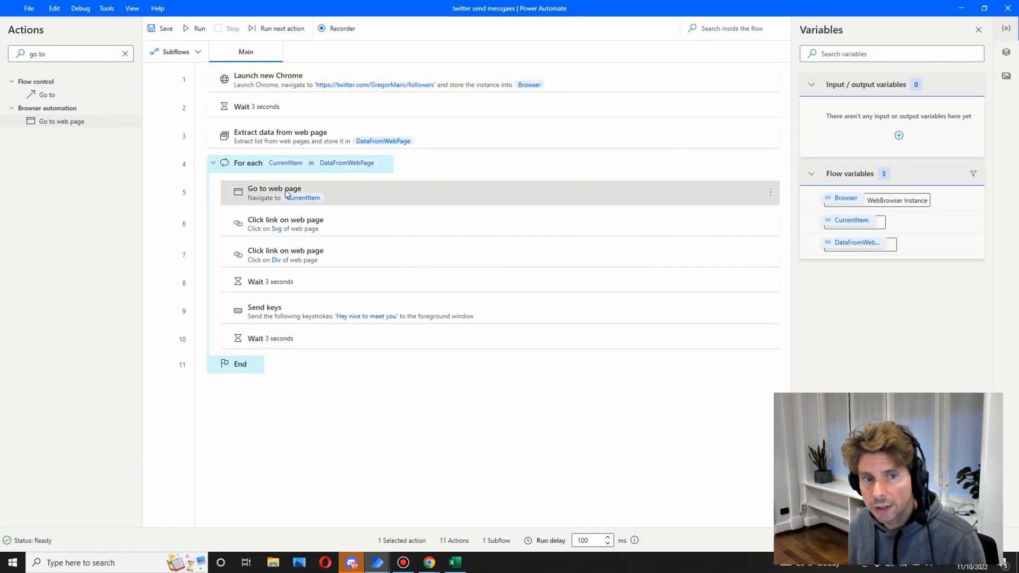
double_click(274, 192)
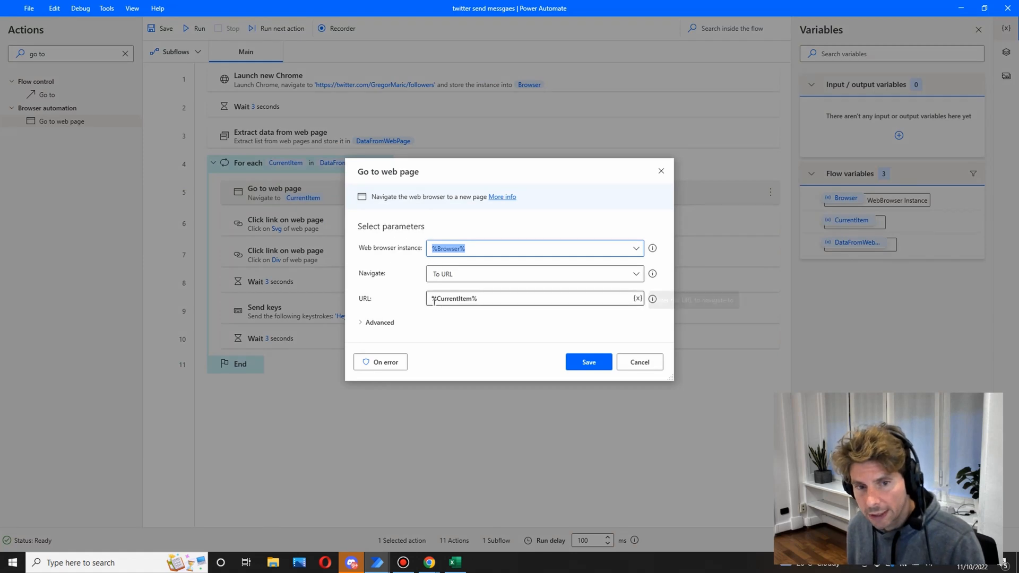
type("https://twitter.com/")
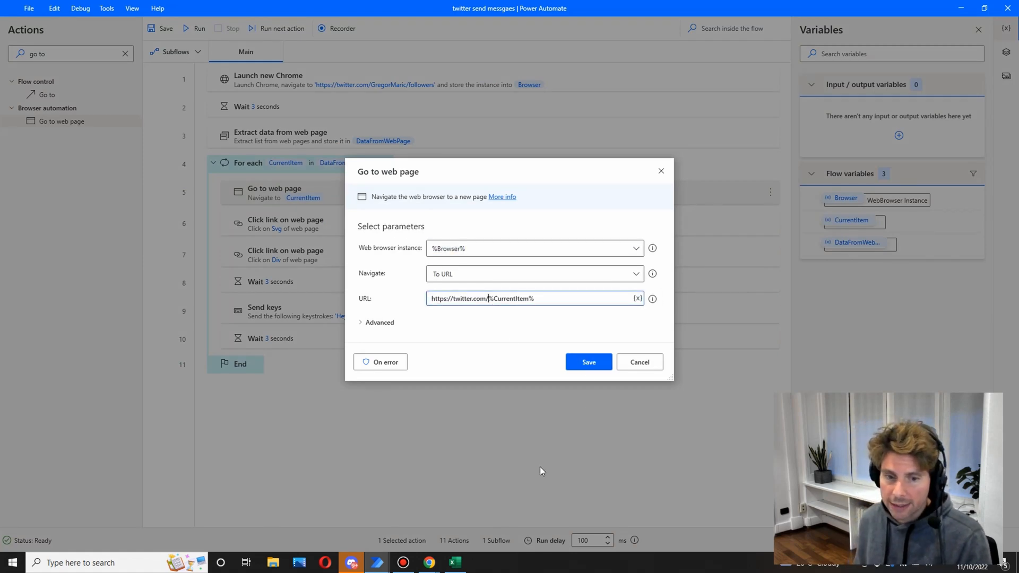
left_click(455, 563)
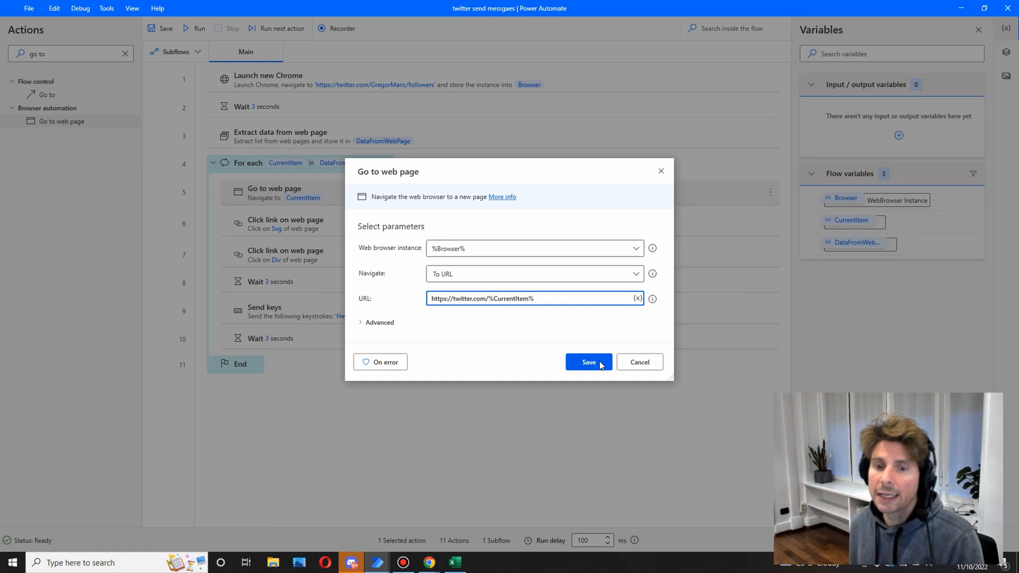
left_click(588, 362)
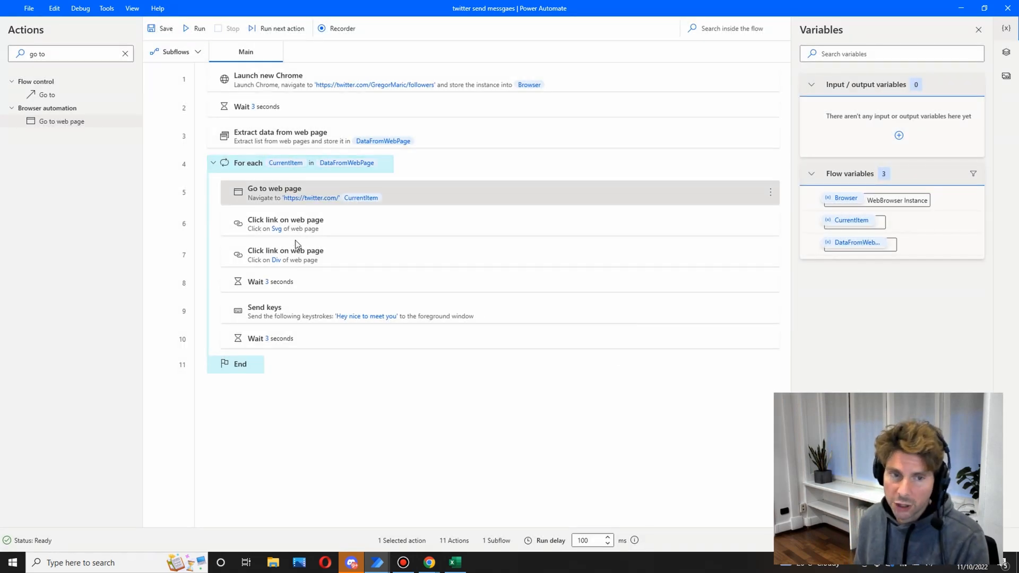
mouse_move(361, 329)
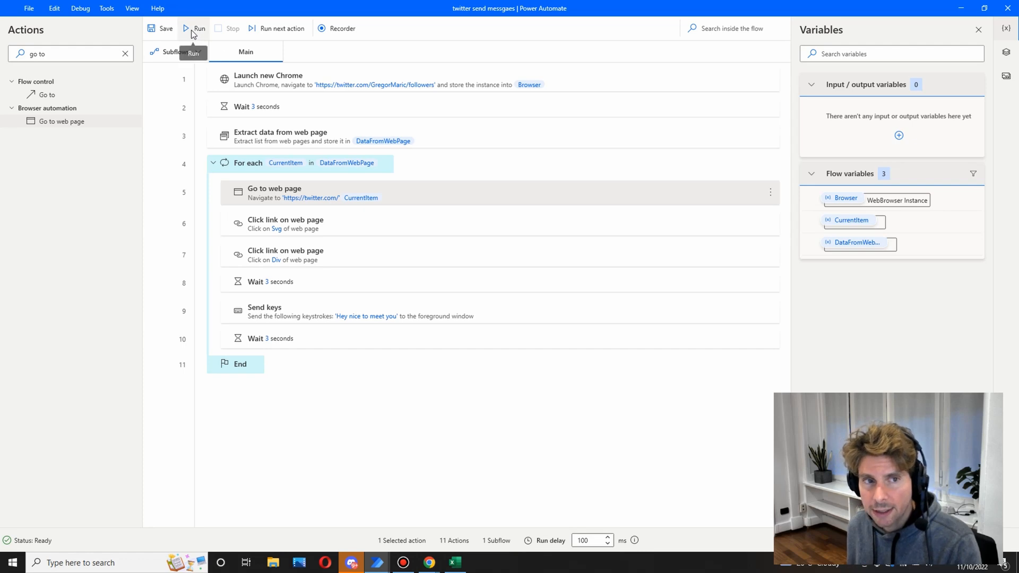
- Run the flow: it greets two followers then halts at action 6 on the third profile
left_click(193, 28)
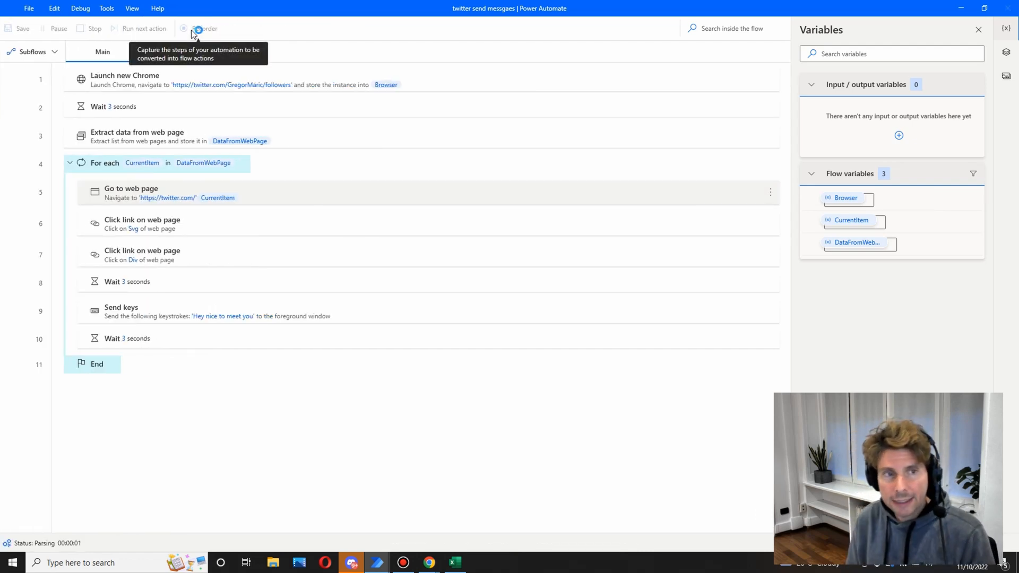
left_click(183, 28)
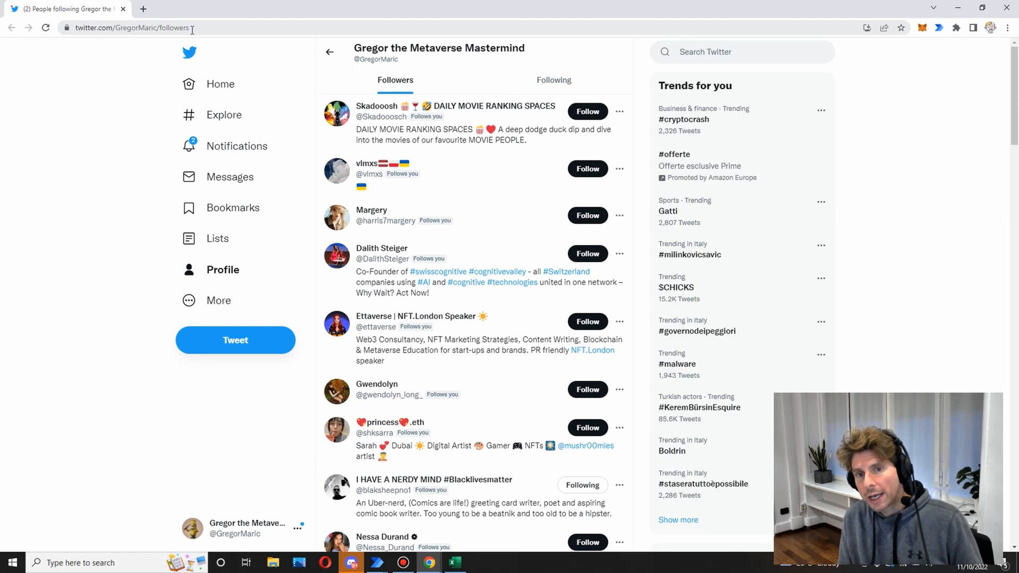
left_click(377, 106)
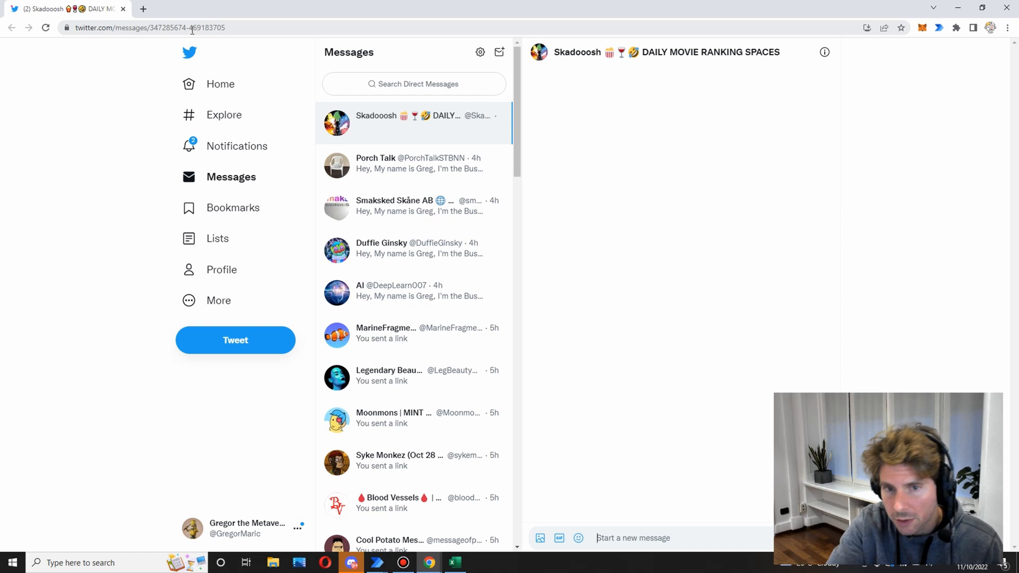
type("Hey nice to meet you")
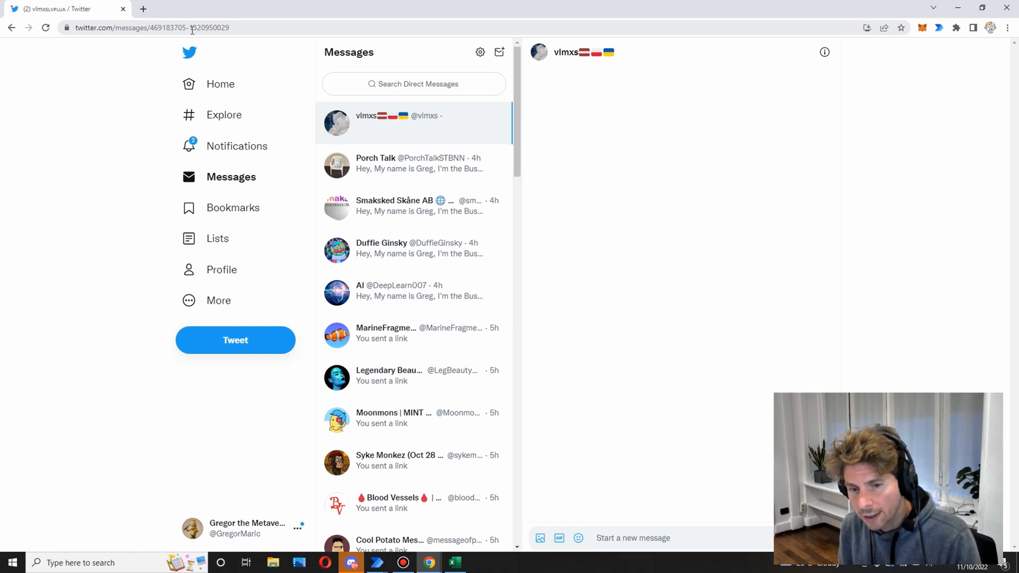
type("Hey nice to meet you")
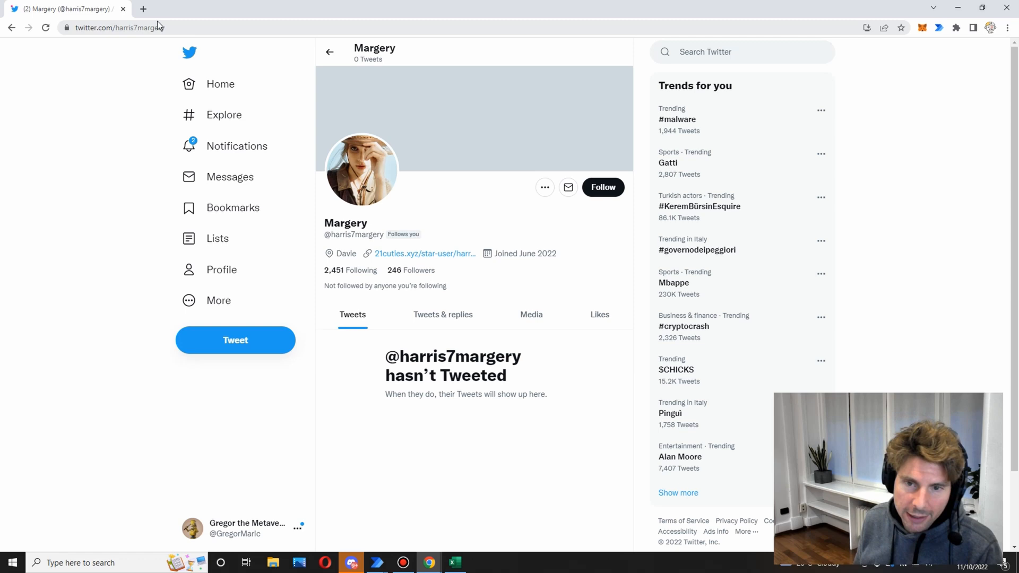
mouse_move(568, 188)
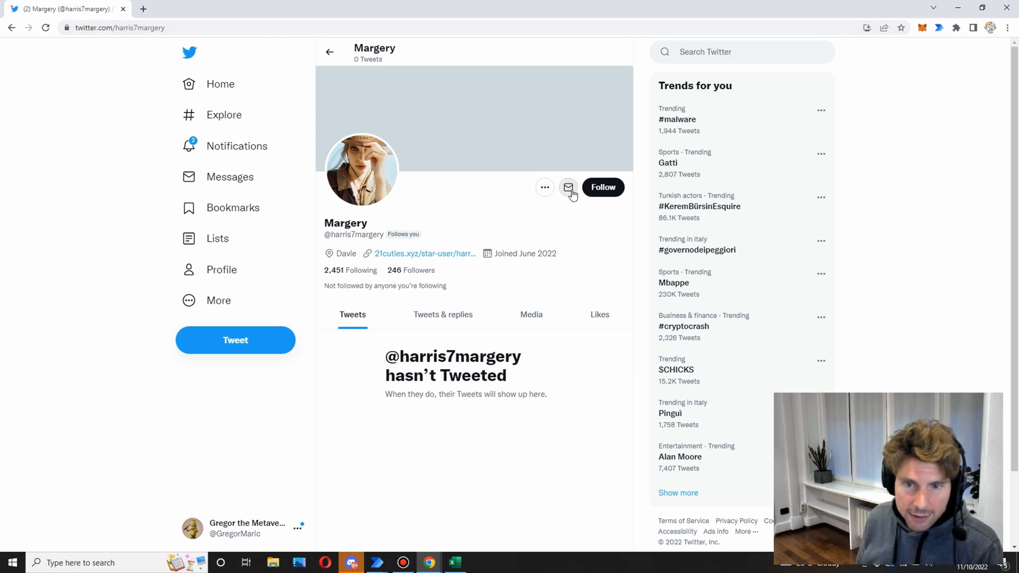
mouse_move(430, 545)
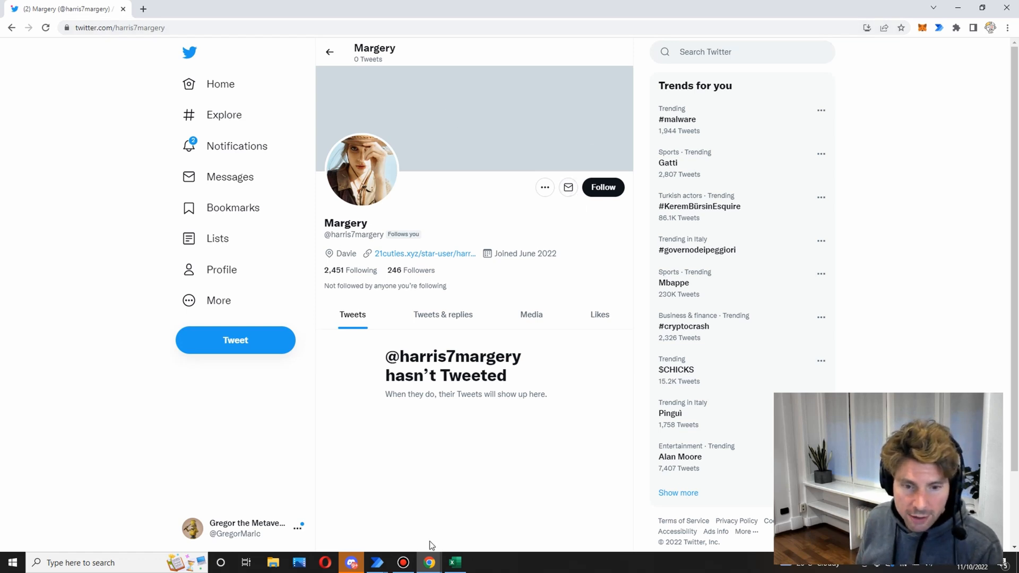
mouse_move(377, 563)
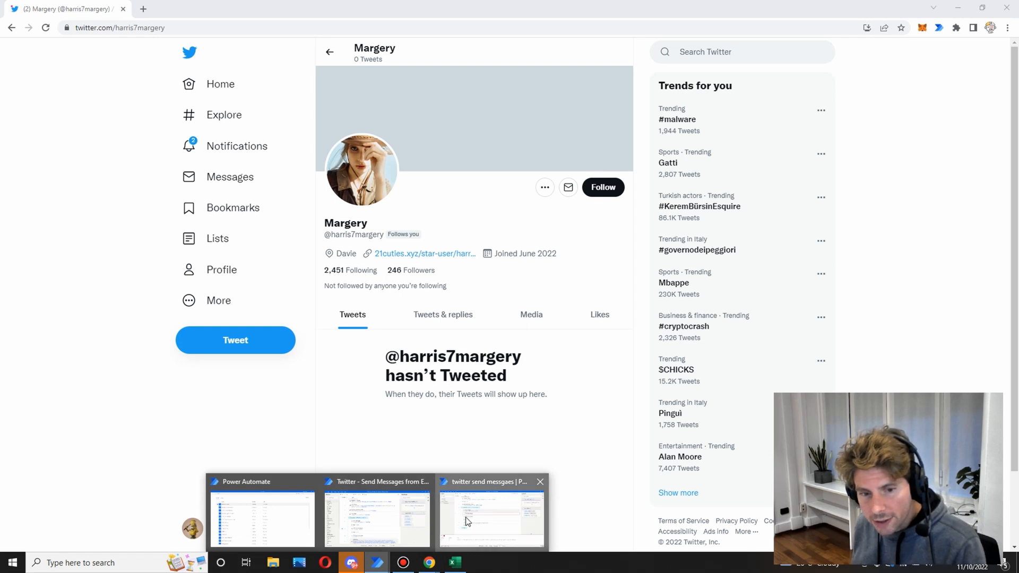
left_click(491, 516)
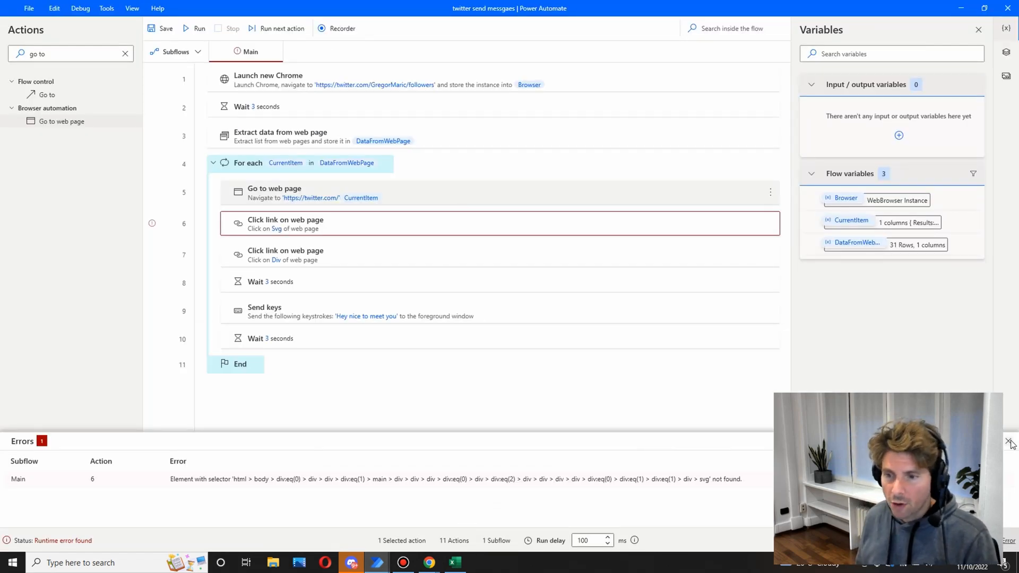
- Close the Errors pane reporting action 6's svg element not found
left_click(1011, 442)
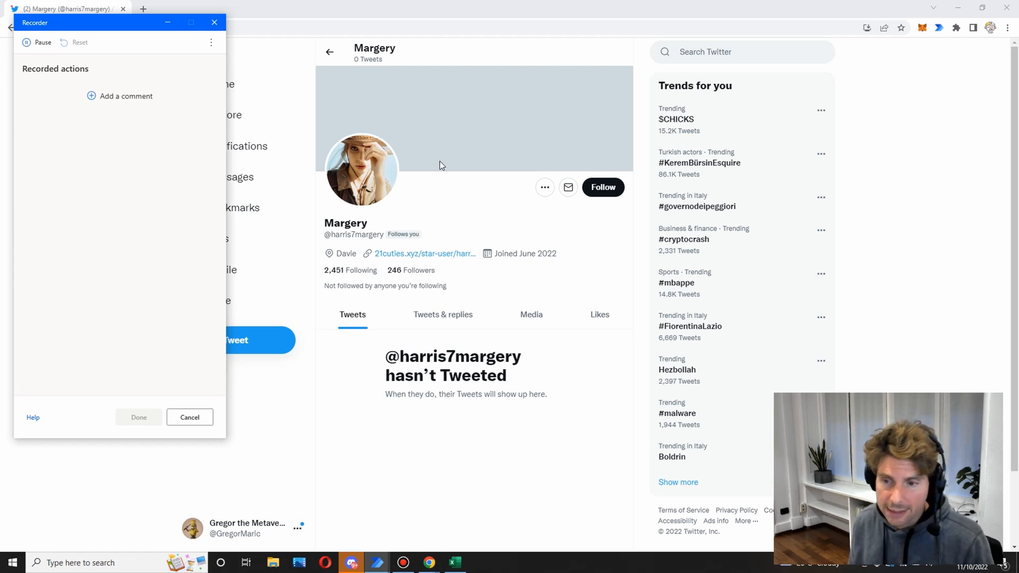
mouse_move(567, 188)
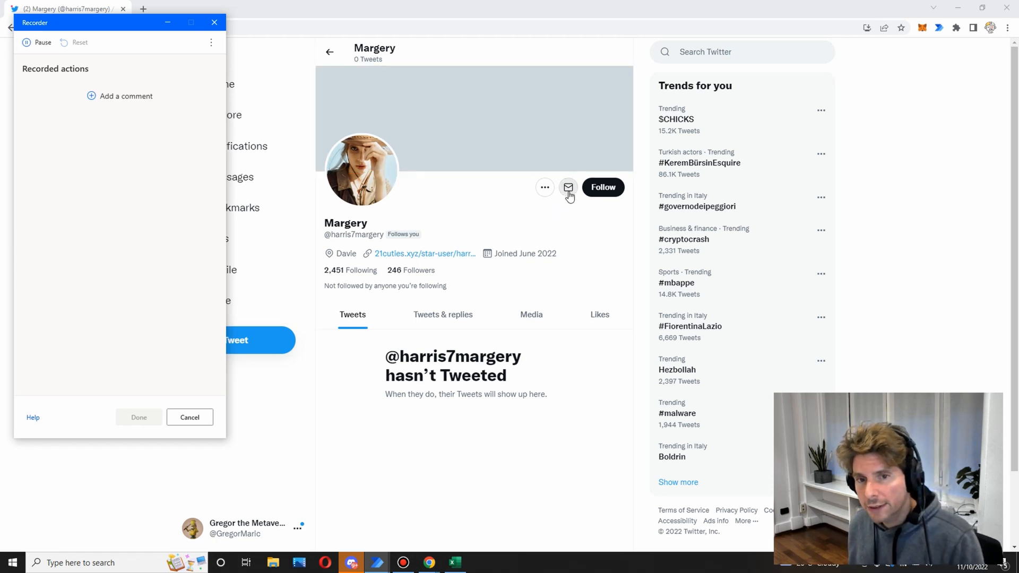
mouse_move(567, 187)
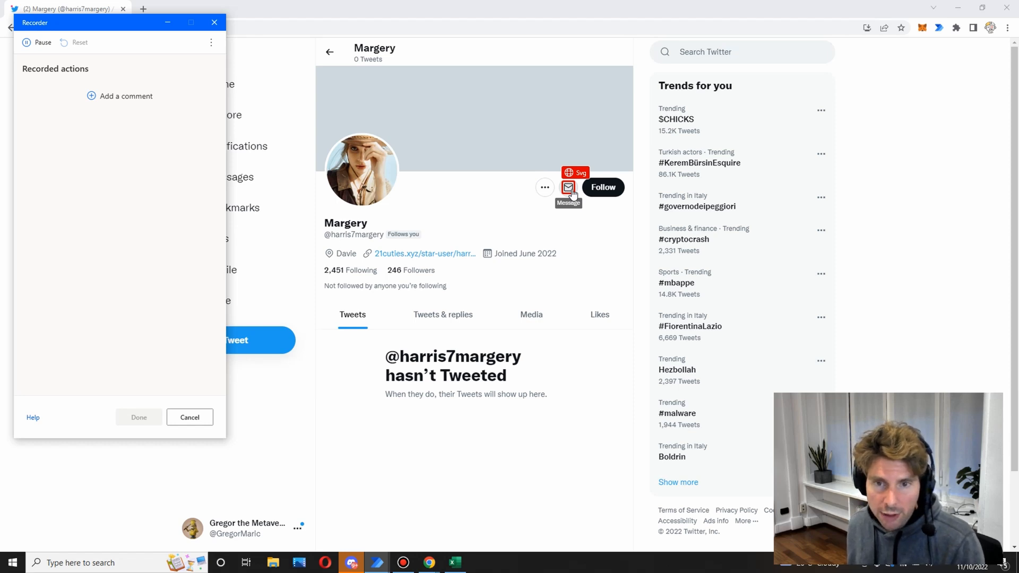
- Record clicking Margery's message icon and keep the captured action
left_click(568, 188)
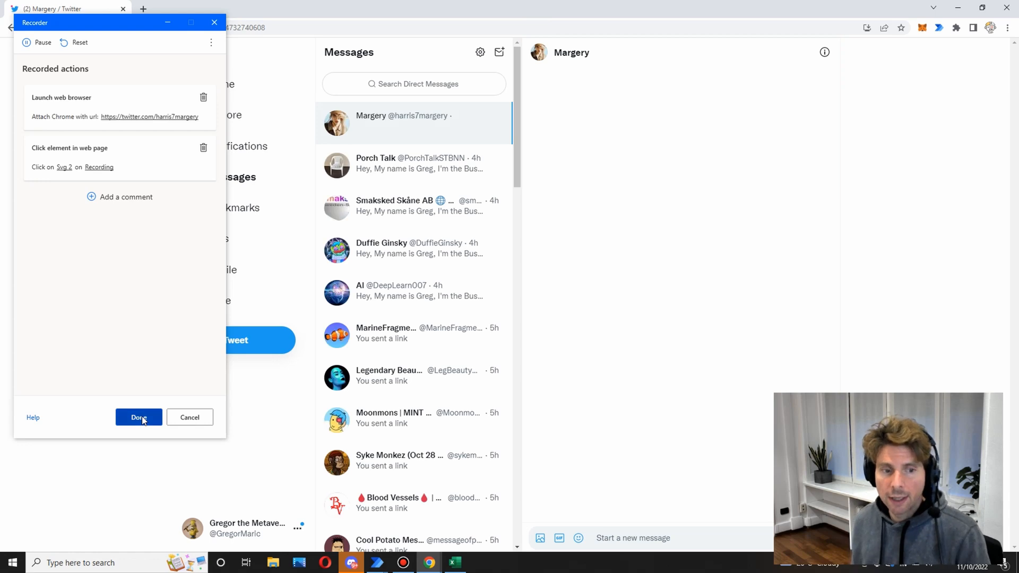
left_click(138, 417)
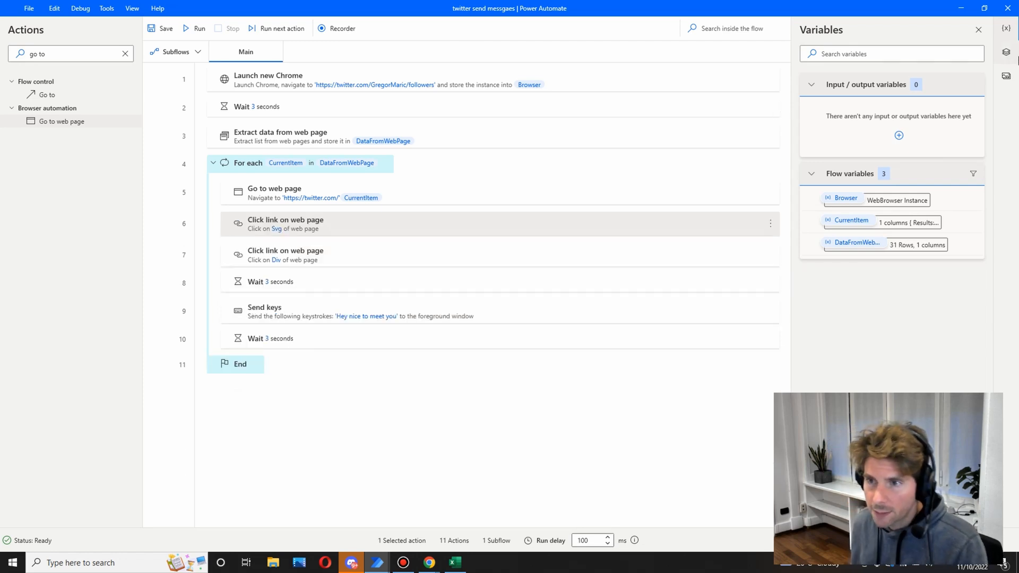
- Copy Svg 2's recorded selector into the Svg element as a second selector
left_click(1005, 76)
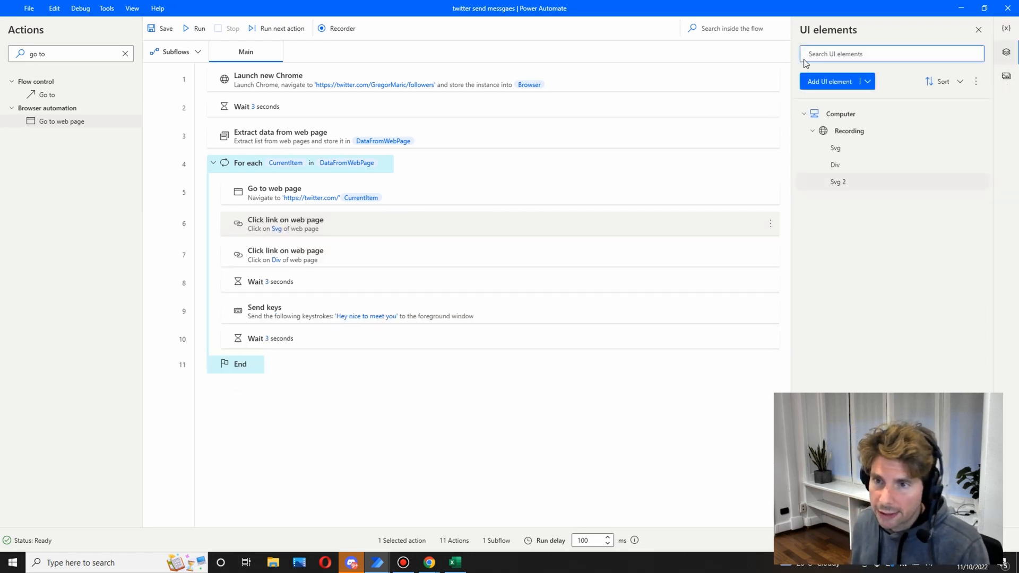
double_click(838, 181)
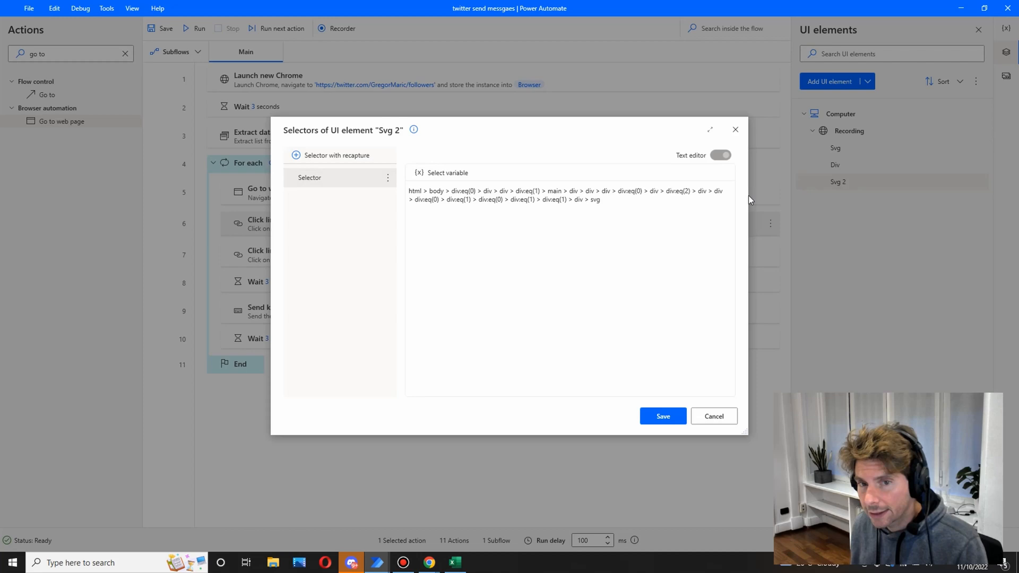
triple_click(565, 195)
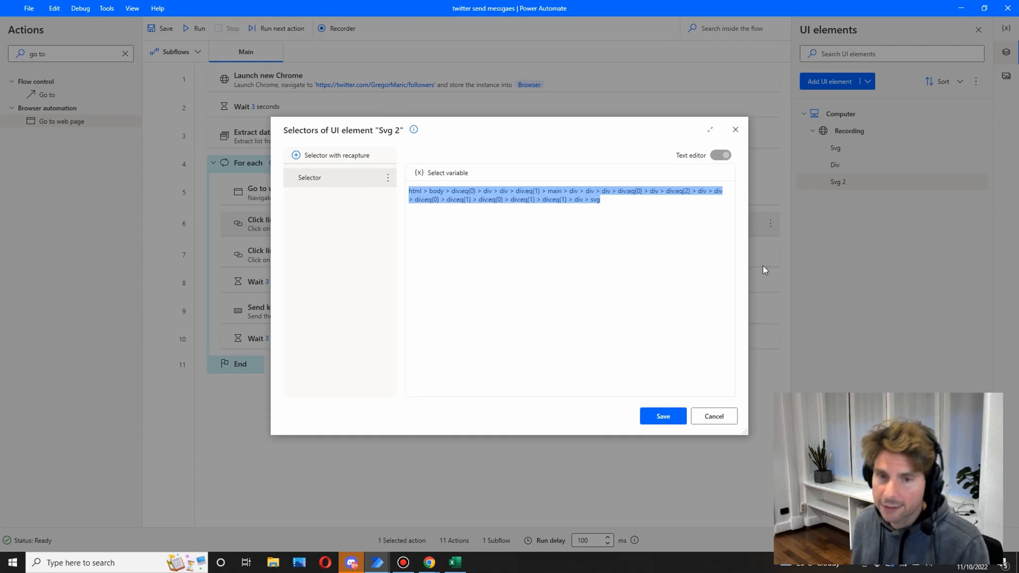
mouse_move(741, 424)
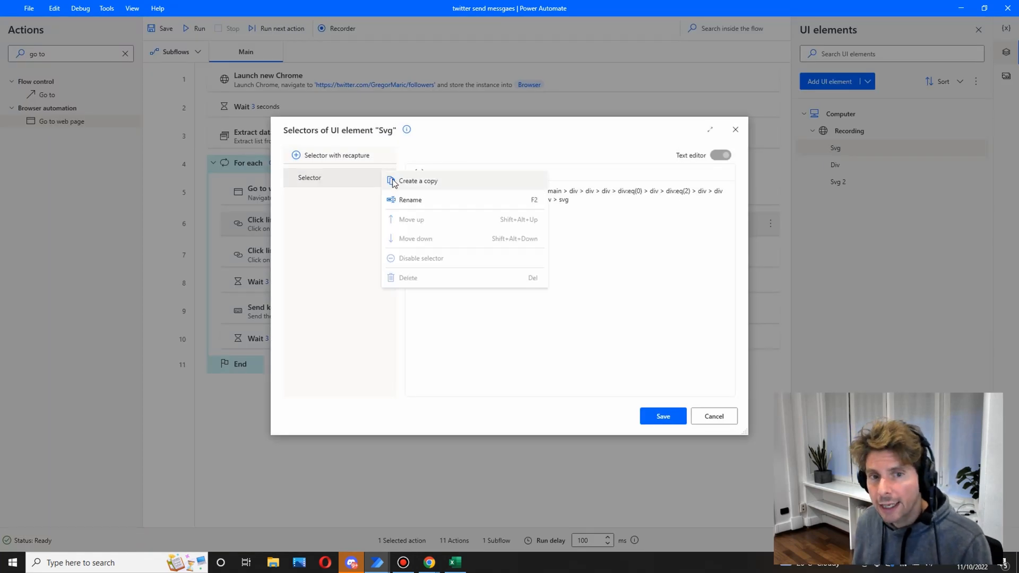
left_click(418, 180)
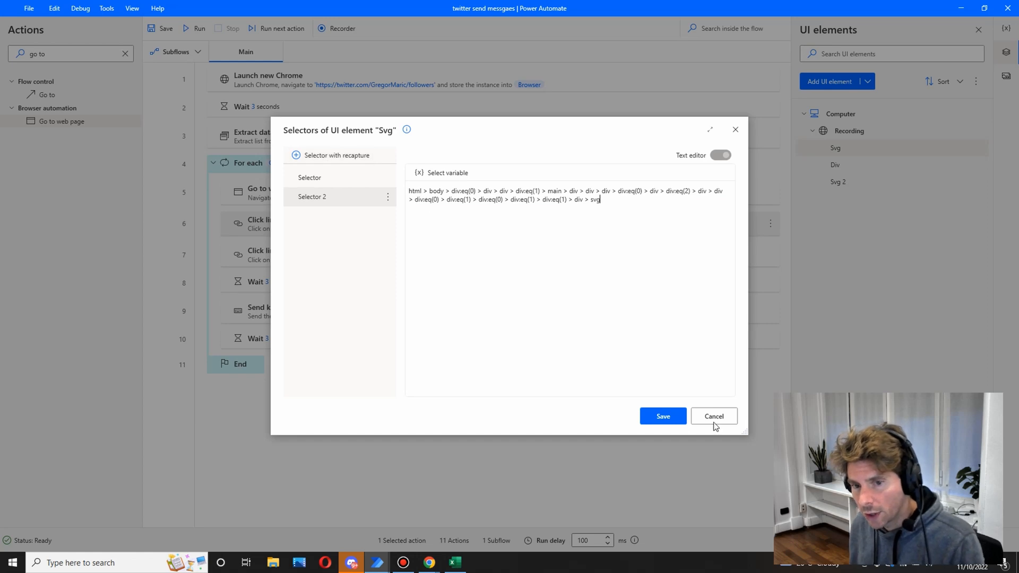
left_click(713, 416)
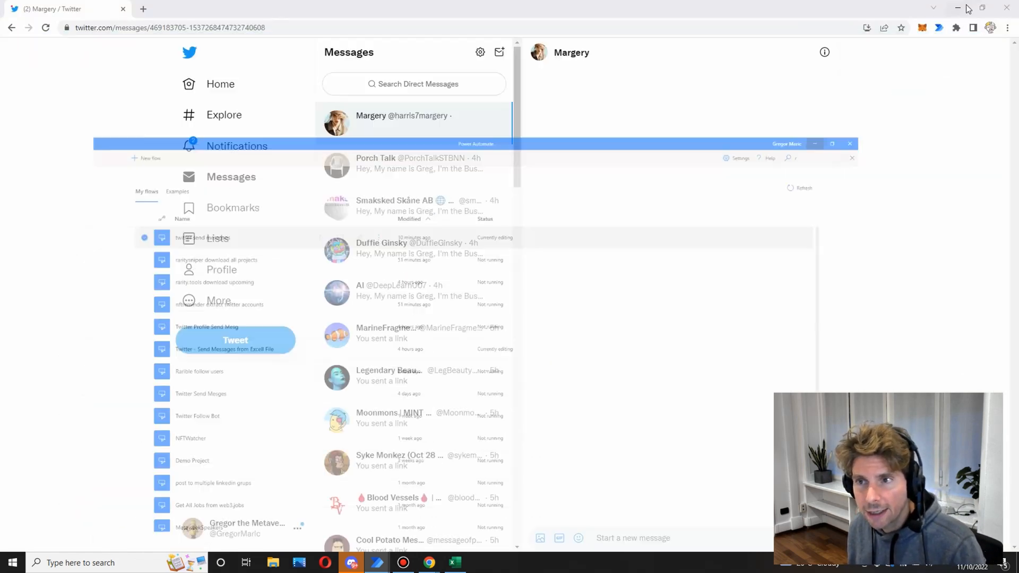
left_click(11, 27)
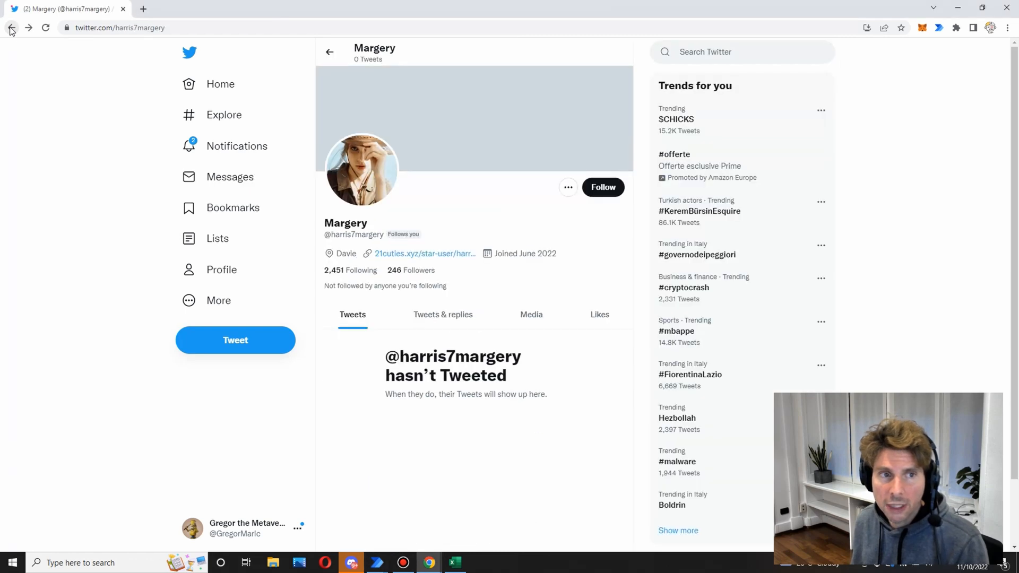
left_click(11, 28)
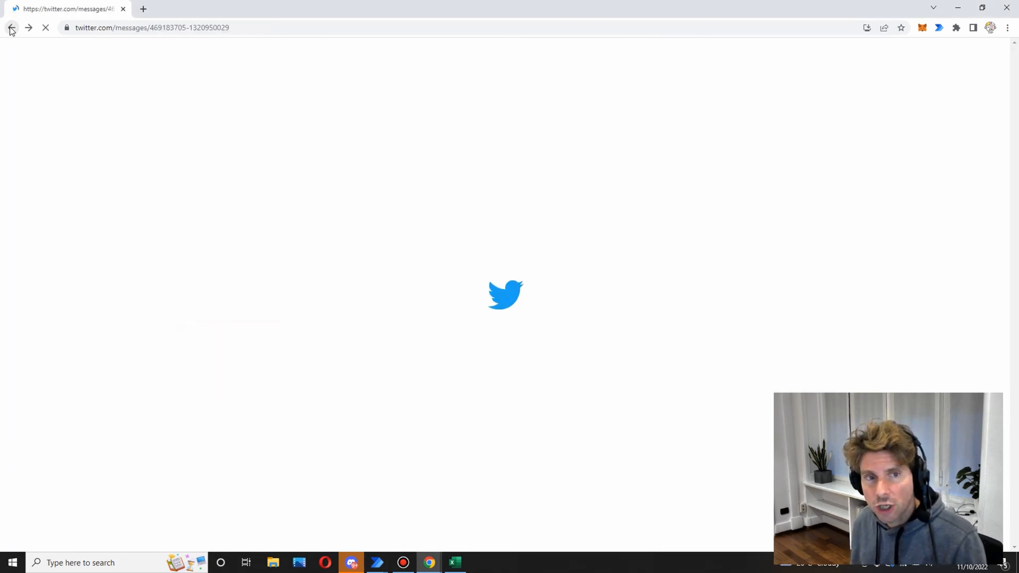
left_click(10, 27)
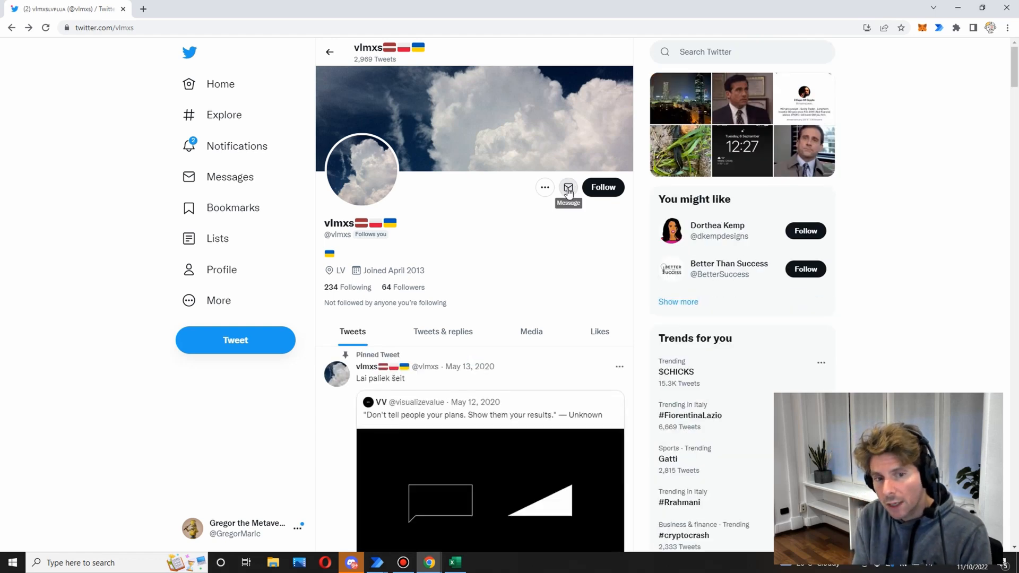
mouse_move(29, 36)
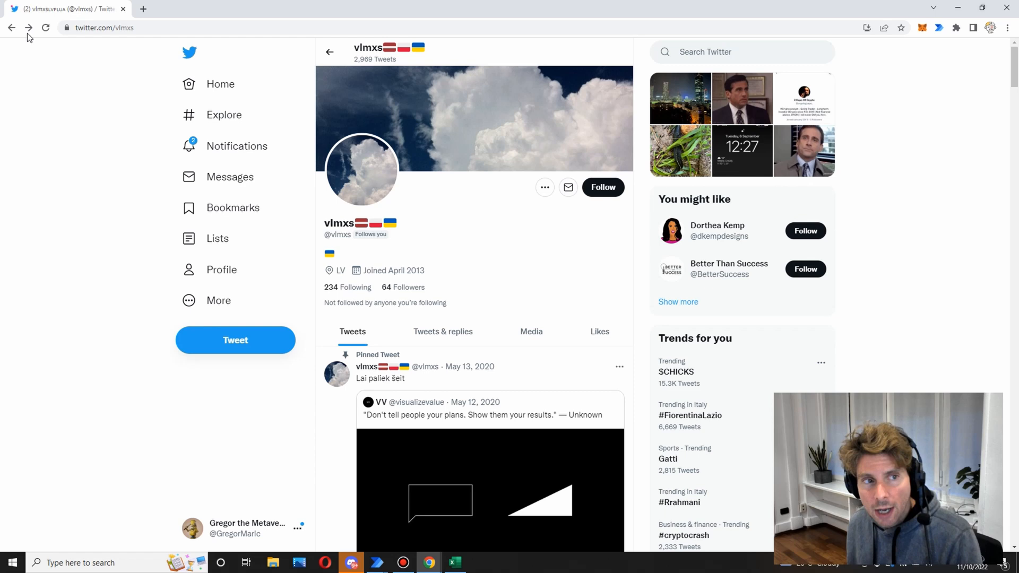
left_click(568, 188)
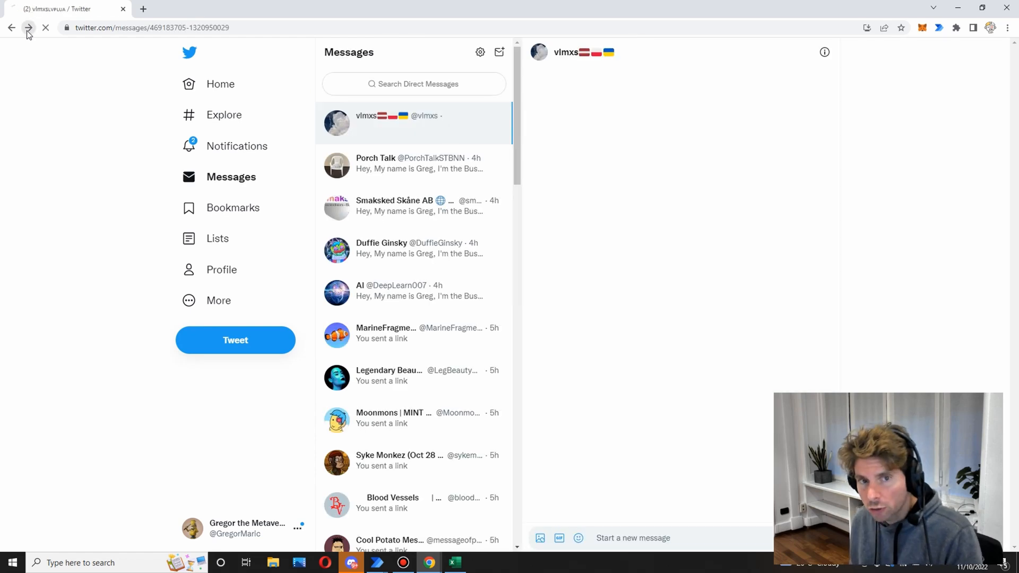
left_click(28, 27)
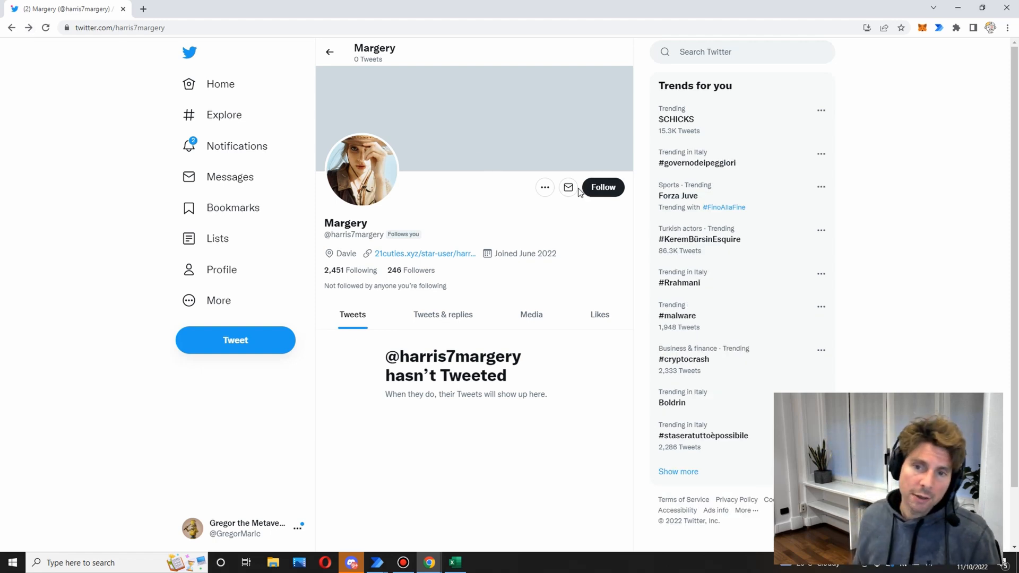
mouse_move(568, 187)
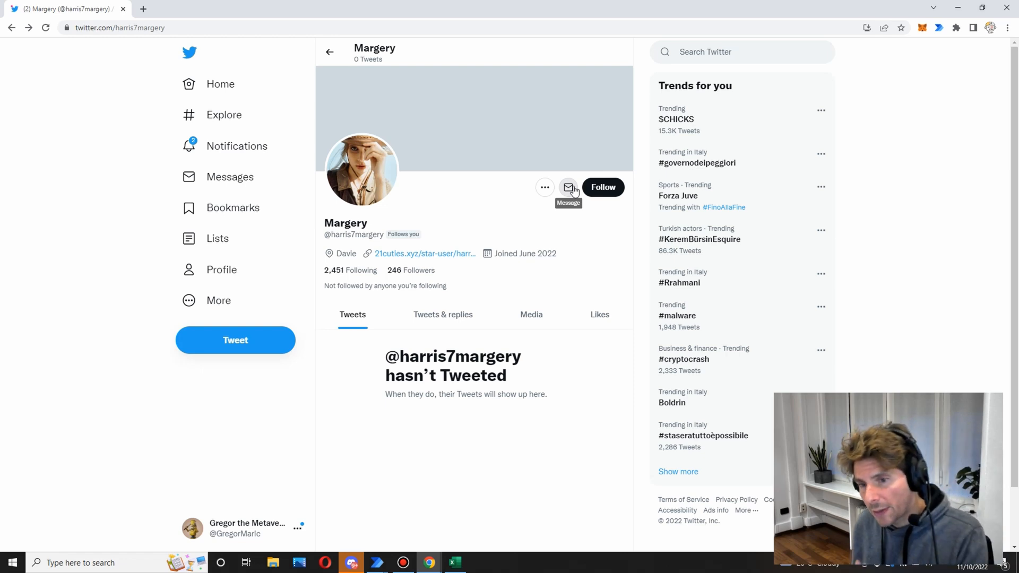
mouse_move(567, 203)
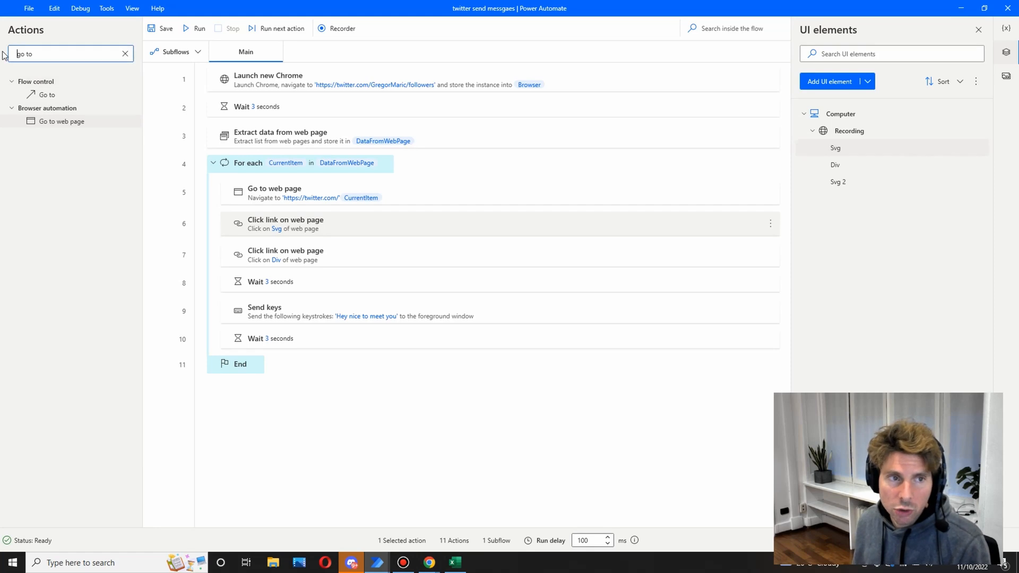
- Add a Label named Skip at the end of the For each loop and save it
type("label")
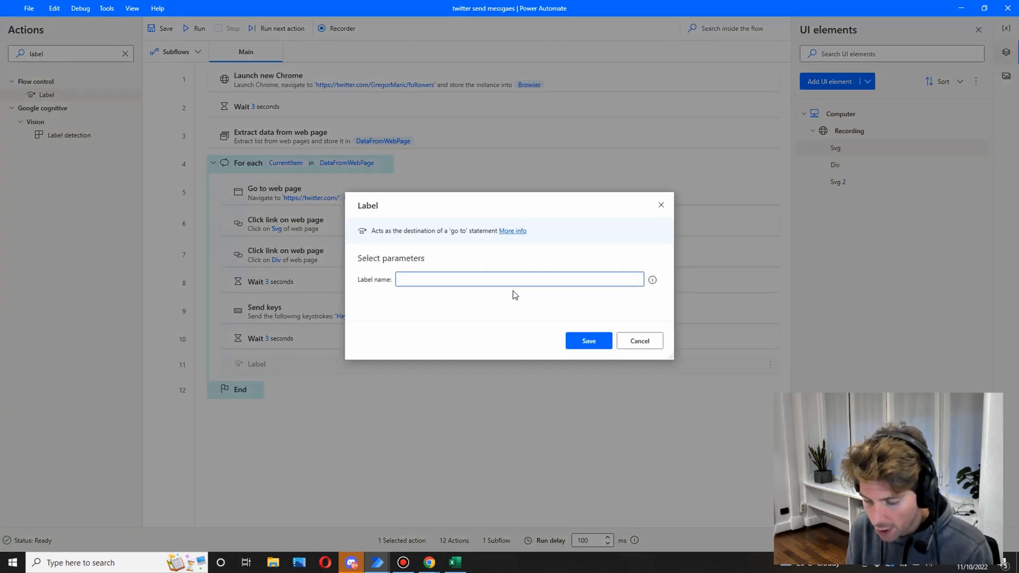
type("Skip")
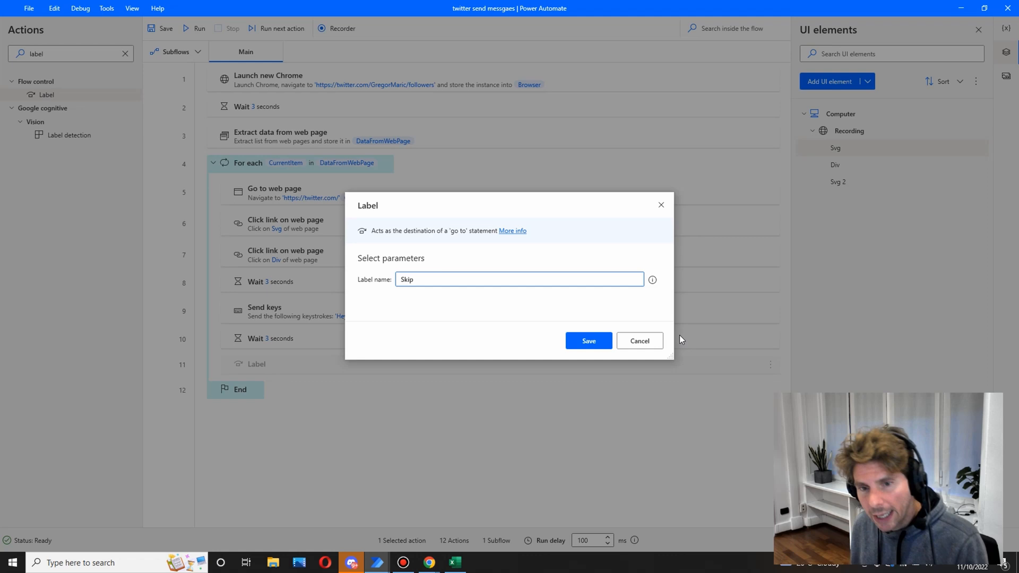
left_click(587, 341)
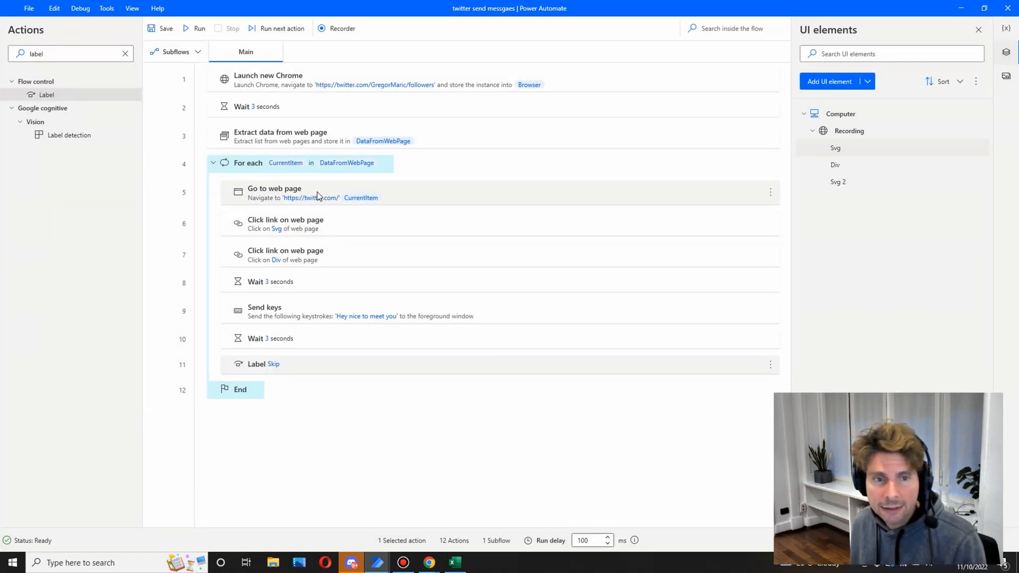
double_click(286, 223)
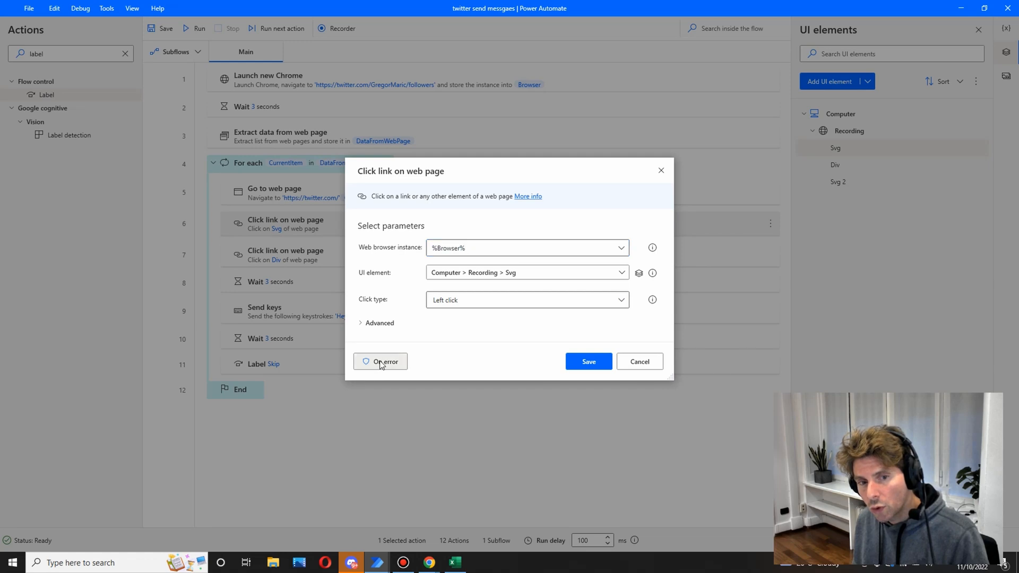
- Set the first Click link on web page step's On error to Continue flow run and save
left_click(380, 362)
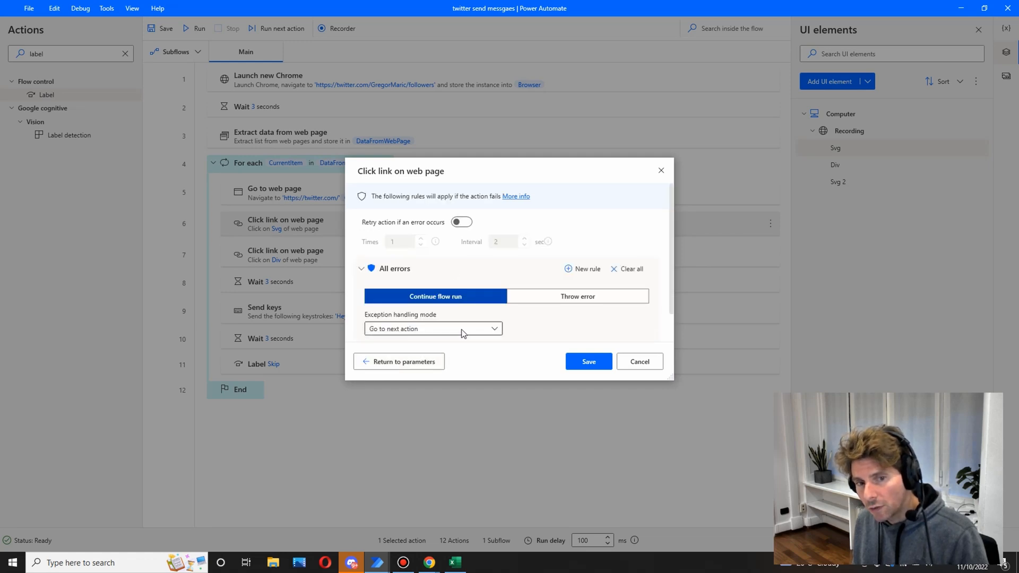
left_click(432, 328)
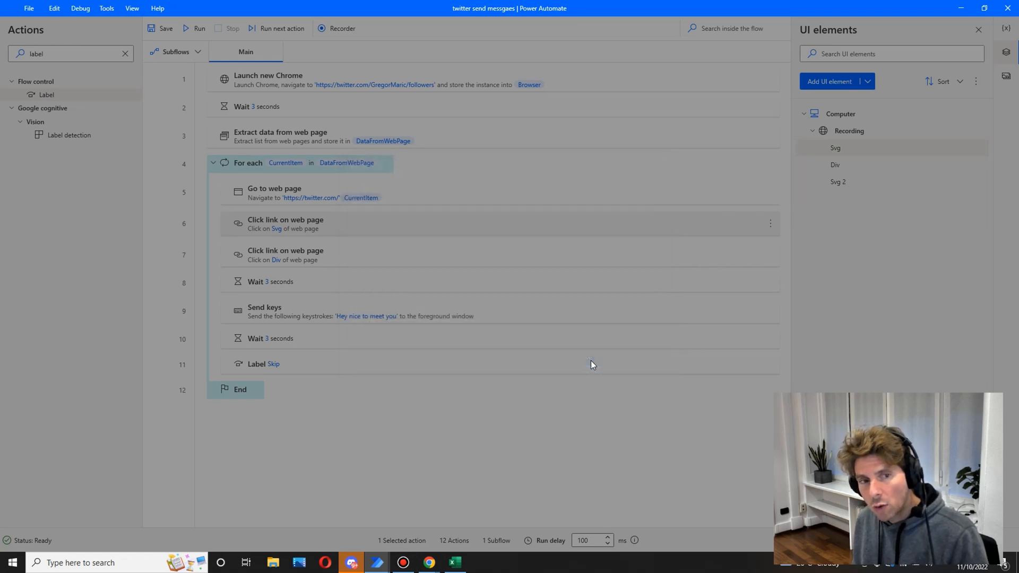
left_click(162, 223)
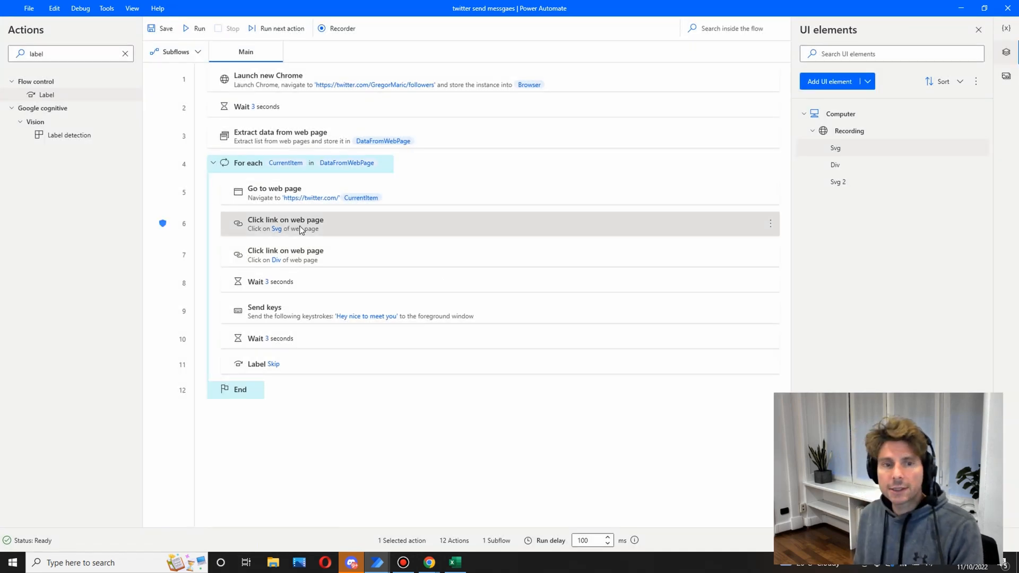
mouse_move(306, 225)
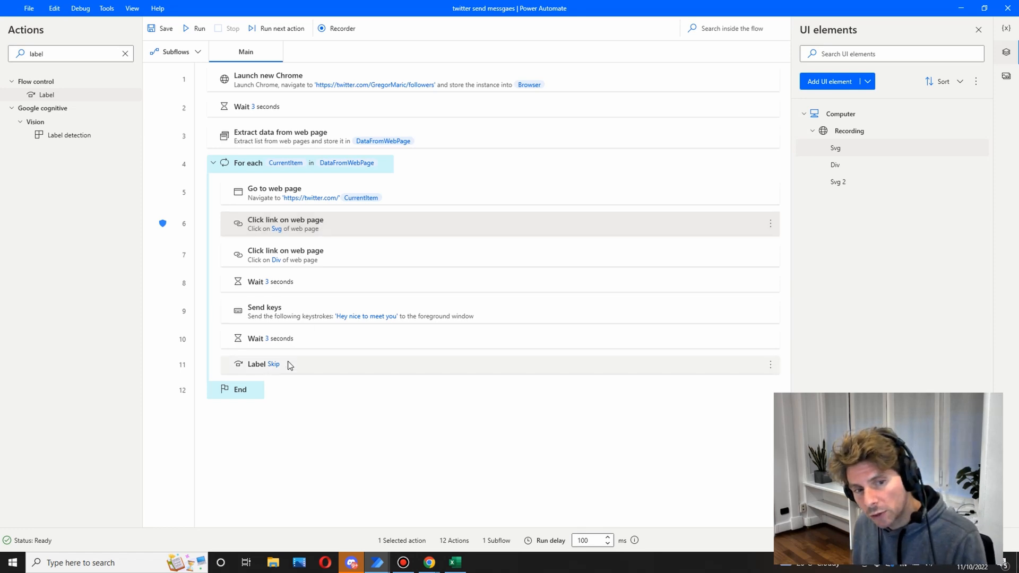
mouse_move(295, 195)
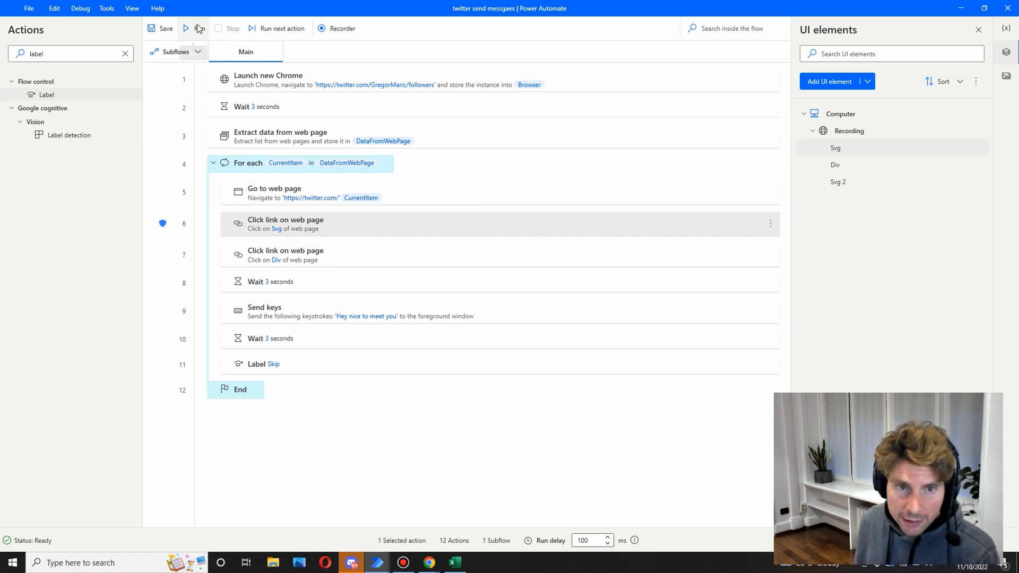
left_click(185, 28)
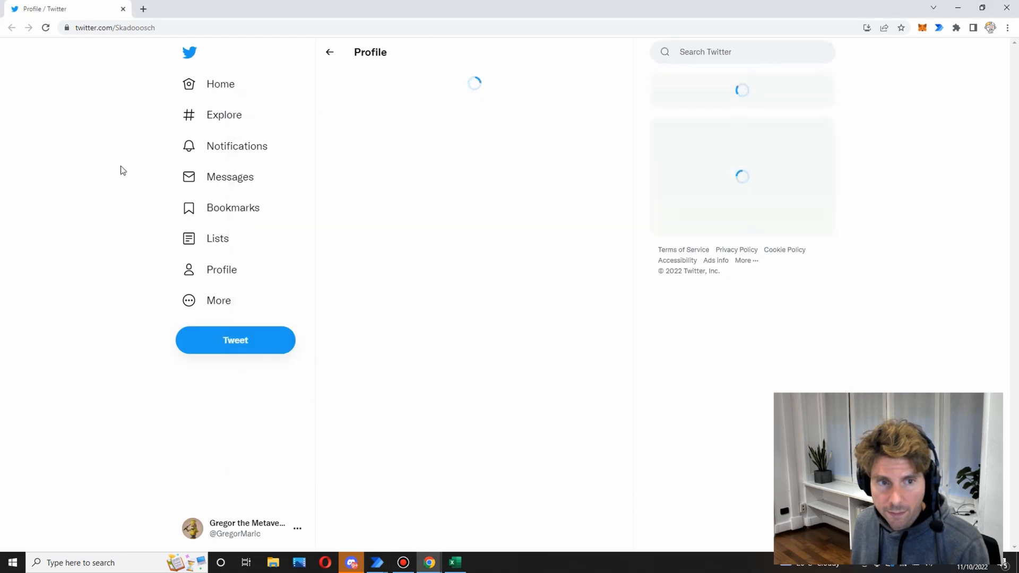
left_click(230, 177)
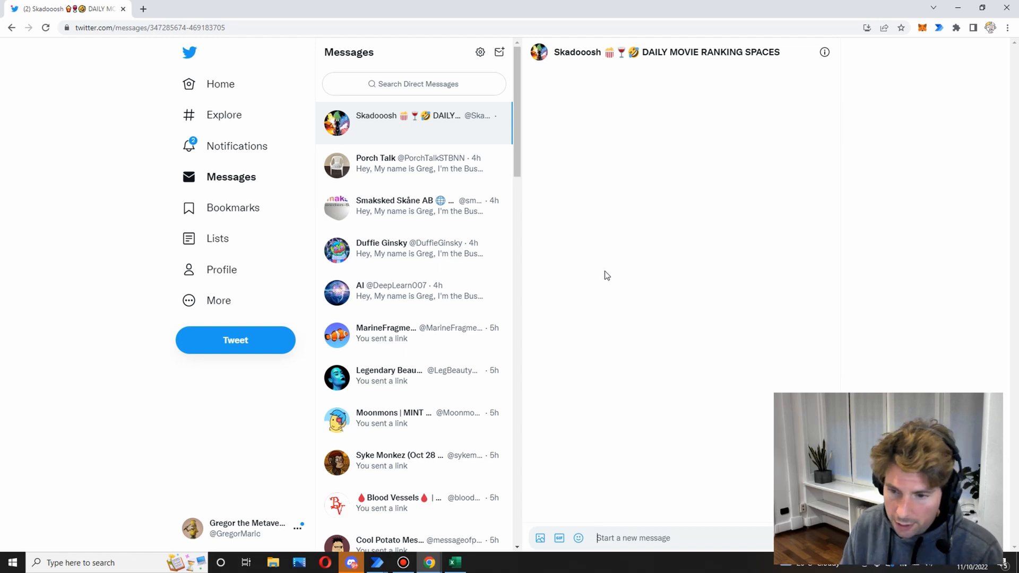
type("Hey nice to meet yo")
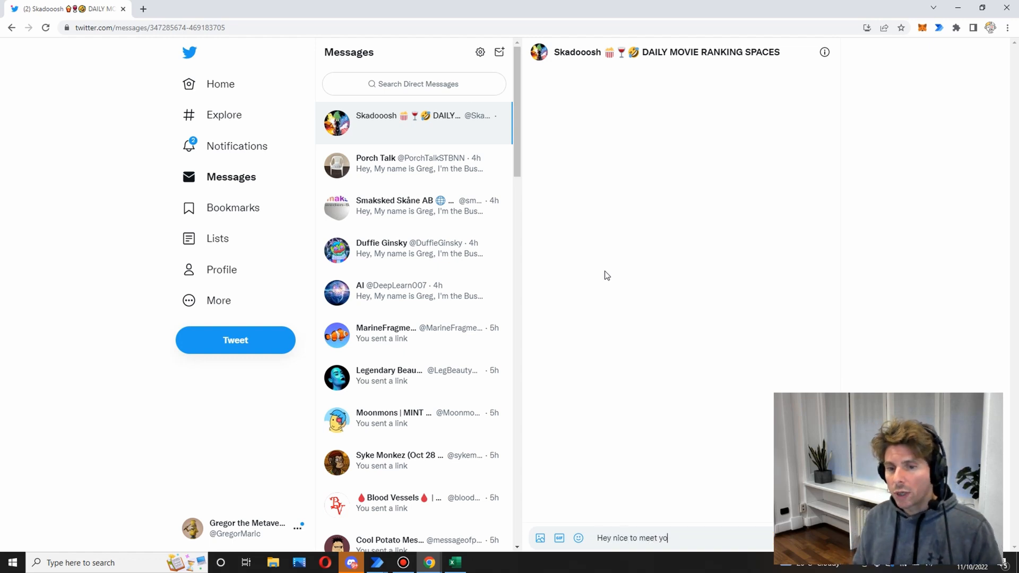
type("u")
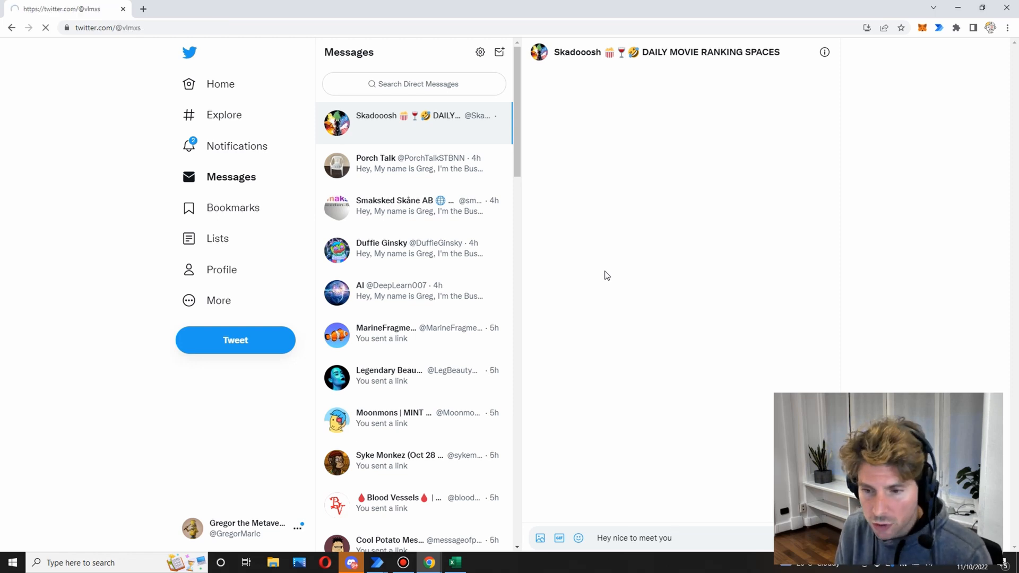
left_click(220, 270)
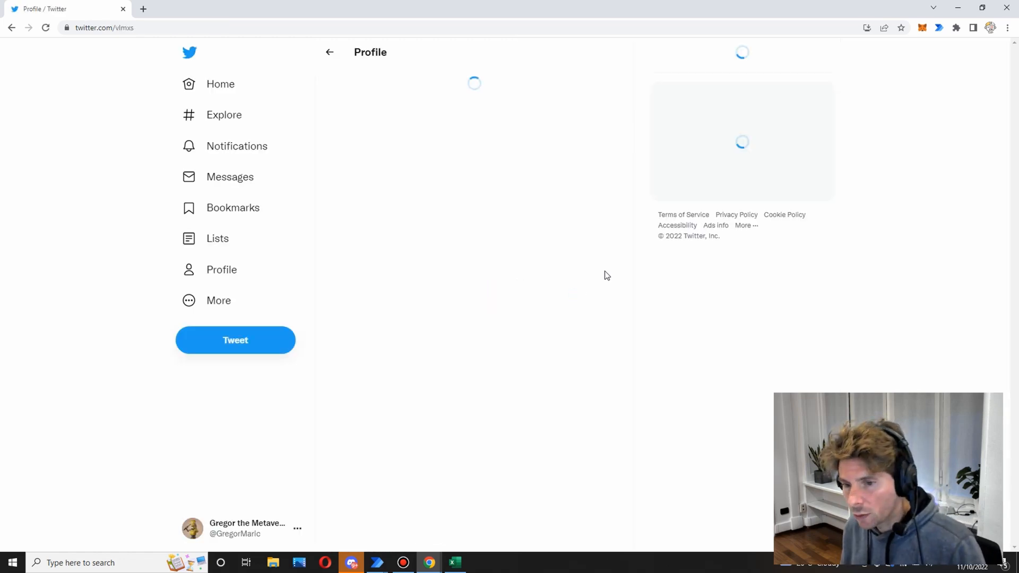
left_click(229, 176)
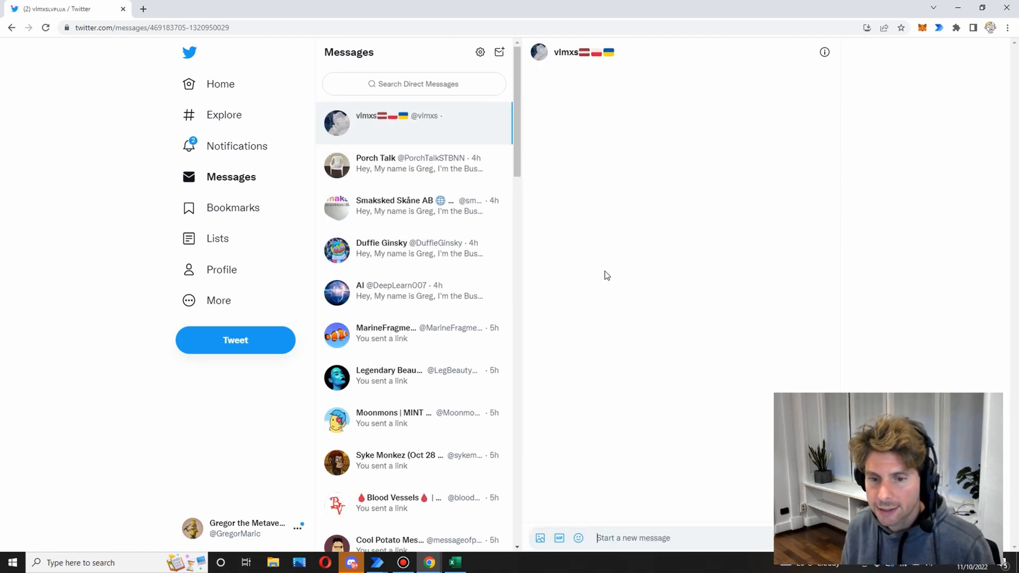
type("Hey nice to meet you")
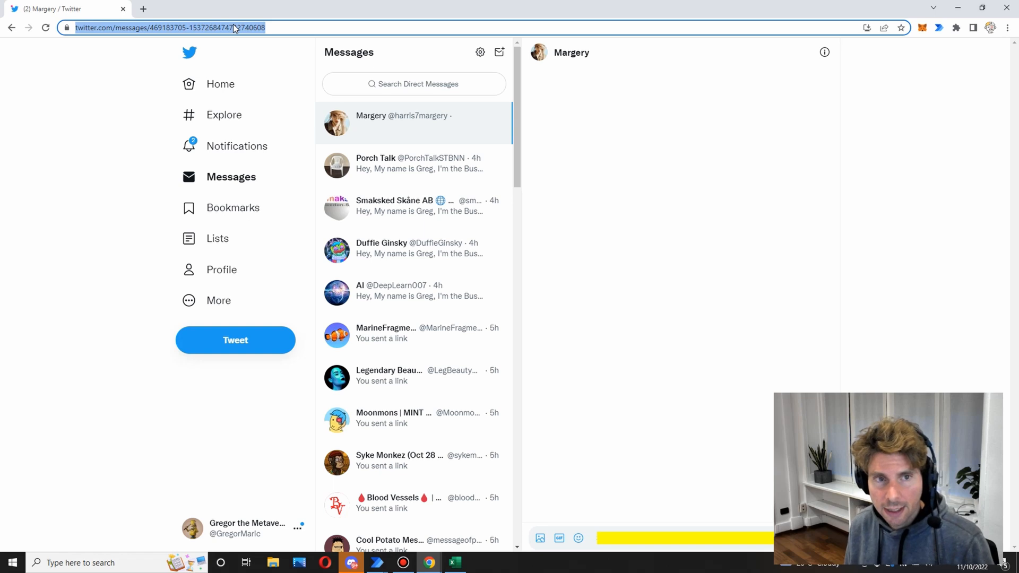
type("Hey nice to meet you")
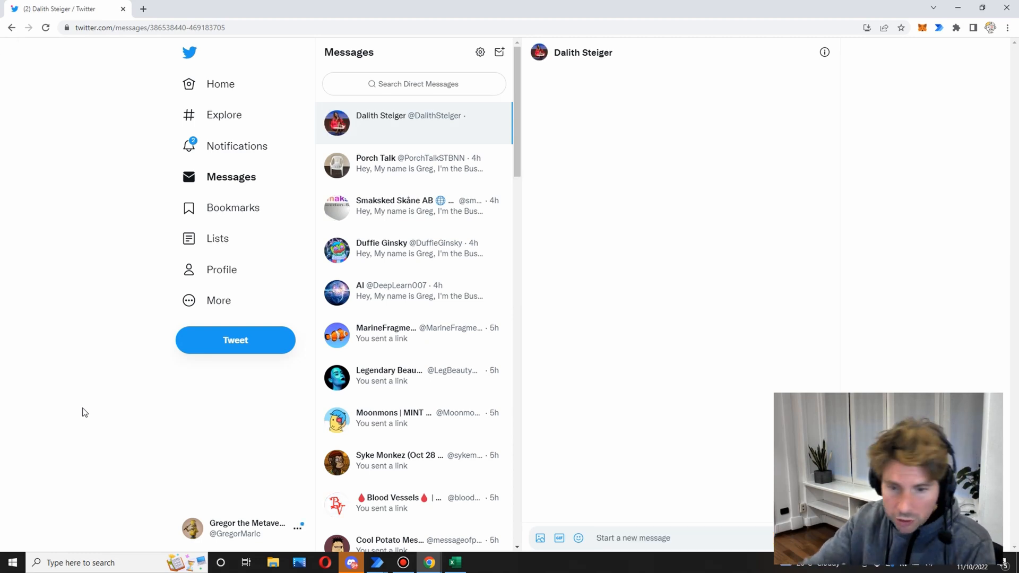
type("Hey nice to meet you")
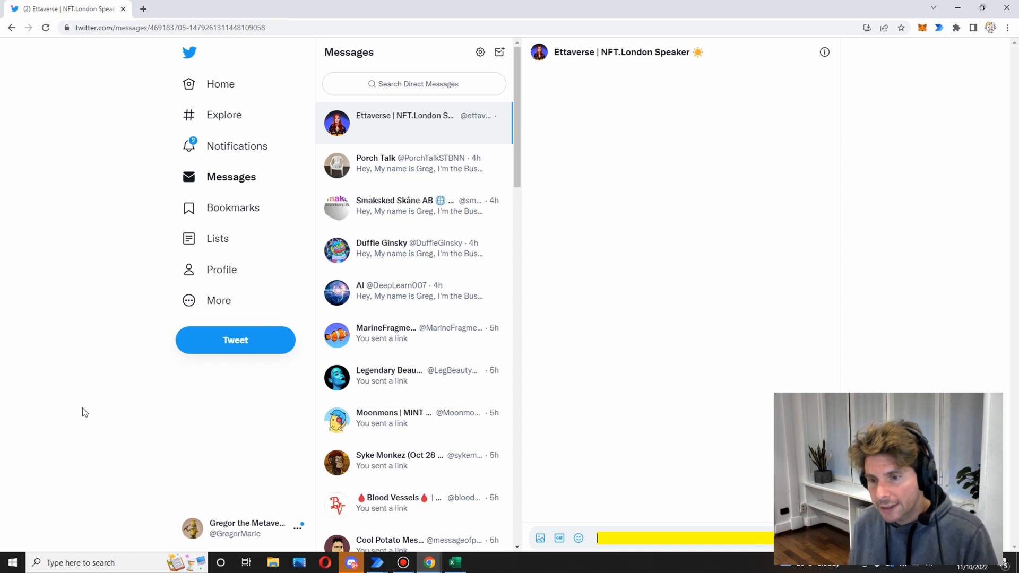
type("Hey nice to meet y")
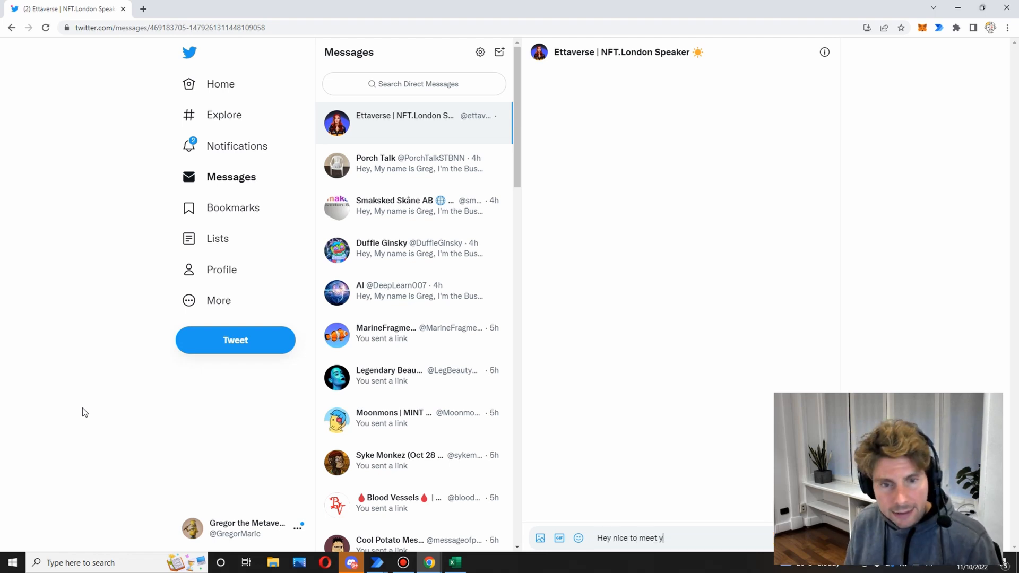
type("ou")
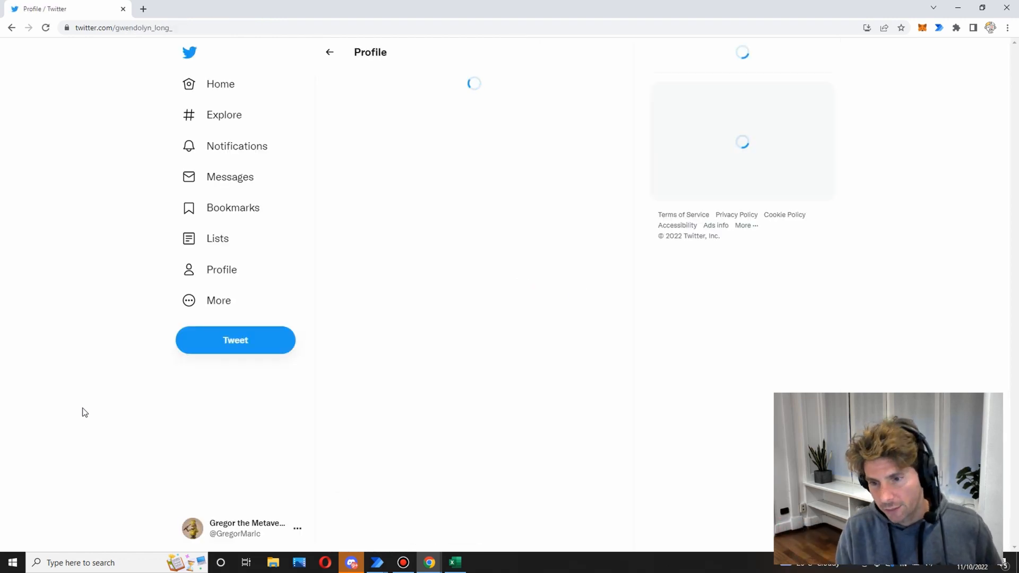
left_click(229, 176)
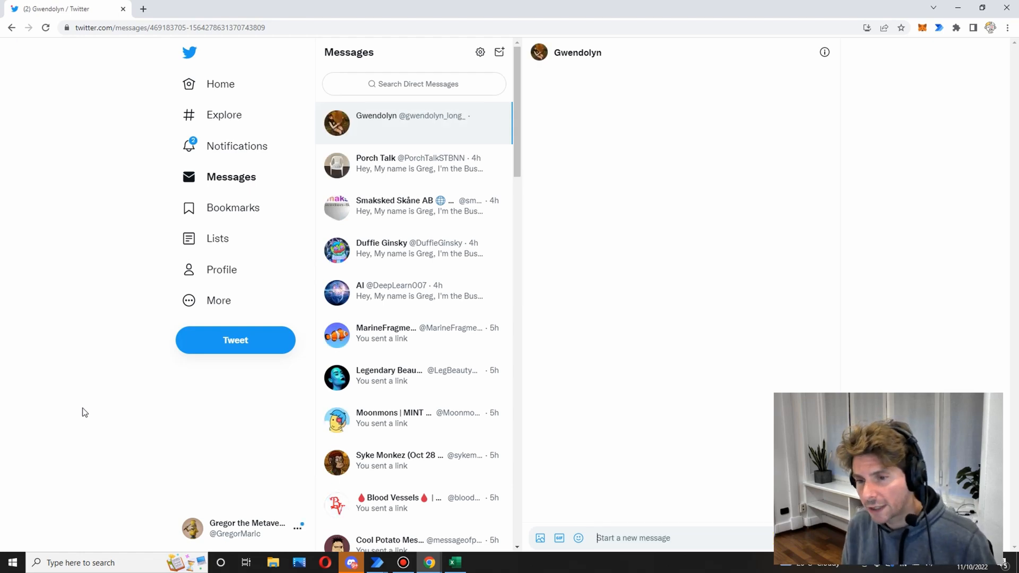
type("Hey nice to meet you")
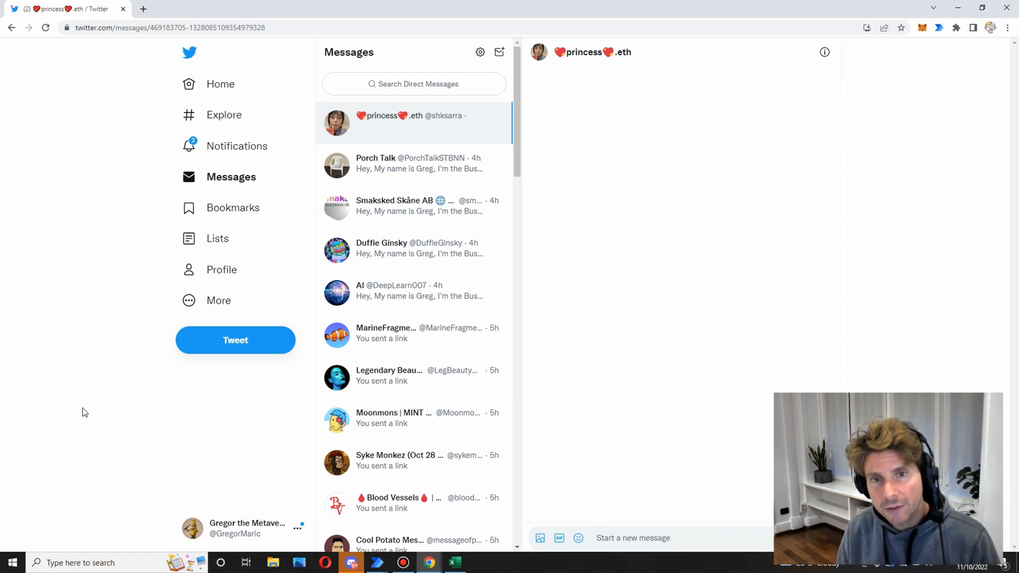
type("Hey nice to meet you")
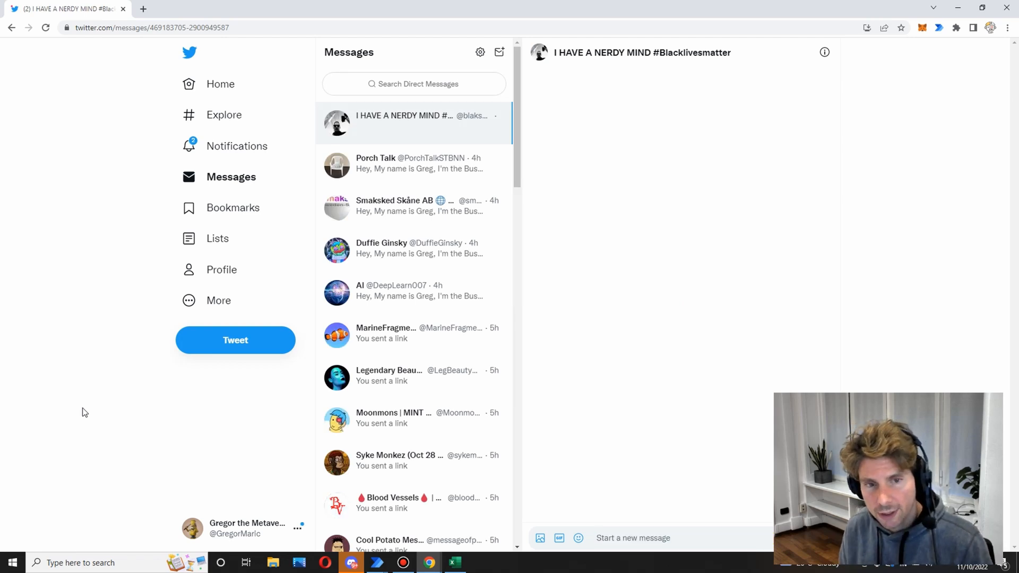
type("Hey nice to")
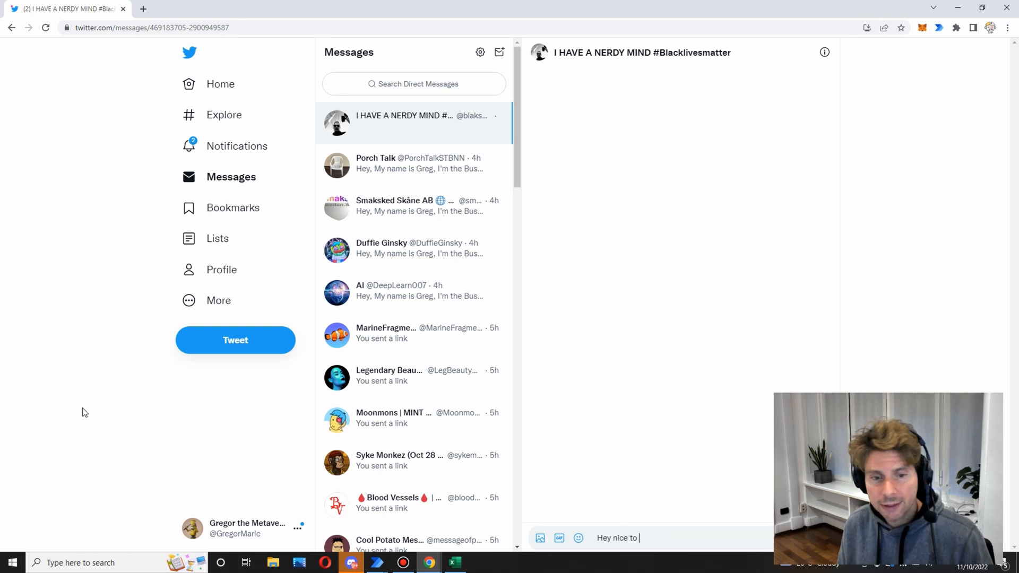
type("meet you")
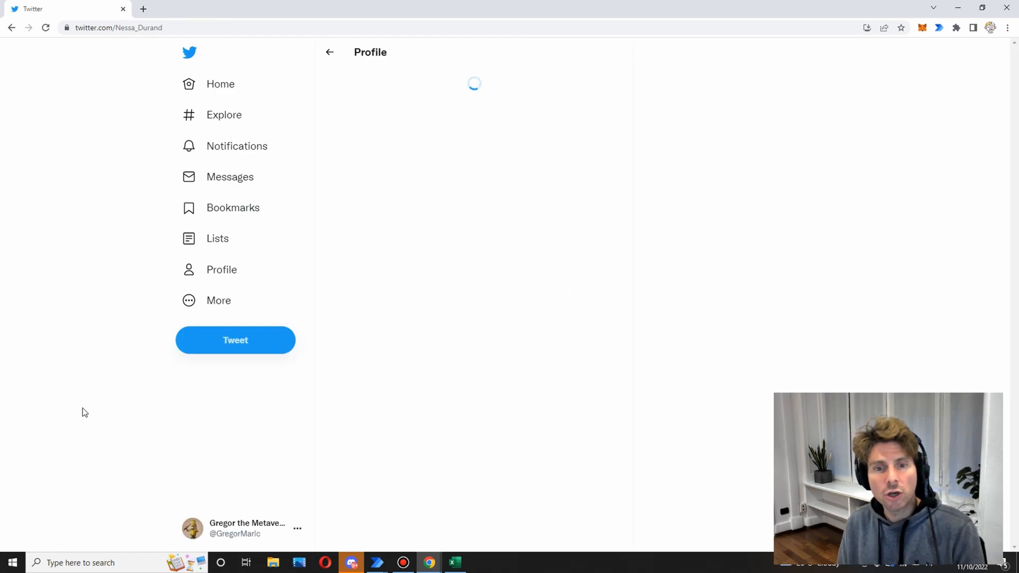
left_click(229, 176)
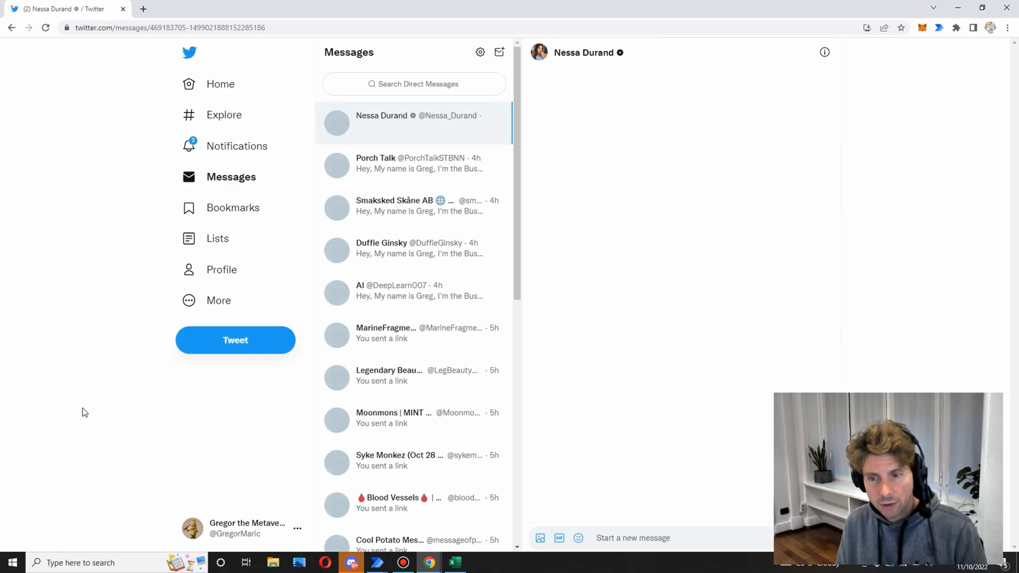